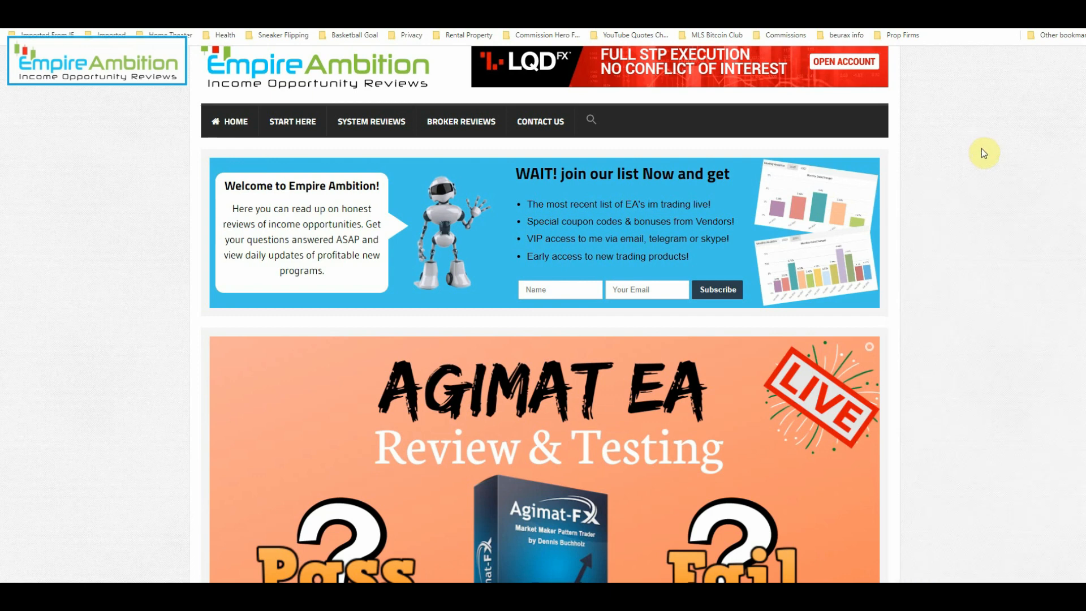
- Scroll the Agimat EA review article down to the 'New (Live) Updated Agimat EA Results' chart
{"action": "scroll", "scroll_direction": "down", "scroll_amount": 3}
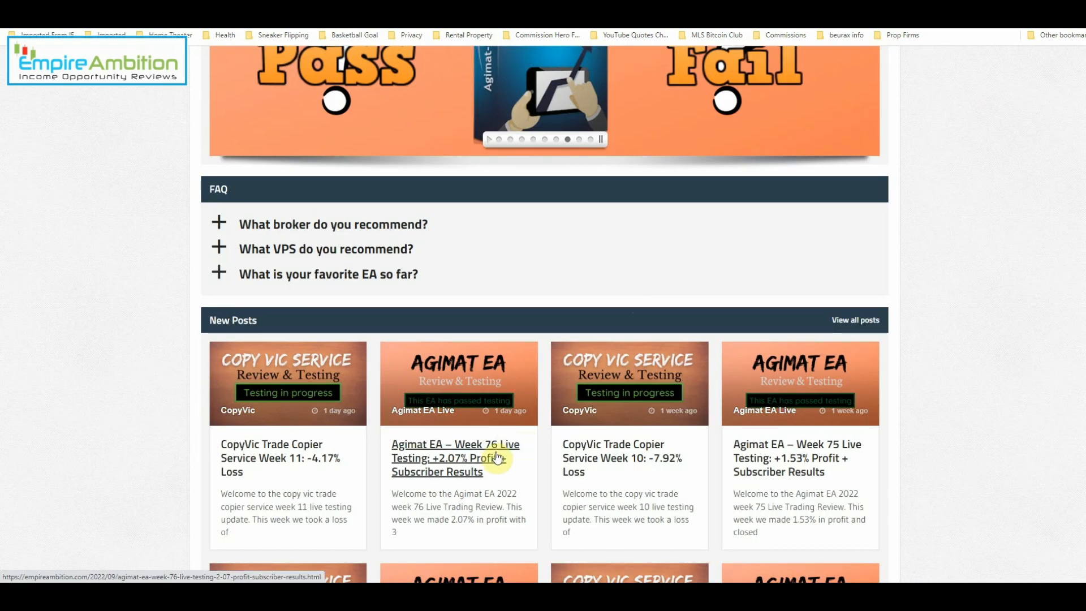
{"action": "mouse_move", "coordinate": [524, 480]}
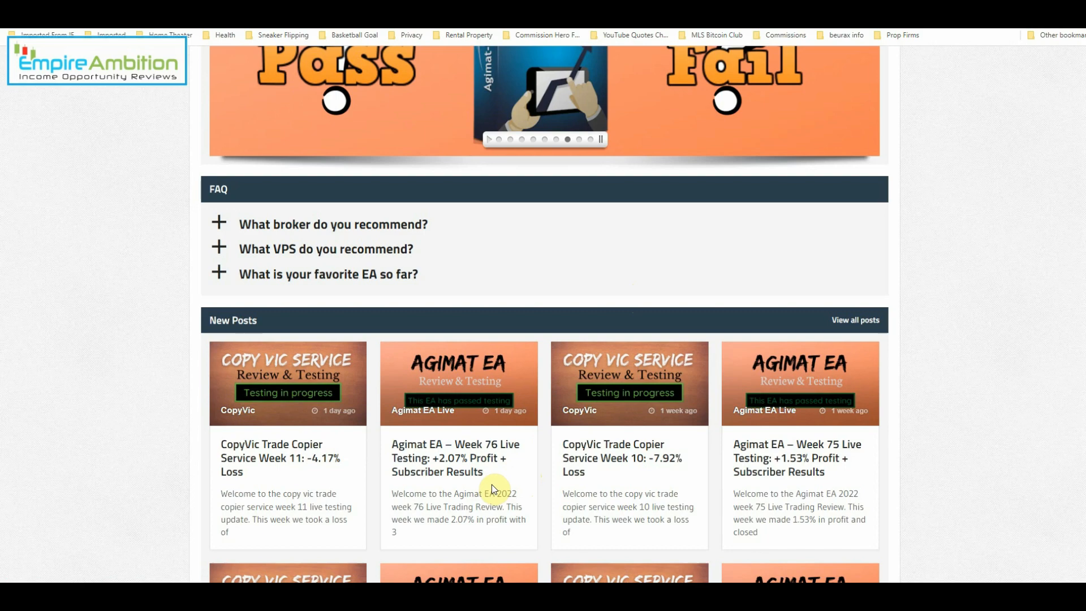
{"action": "scroll", "scroll_direction": "down", "scroll_amount": 3}
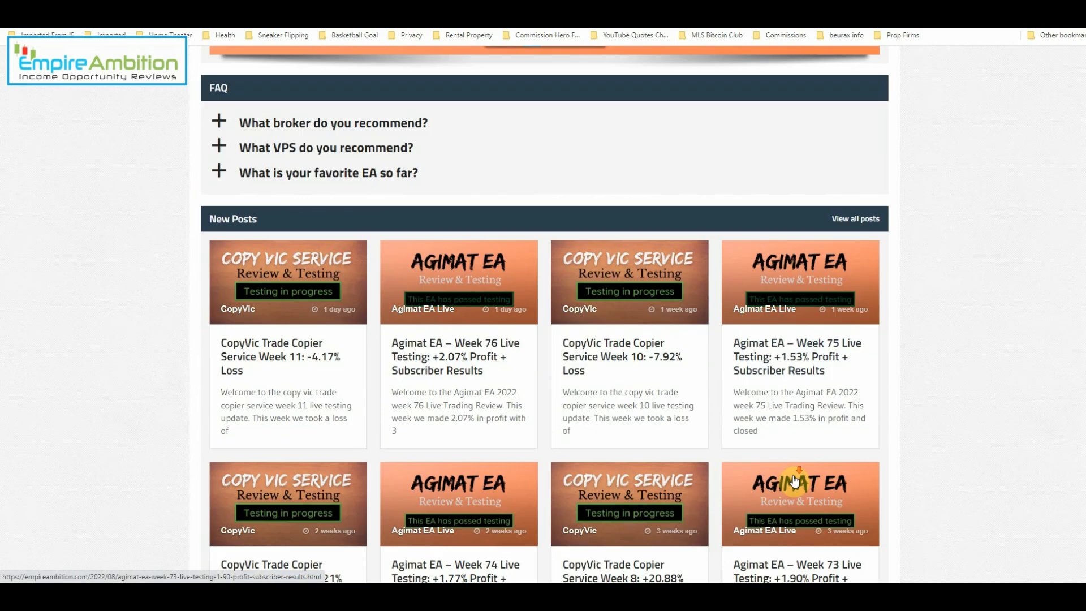
{"action": "scroll", "scroll_direction": "down", "scroll_amount": 3}
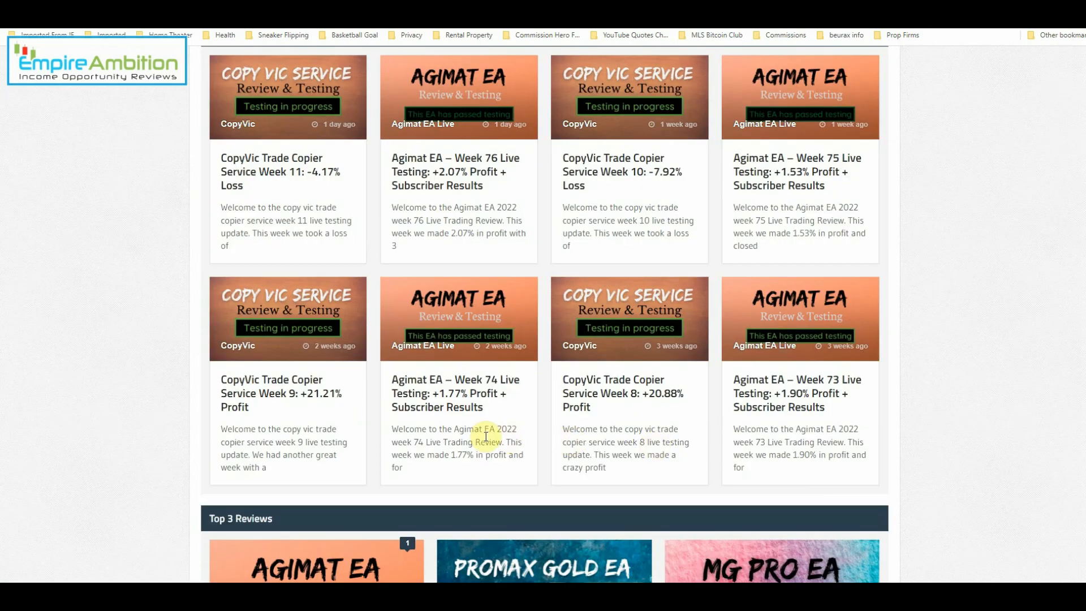
{"action": "mouse_move", "coordinate": [471, 423]}
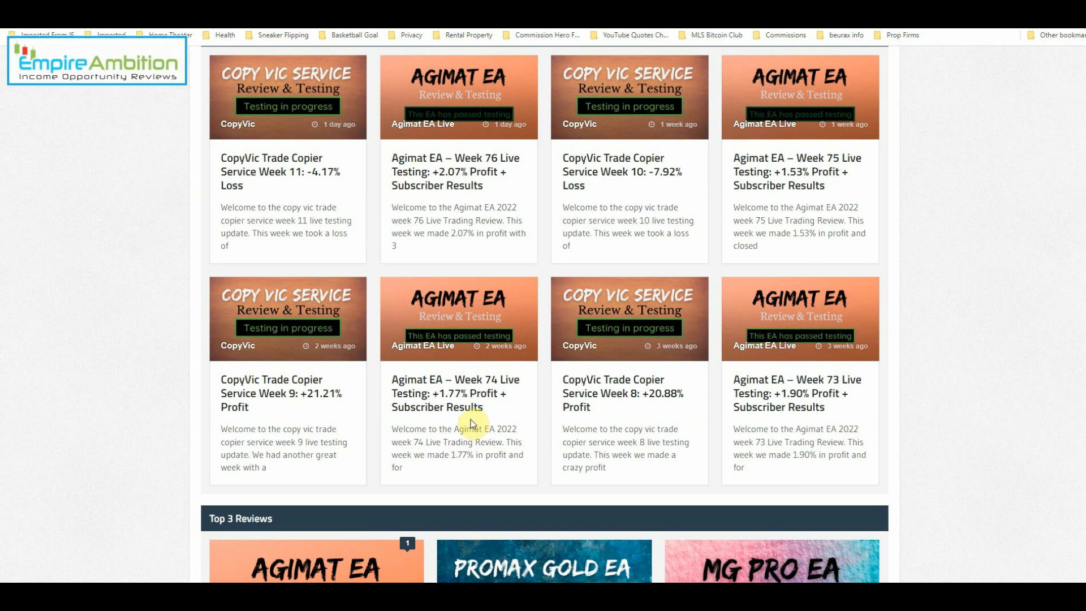
{"action": "mouse_move", "coordinate": [797, 393]}
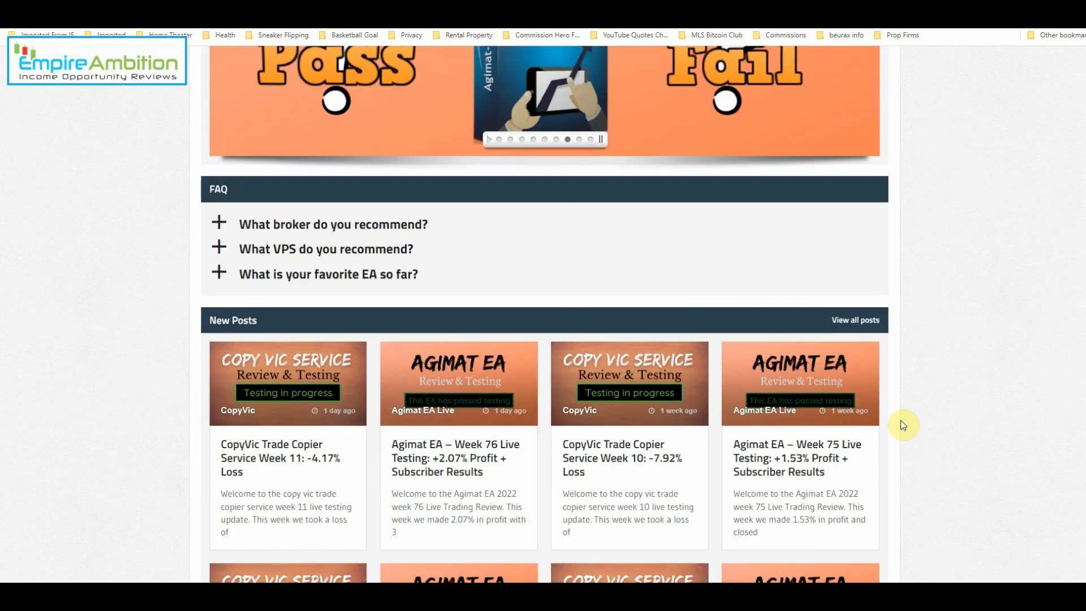
{"action": "scroll", "scroll_direction": "up", "scroll_amount": 3}
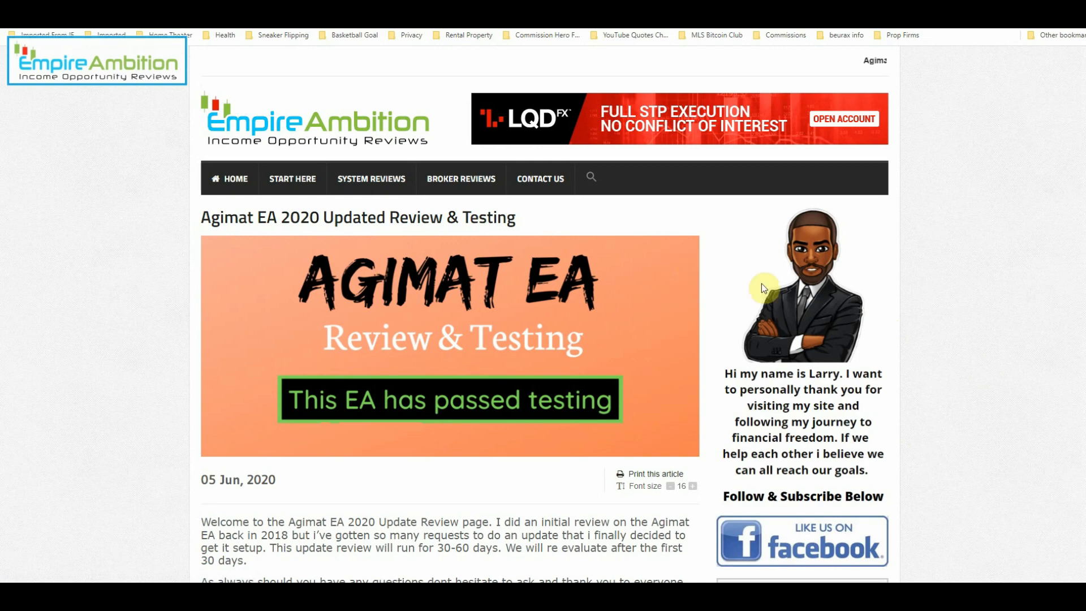
{"action": "scroll", "scroll_direction": "down", "scroll_amount": 3}
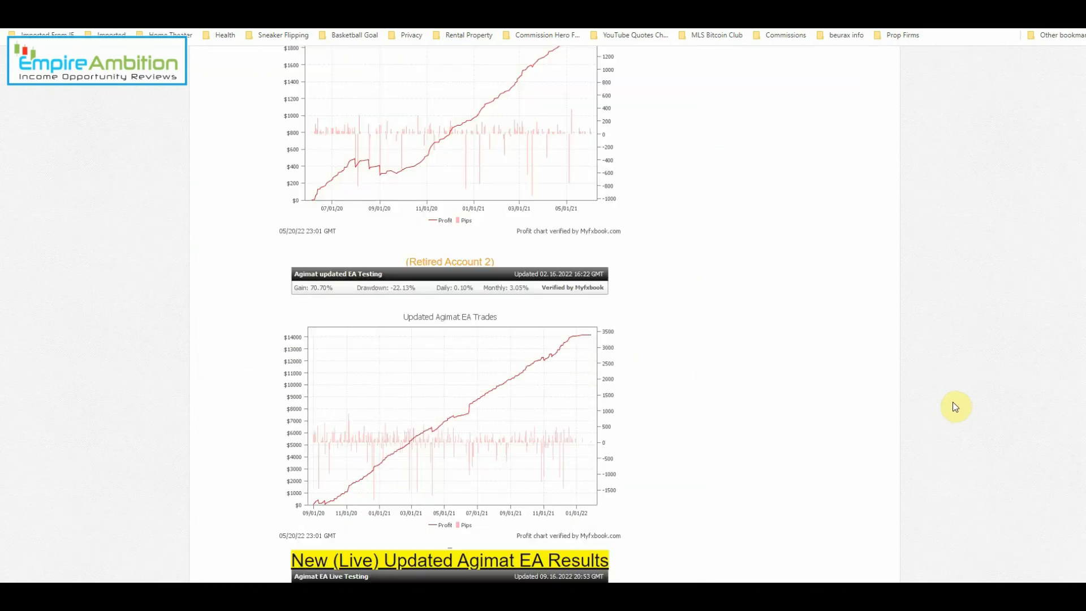
{"action": "scroll", "scroll_direction": "down", "scroll_amount": 3}
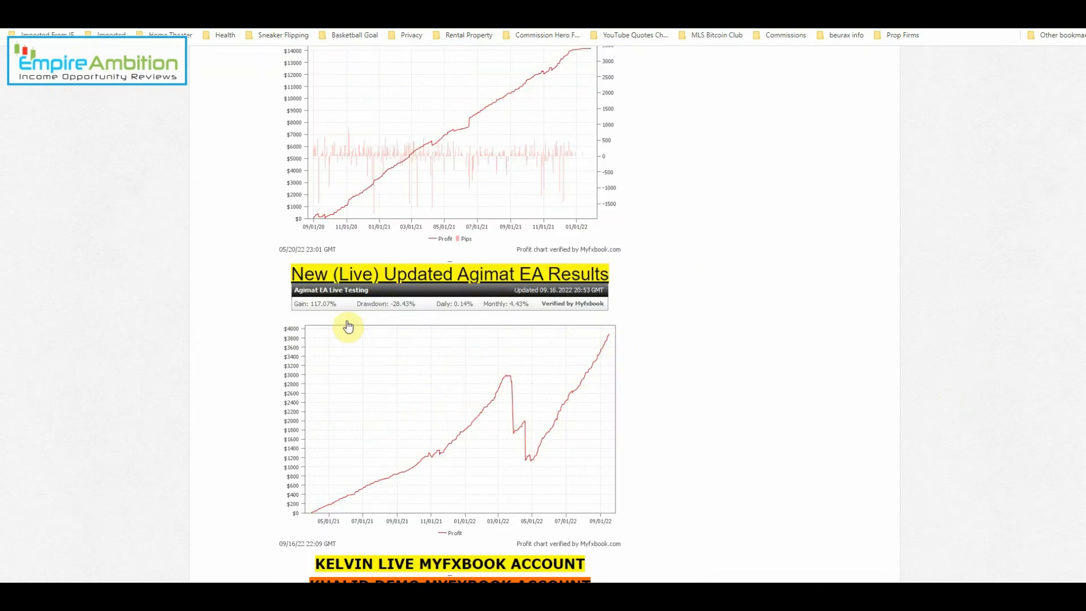
{"action": "mouse_move", "coordinate": [319, 315]}
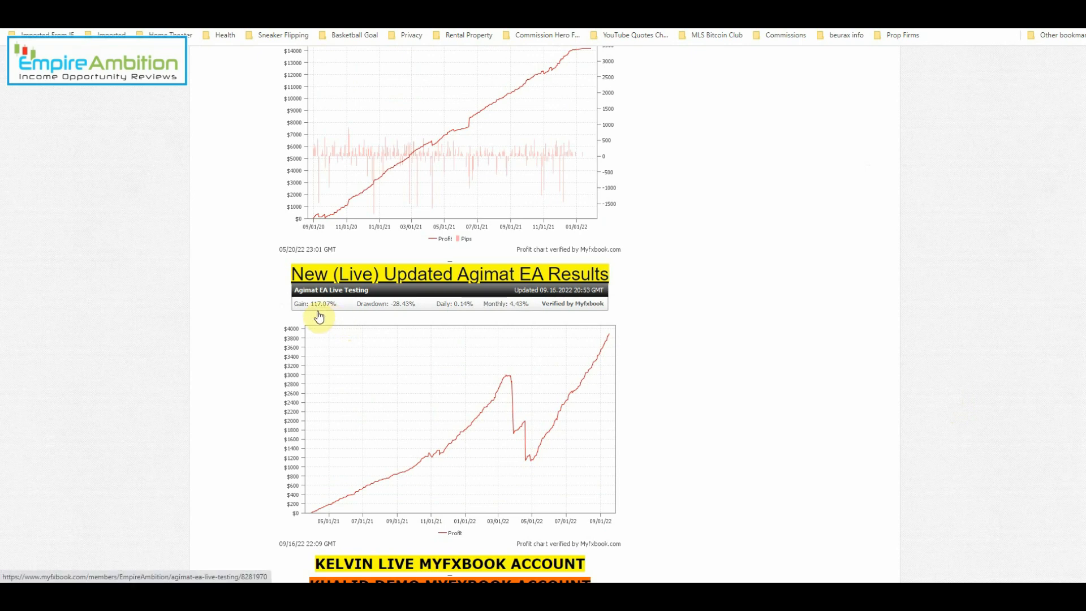
{"action": "mouse_move", "coordinate": [505, 319]}
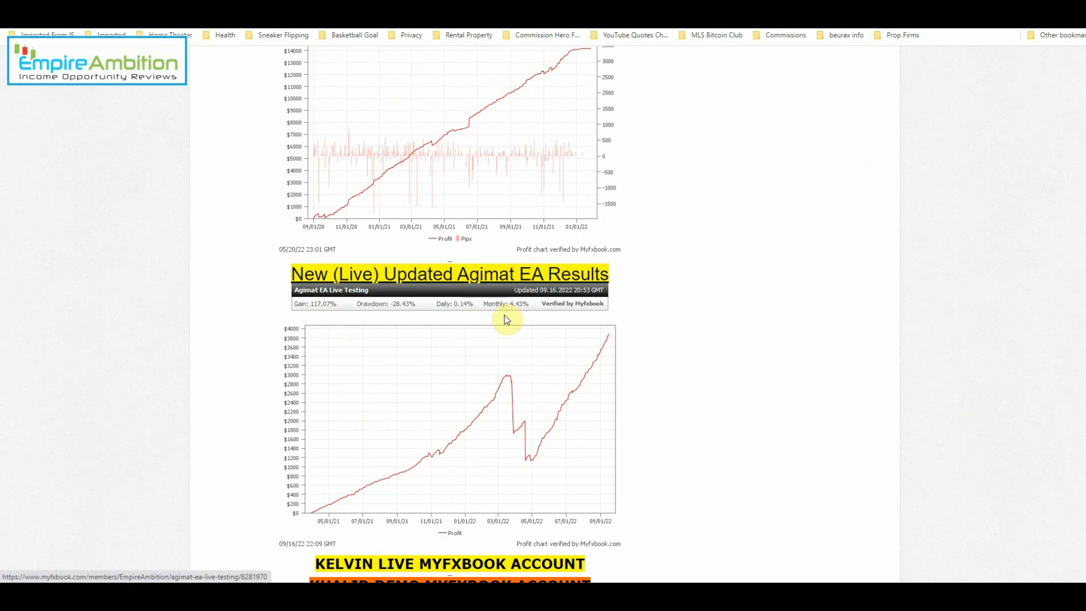
- Open the Live Testing account from the widget and view its per-currency Summary statistics
{"action": "left_click", "coordinate": [448, 274]}
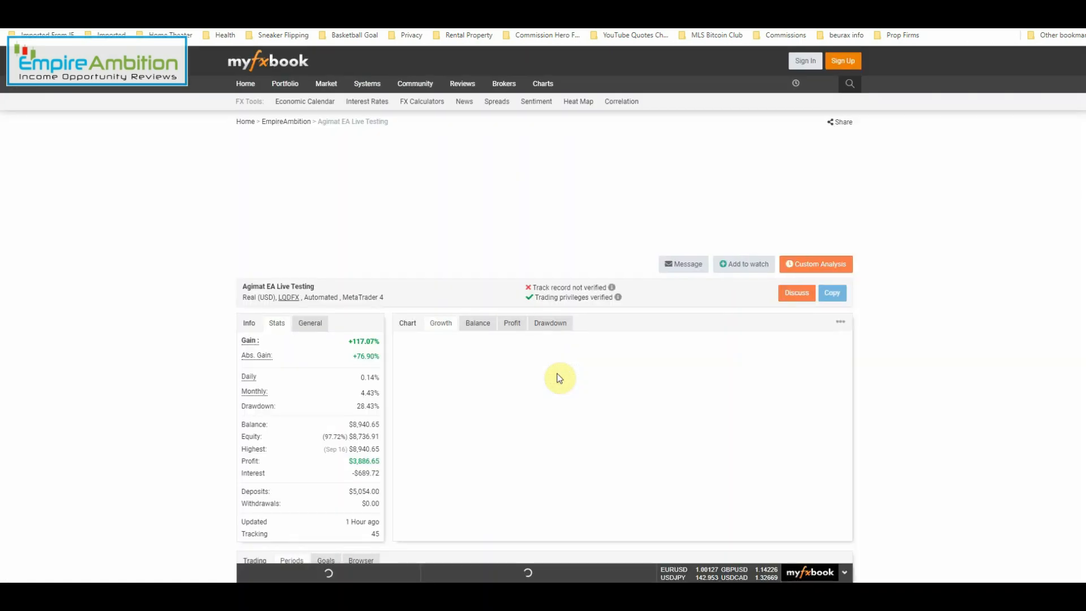
{"action": "scroll", "scroll_direction": "down", "scroll_amount": 3}
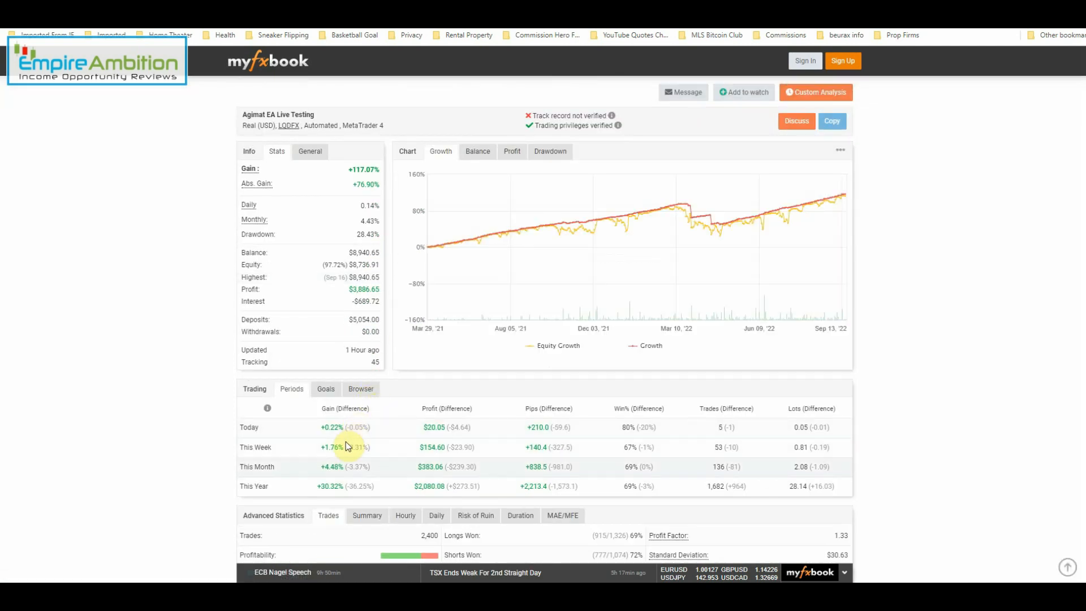
{"action": "mouse_move", "coordinate": [332, 462]}
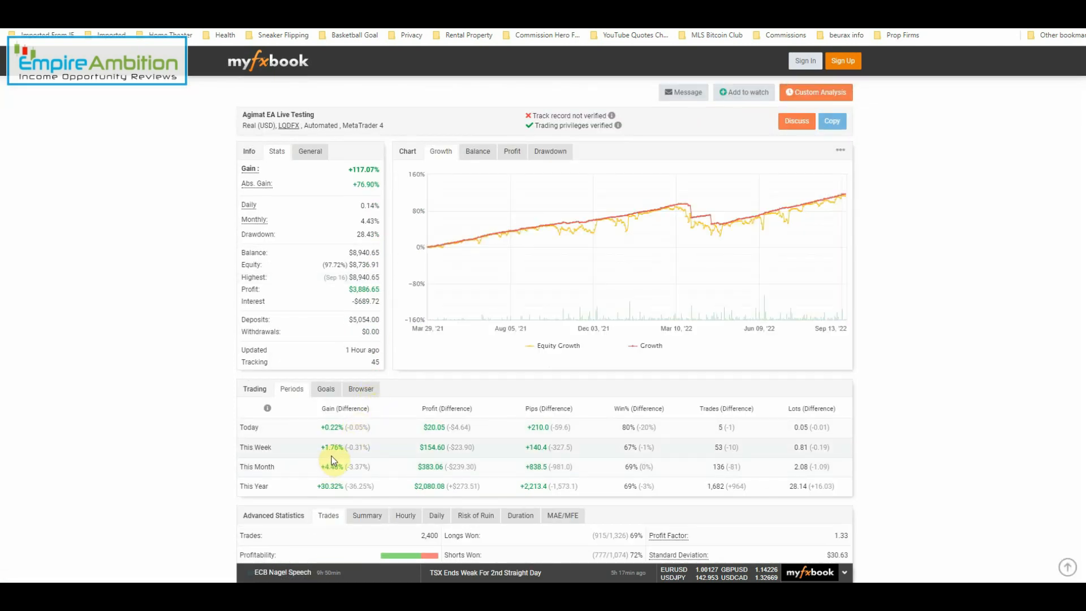
{"action": "mouse_move", "coordinate": [397, 460]}
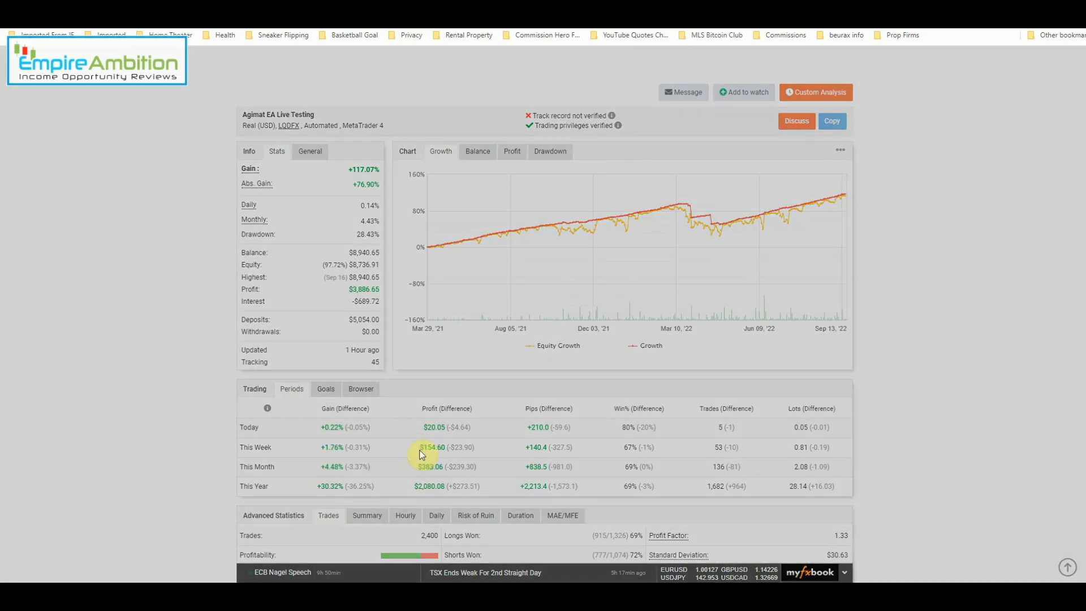
{"action": "scroll", "scroll_direction": "down", "scroll_amount": 3}
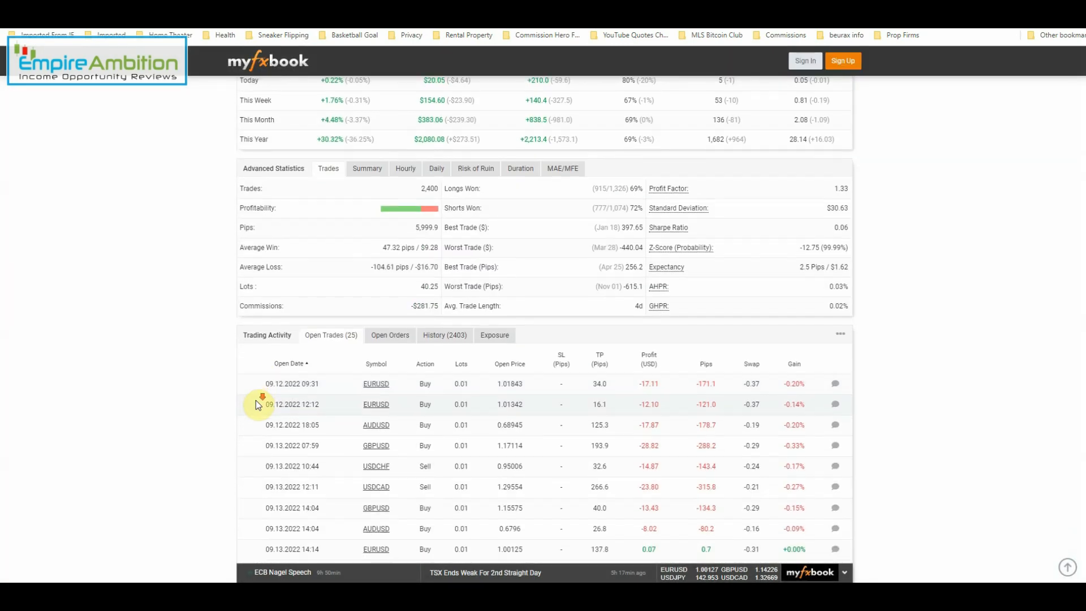
{"action": "scroll", "scroll_direction": "down", "scroll_amount": 3}
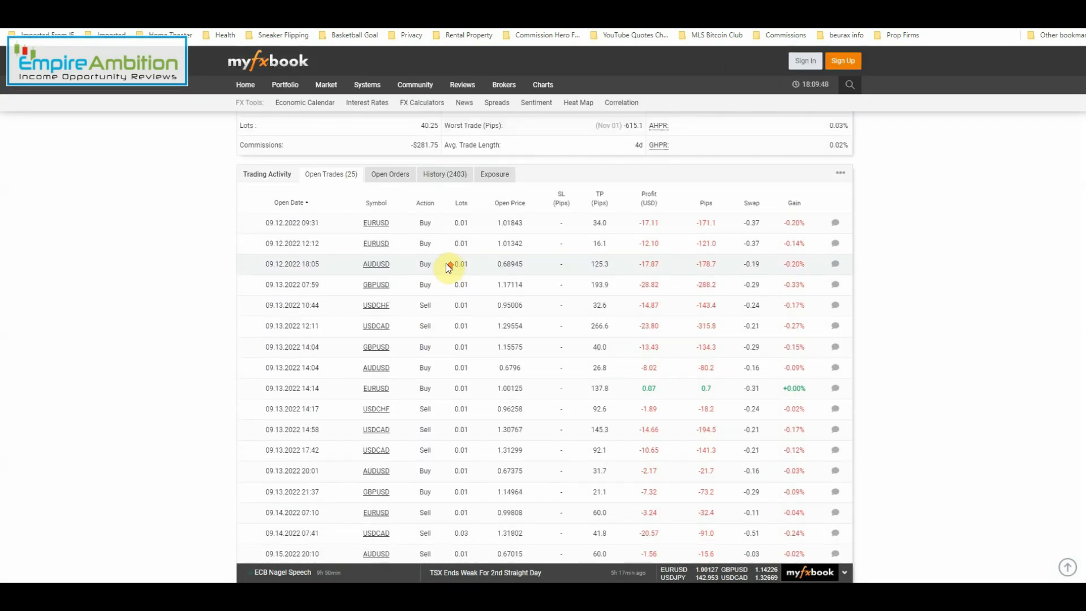
{"action": "left_click", "coordinate": [367, 171]}
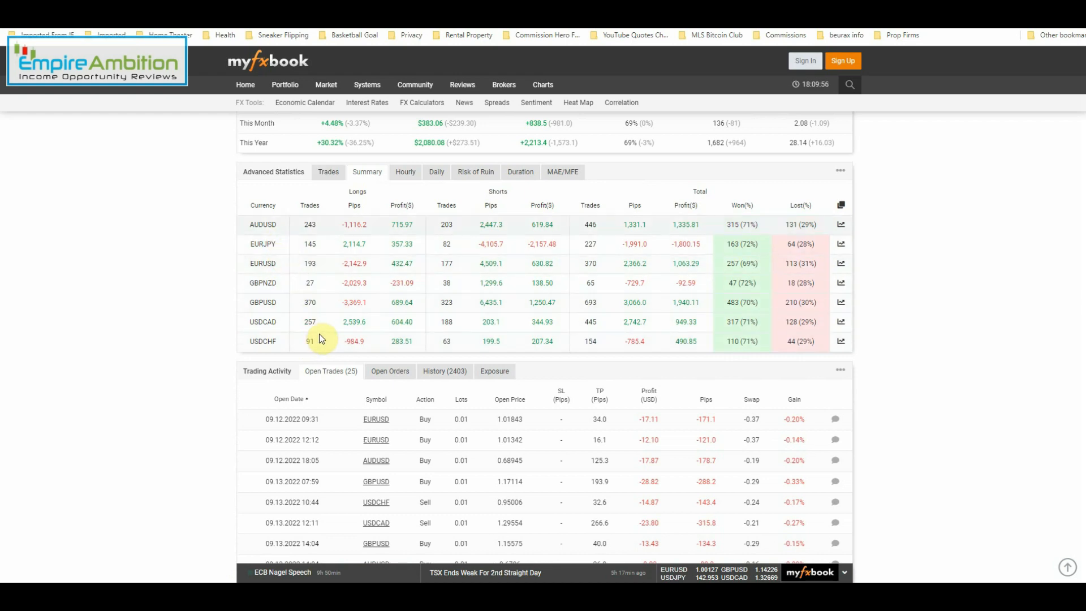
{"action": "scroll", "scroll_direction": "down", "scroll_amount": 3}
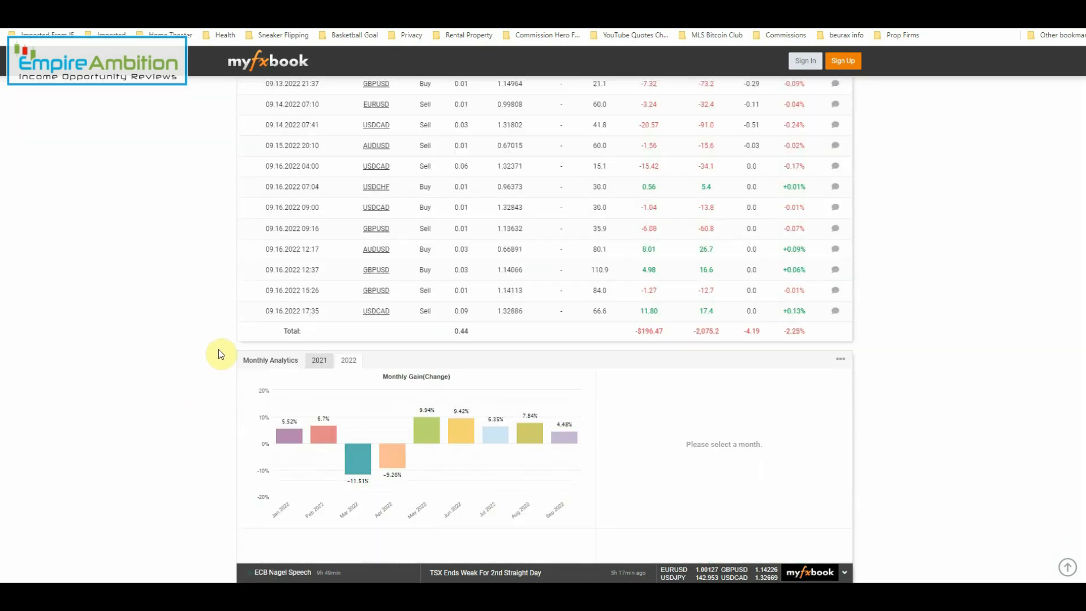
{"action": "scroll", "scroll_direction": "down", "scroll_amount": 3}
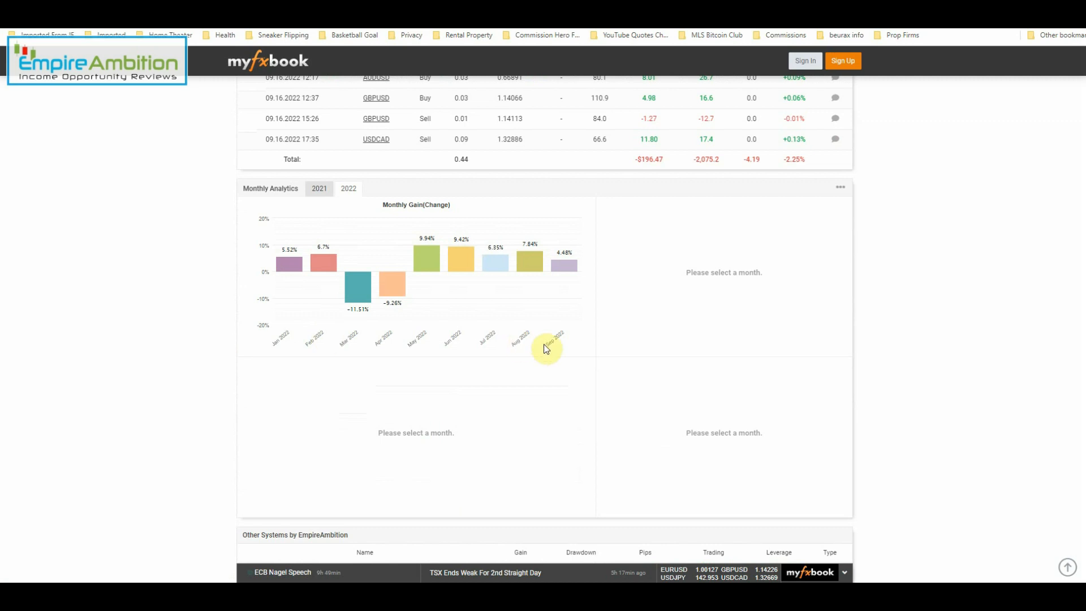
{"action": "mouse_move", "coordinate": [582, 281]}
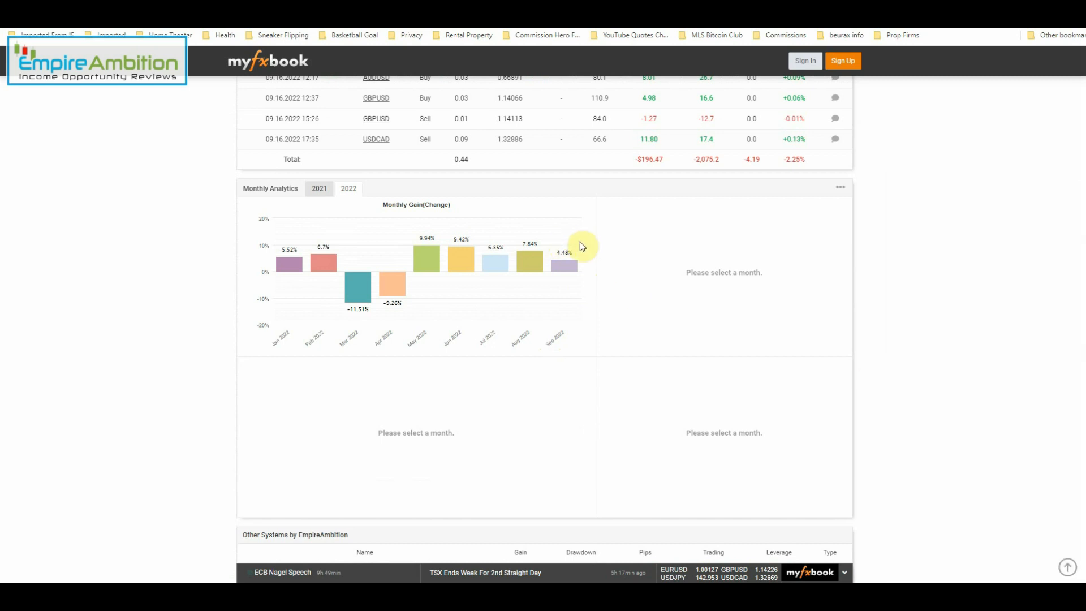
{"action": "mouse_move", "coordinate": [530, 253]}
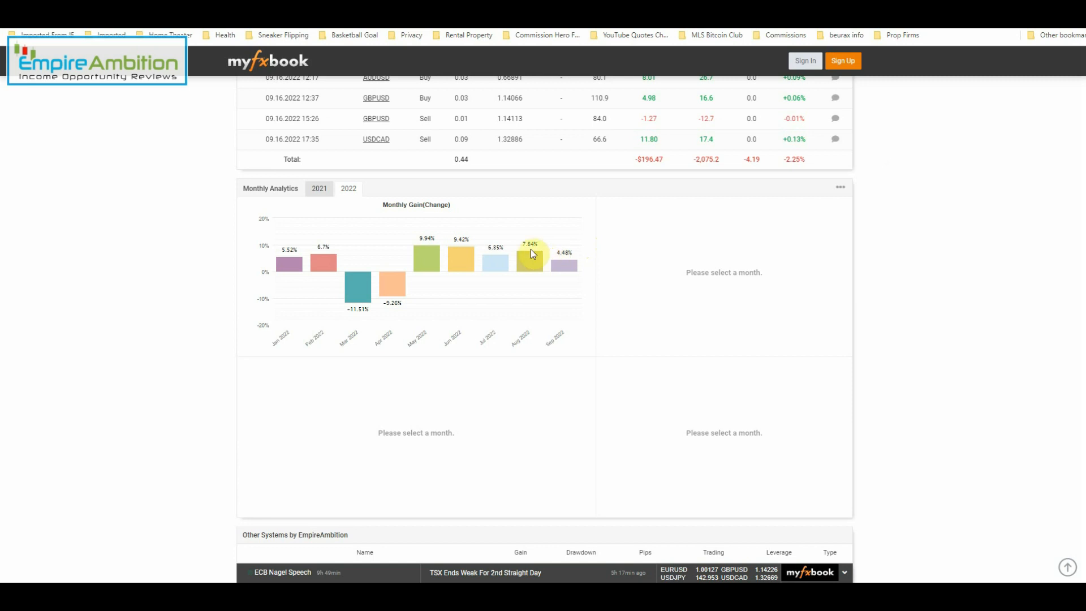
{"action": "mouse_move", "coordinate": [530, 270]}
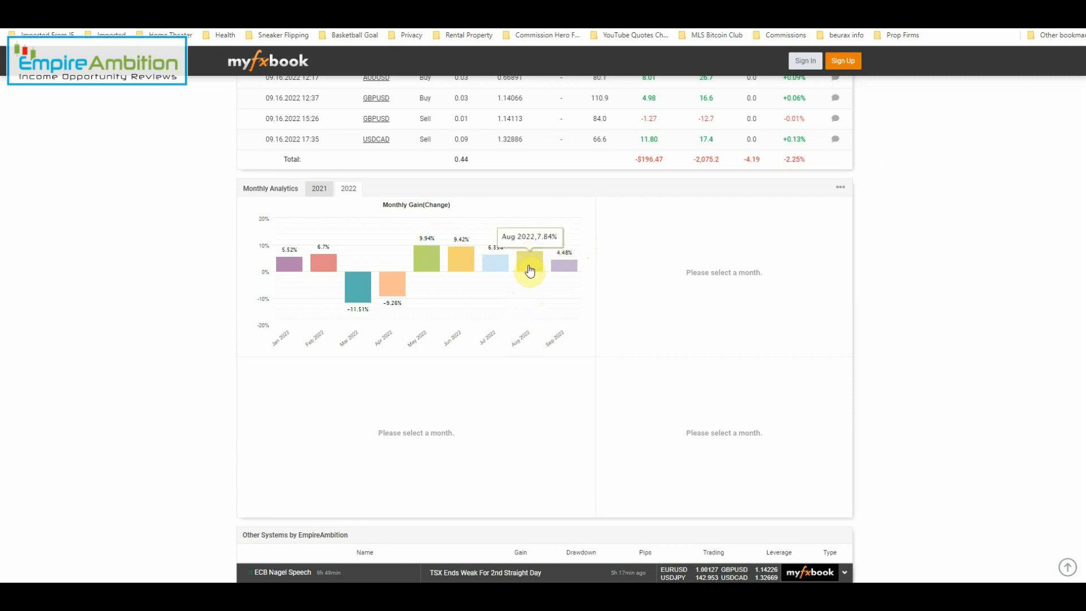
{"action": "mouse_move", "coordinate": [127, 231]}
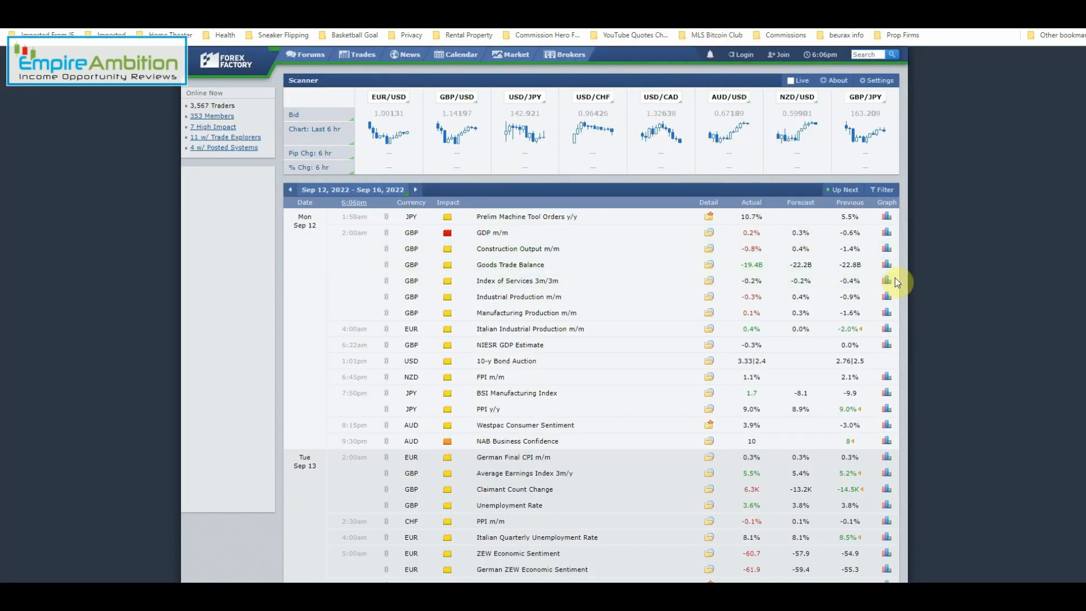
- Scroll the calendar past Wed Sep 14 and Thu Sep 15 to Friday Sep 16
{"action": "scroll", "scroll_direction": "down", "scroll_amount": 3}
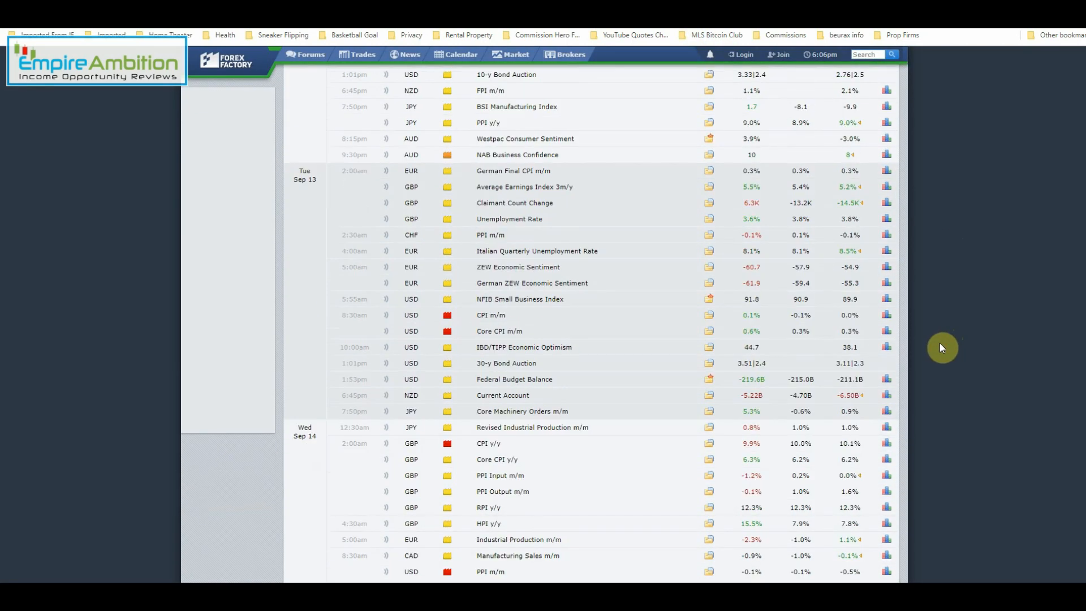
{"action": "mouse_move", "coordinate": [539, 333]}
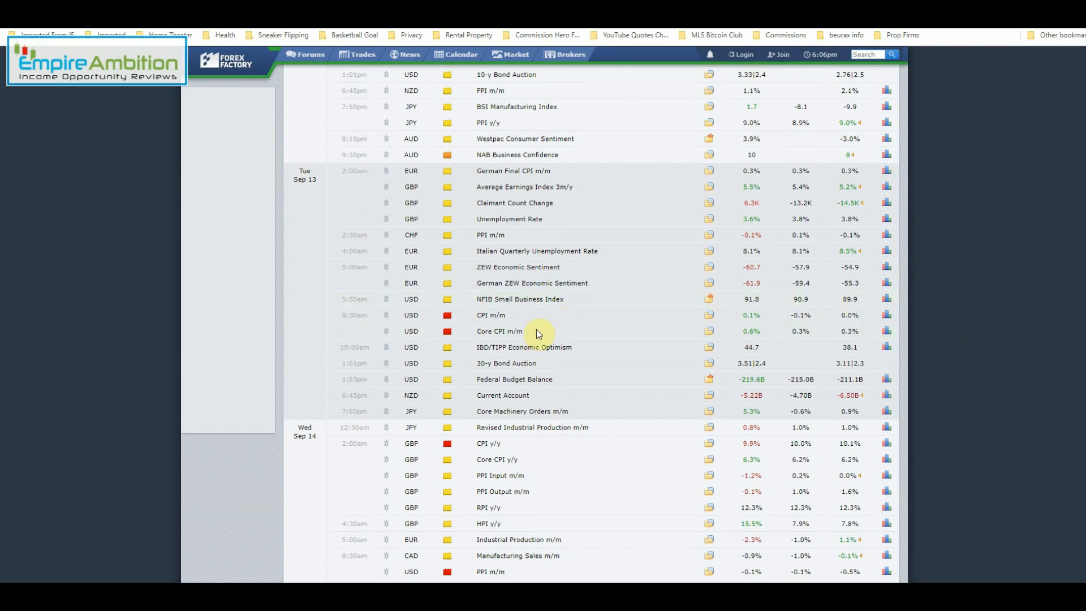
{"action": "scroll", "scroll_direction": "down", "scroll_amount": 3}
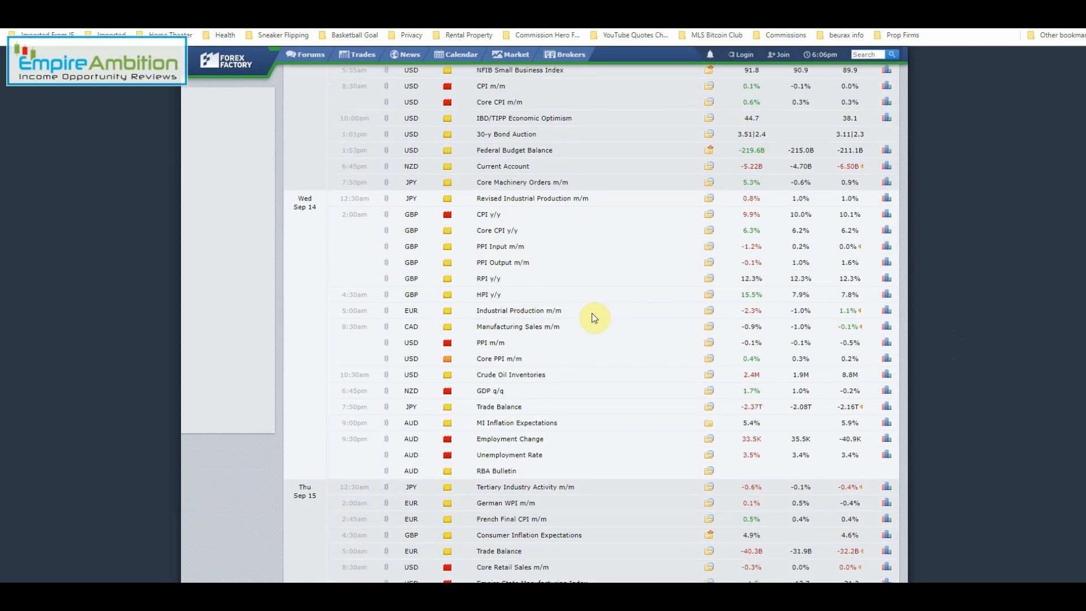
{"action": "mouse_move", "coordinate": [595, 326]}
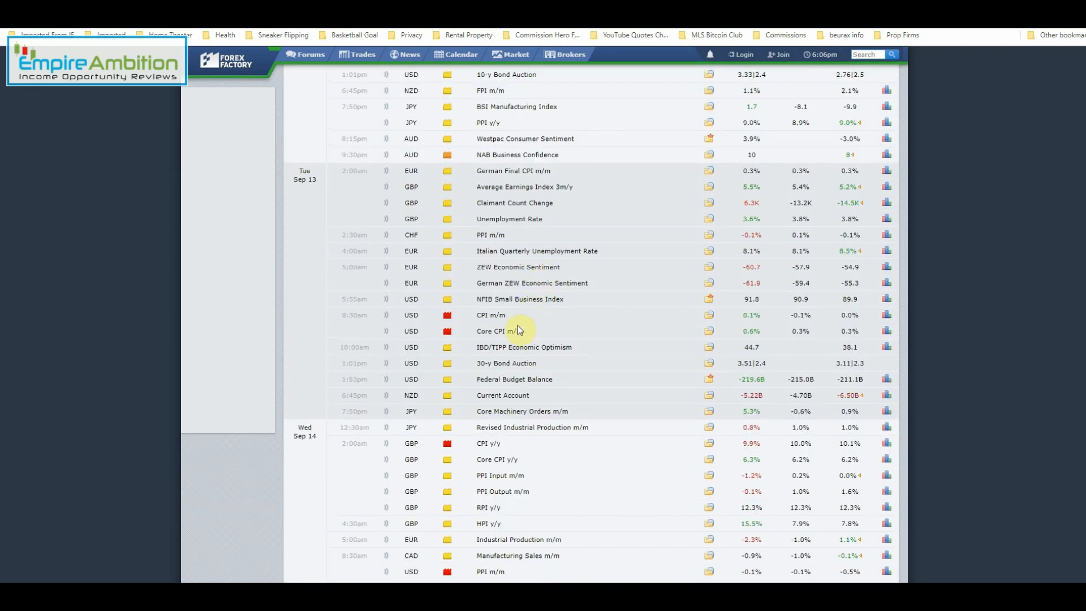
{"action": "scroll", "scroll_direction": "down", "scroll_amount": 3}
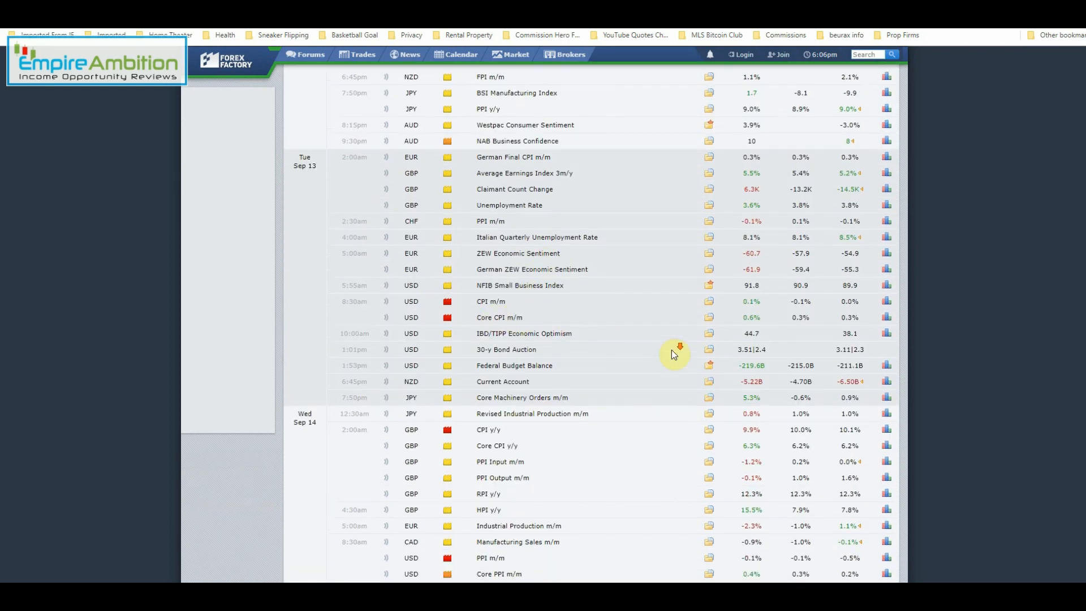
{"action": "scroll", "scroll_direction": "down", "scroll_amount": 3}
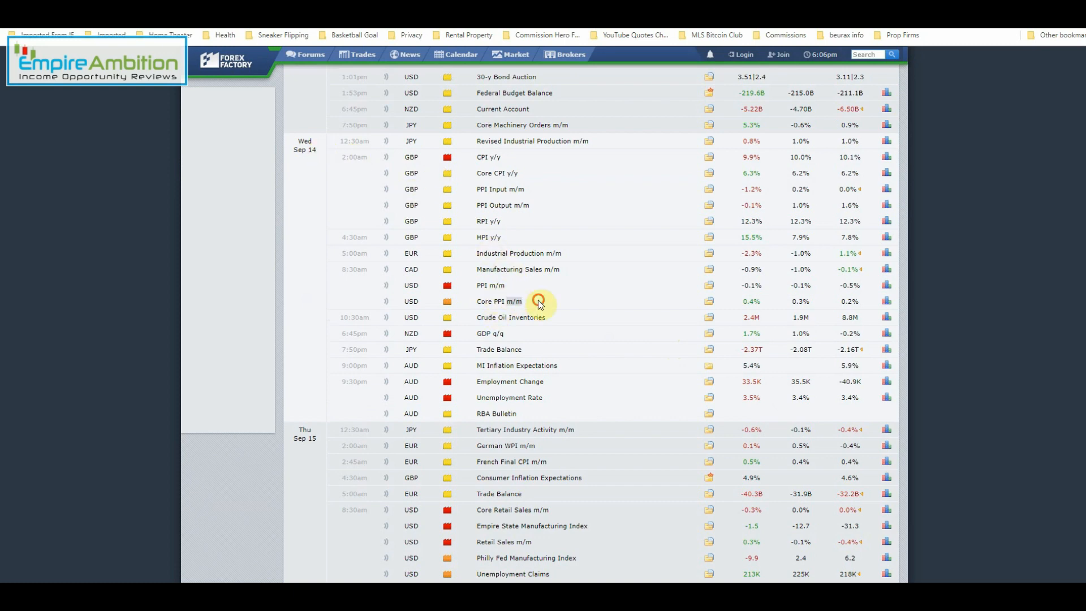
{"action": "scroll", "scroll_direction": "down", "scroll_amount": 3}
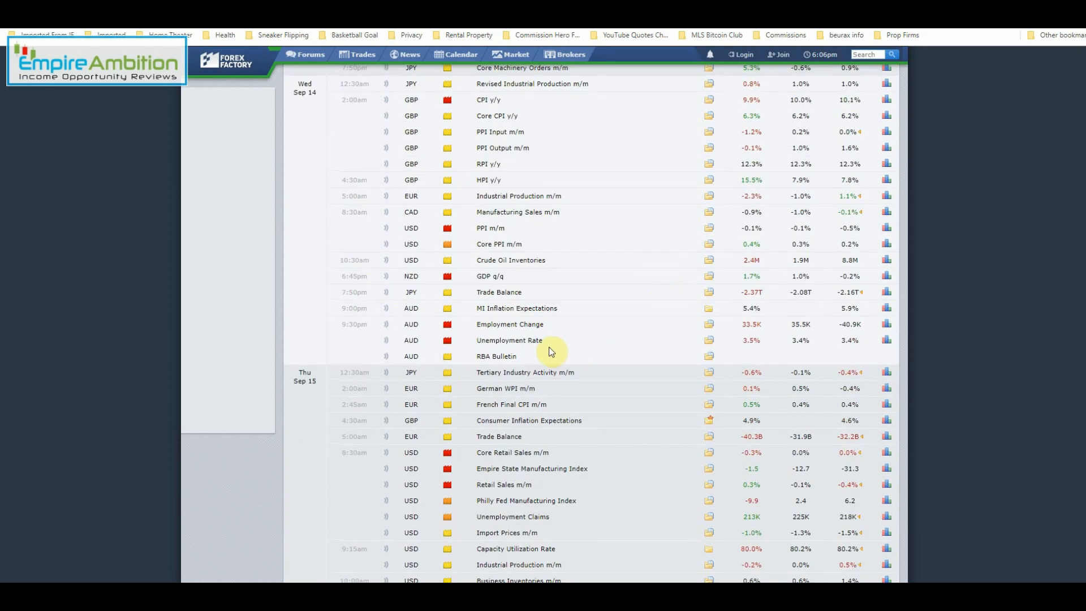
{"action": "mouse_move", "coordinate": [546, 340]}
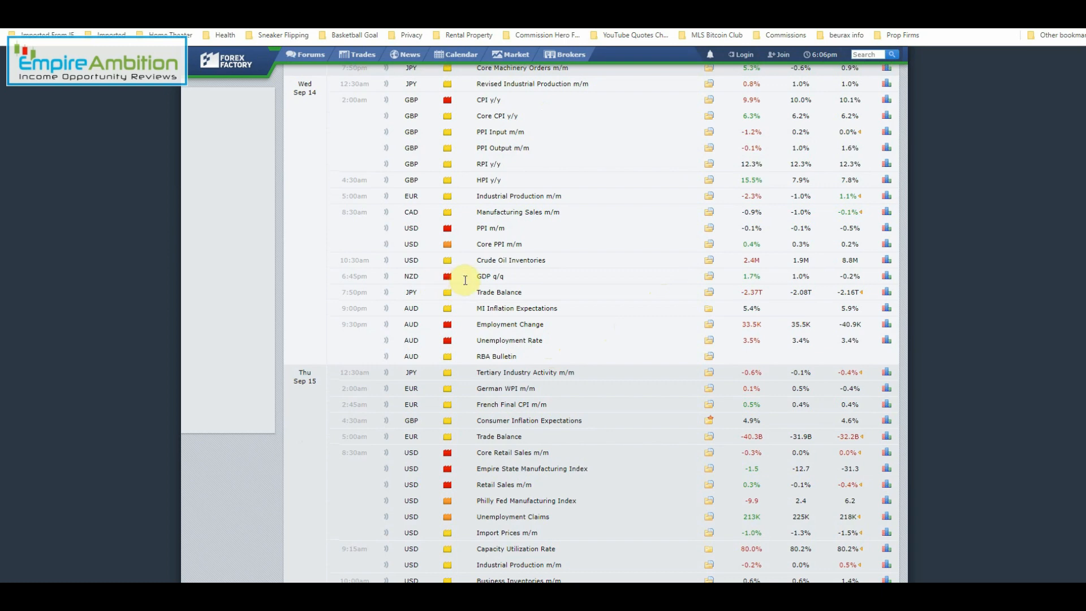
{"action": "scroll", "scroll_direction": "down", "scroll_amount": 3}
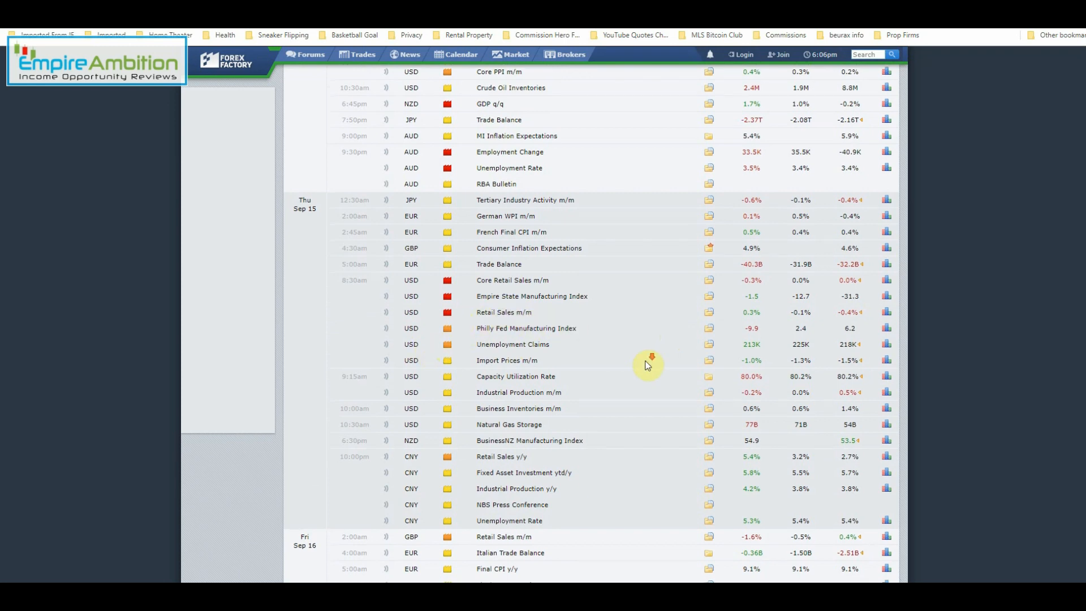
{"action": "scroll", "scroll_direction": "down", "scroll_amount": 3}
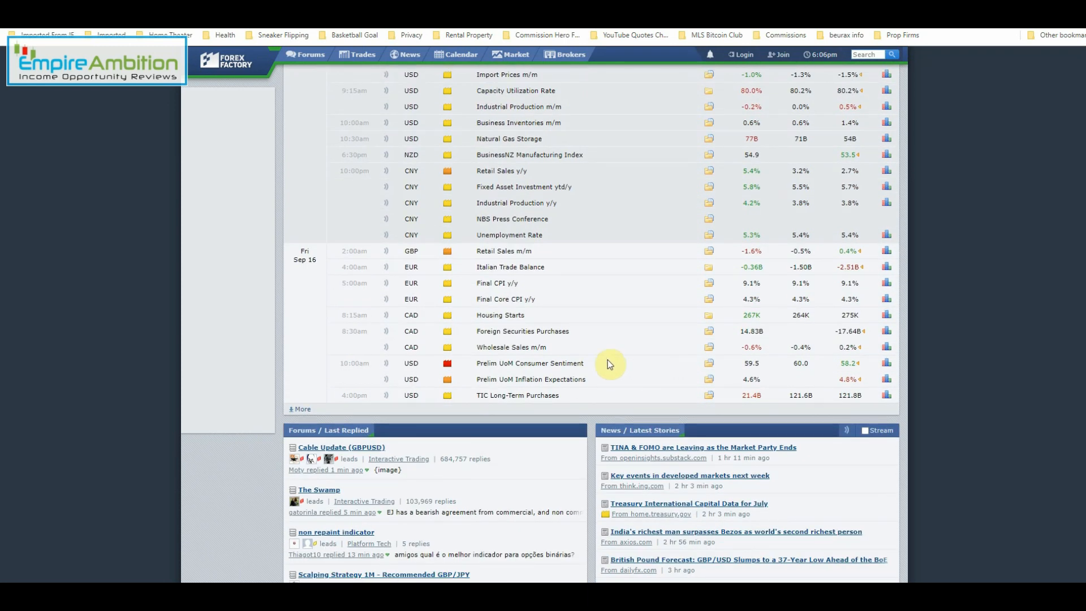
{"action": "mouse_move", "coordinate": [533, 358]}
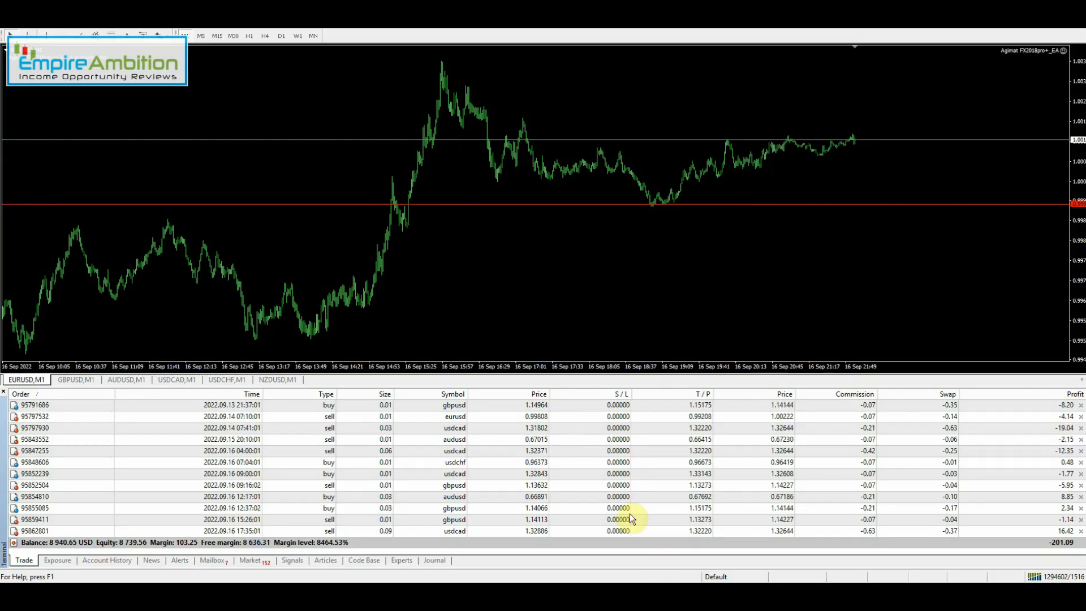
{"action": "mouse_move", "coordinate": [59, 546]}
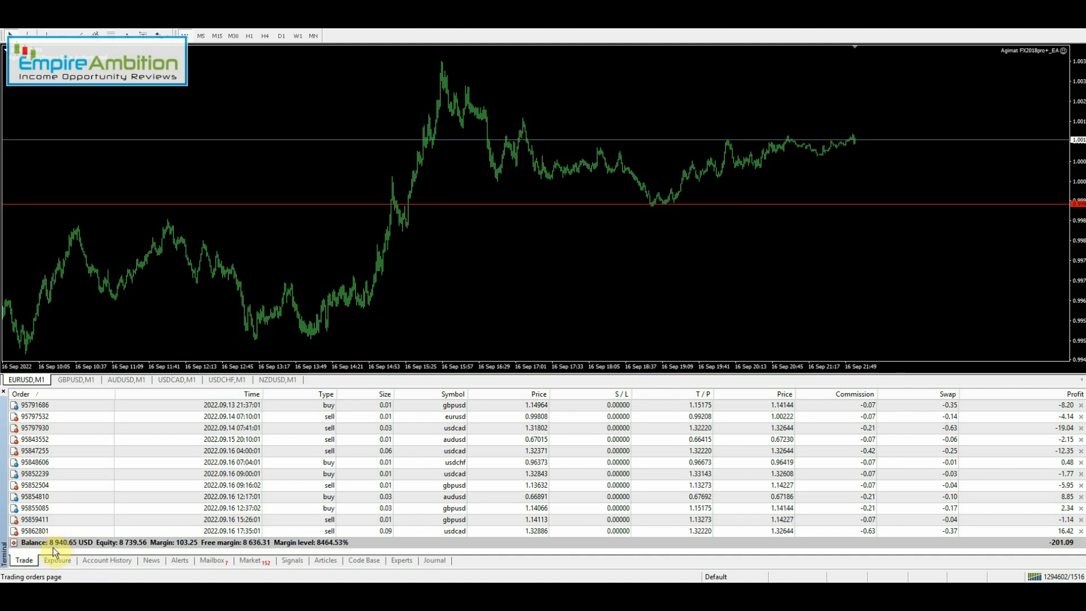
{"action": "mouse_move", "coordinate": [41, 547]}
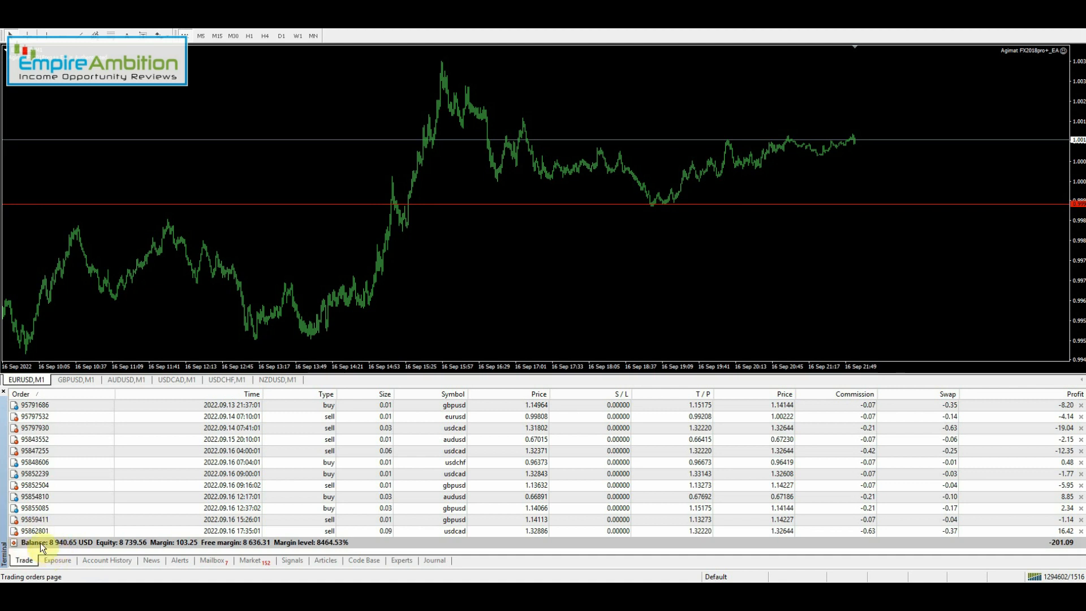
- Open Account History and highlight the EURUSD 3.00 and USDCAD 6.85 profit trades
{"action": "left_click", "coordinate": [1042, 576]}
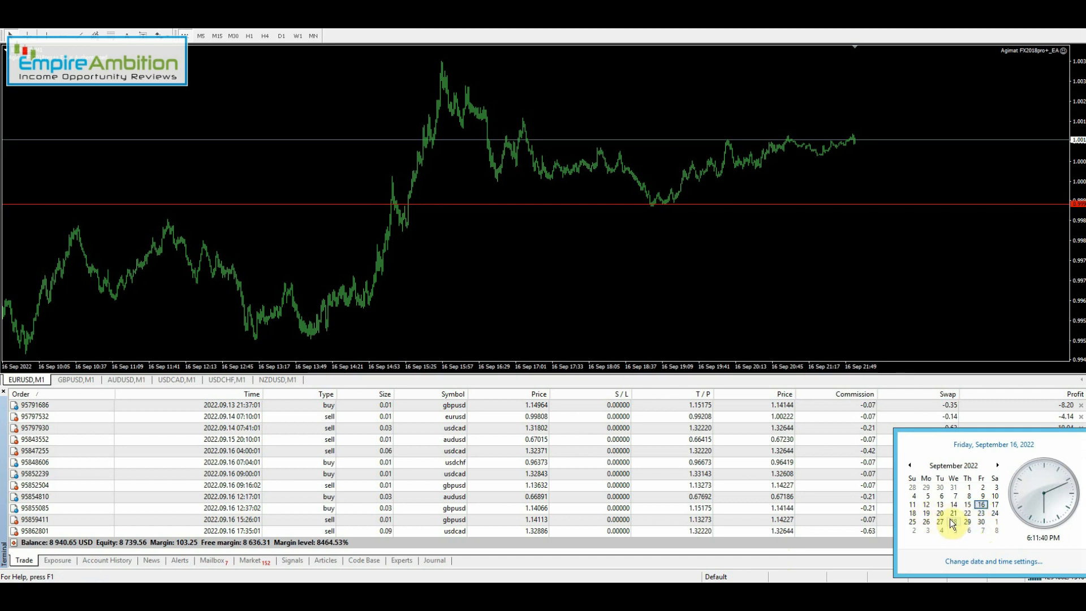
{"action": "mouse_move", "coordinate": [850, 302]}
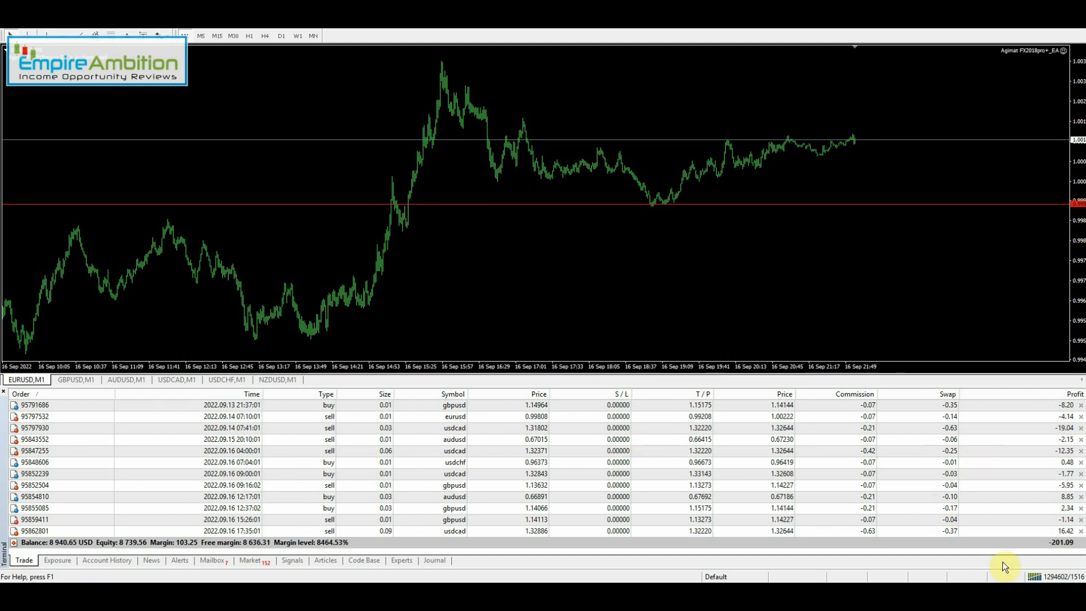
{"action": "mouse_move", "coordinate": [78, 534]}
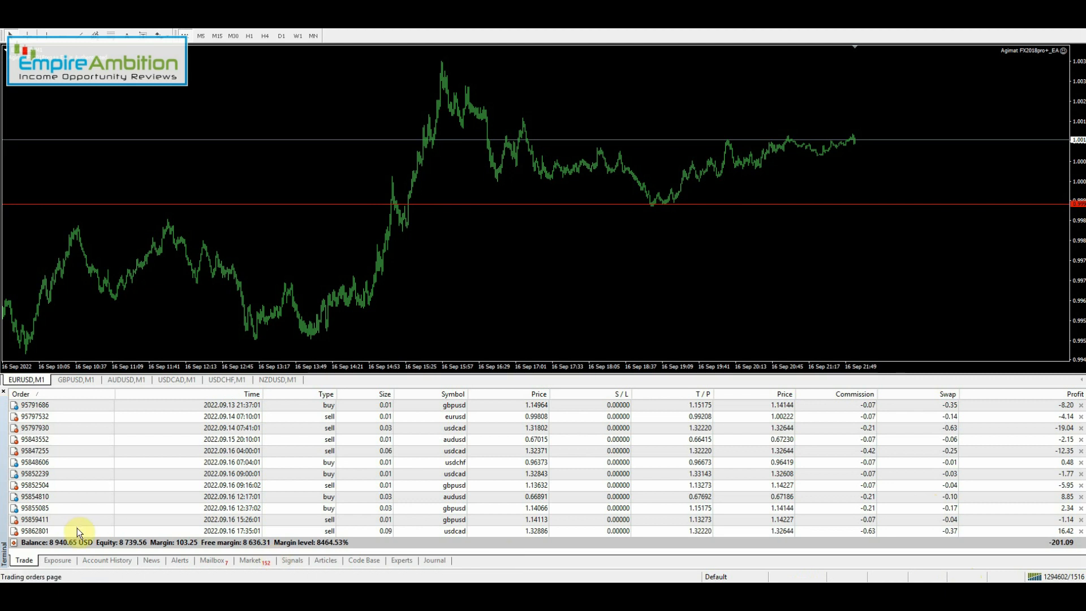
{"action": "left_click", "coordinate": [106, 560]}
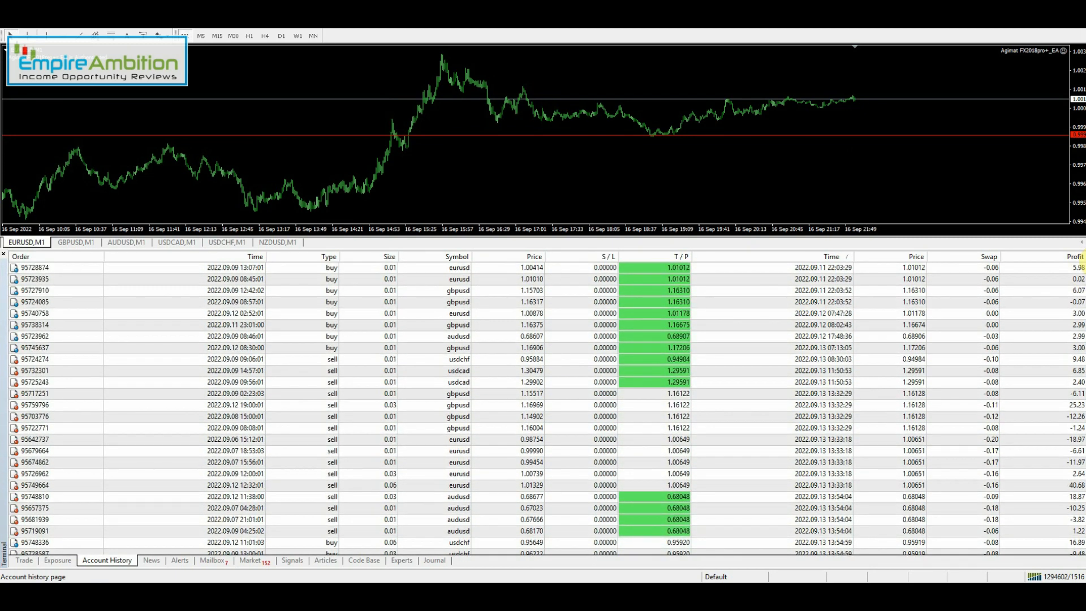
{"action": "left_click", "coordinate": [858, 371]}
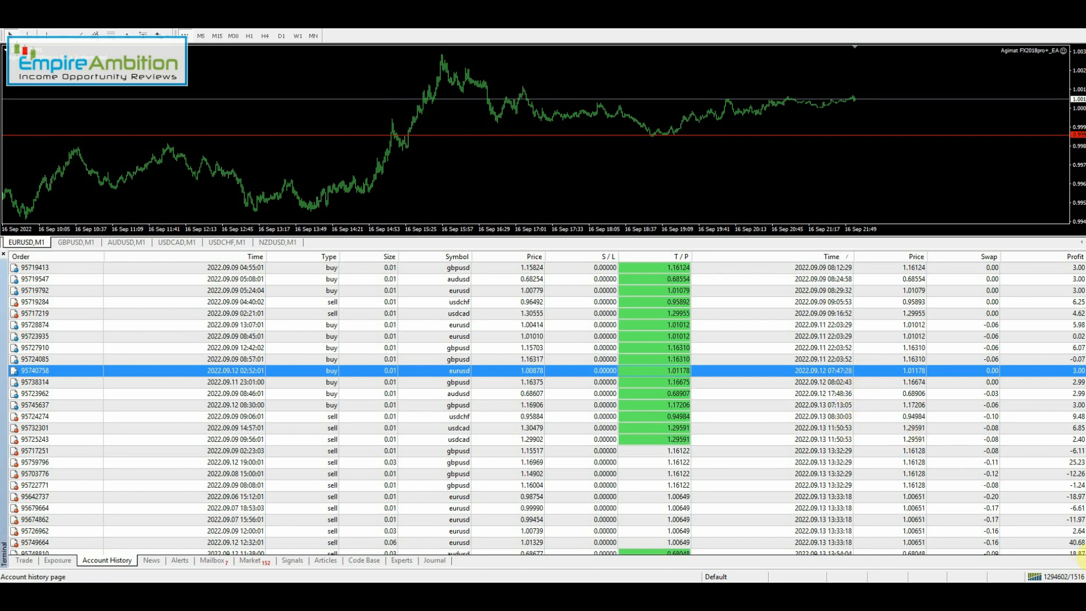
{"action": "scroll", "scroll_direction": "down", "scroll_amount": 3}
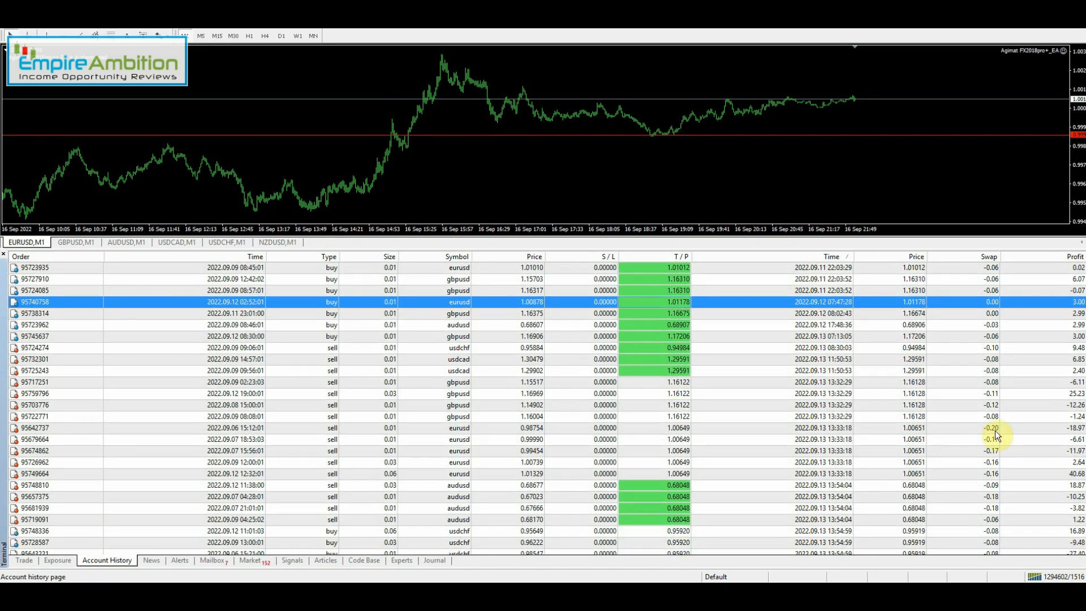
{"action": "mouse_move", "coordinate": [868, 309]}
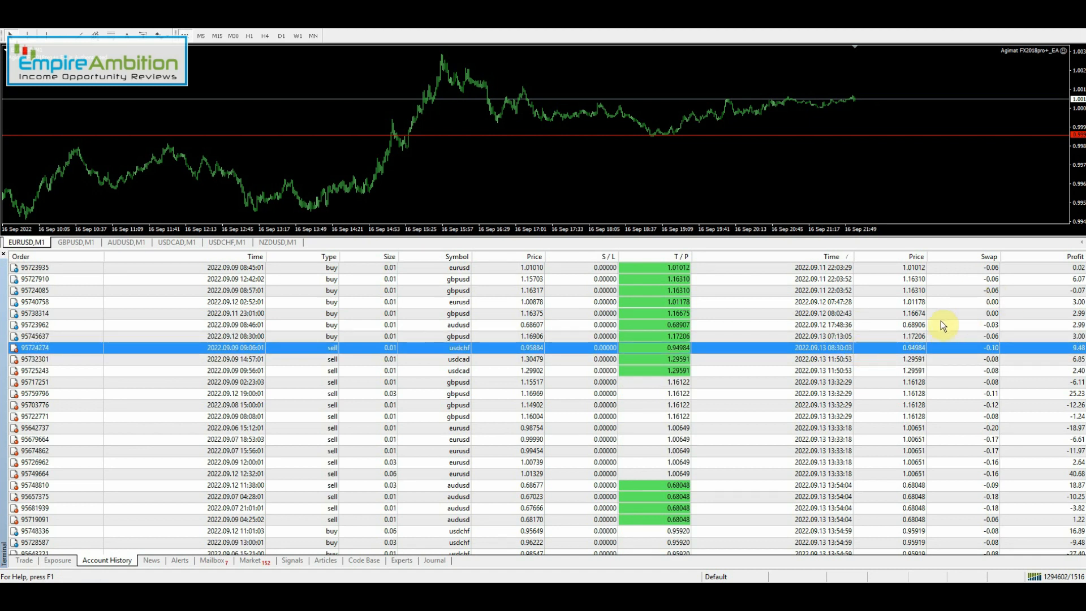
{"action": "left_click", "coordinate": [888, 358]}
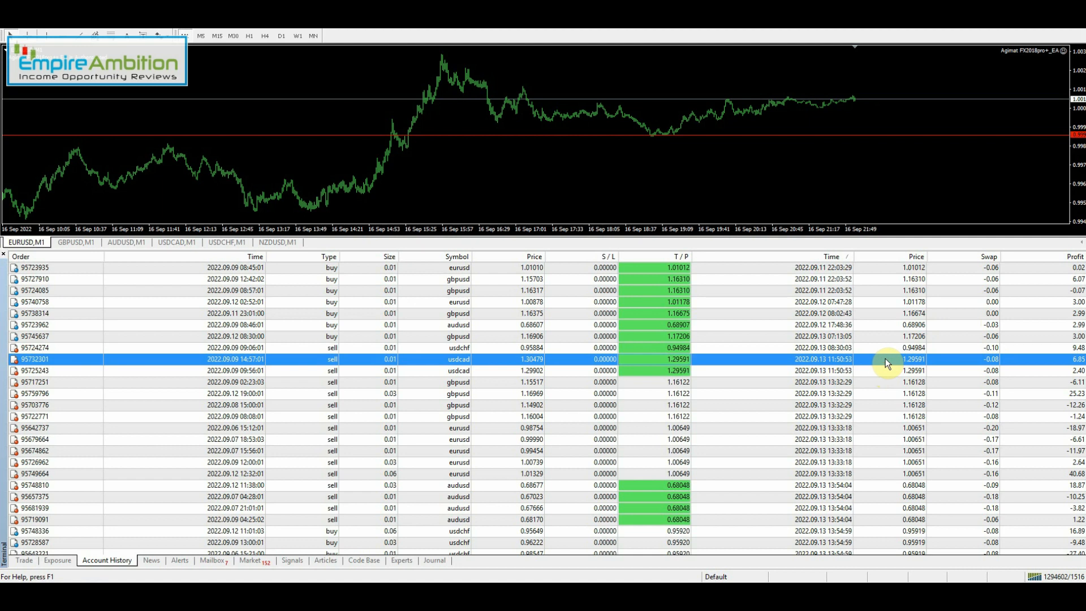
{"action": "mouse_move", "coordinate": [874, 386]}
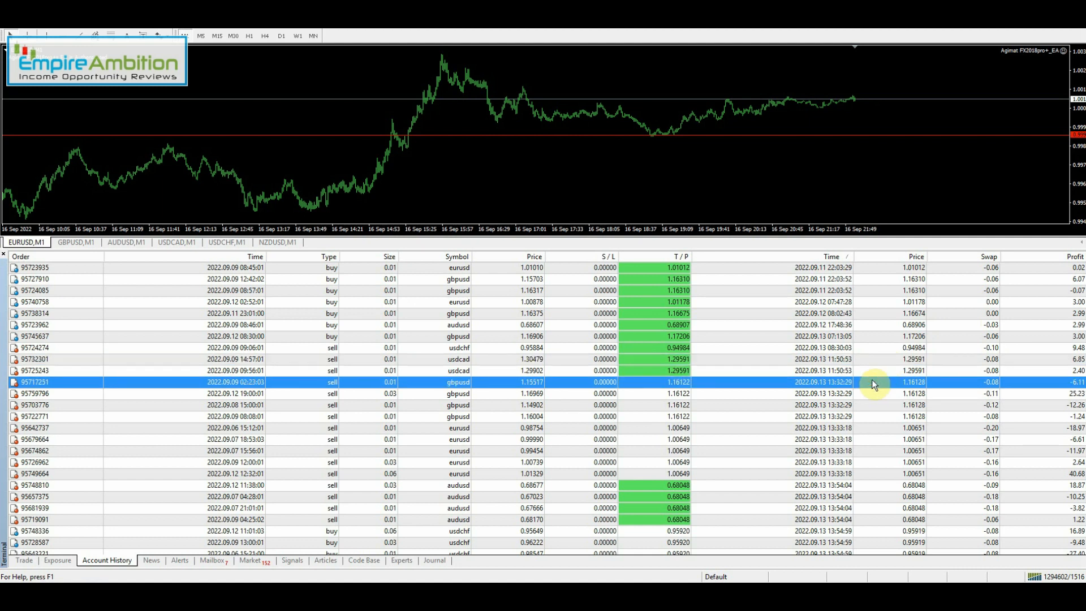
{"action": "mouse_move", "coordinate": [860, 416]}
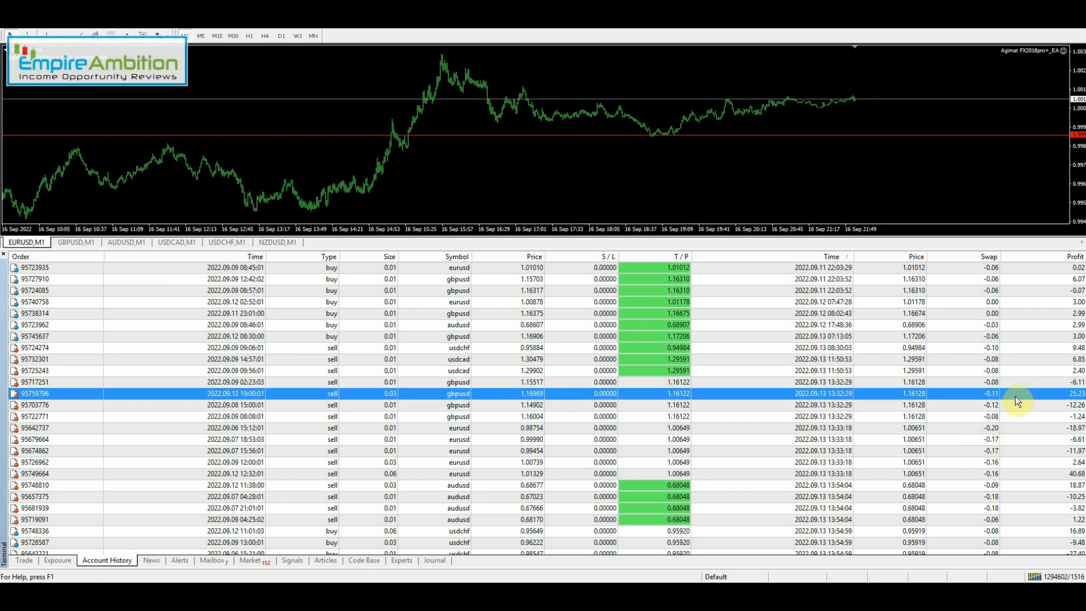
{"action": "mouse_move", "coordinate": [864, 419]}
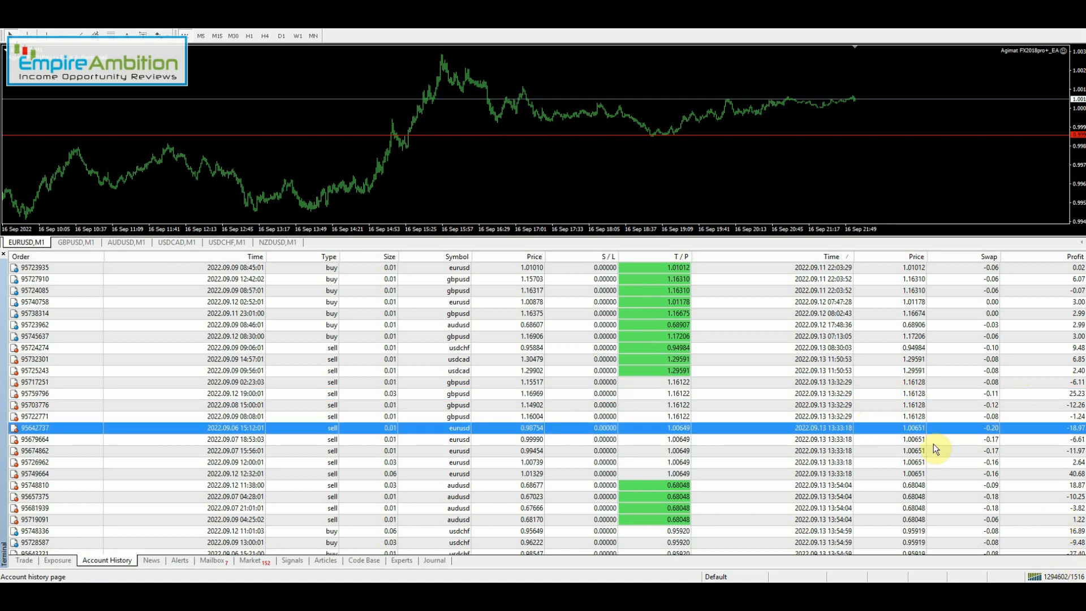
{"action": "mouse_move", "coordinate": [1029, 476]}
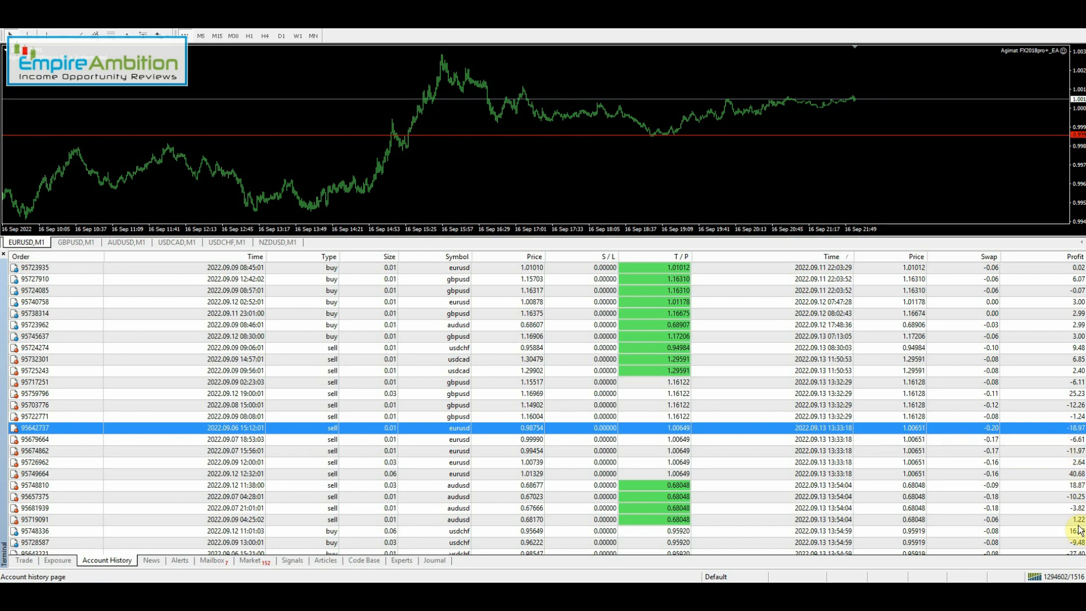
- Highlight the AUDUSD 18.87 and USDCHF 16.89 and 83.70 trades, then scroll toward totals
{"action": "scroll", "scroll_direction": "down", "scroll_amount": 3}
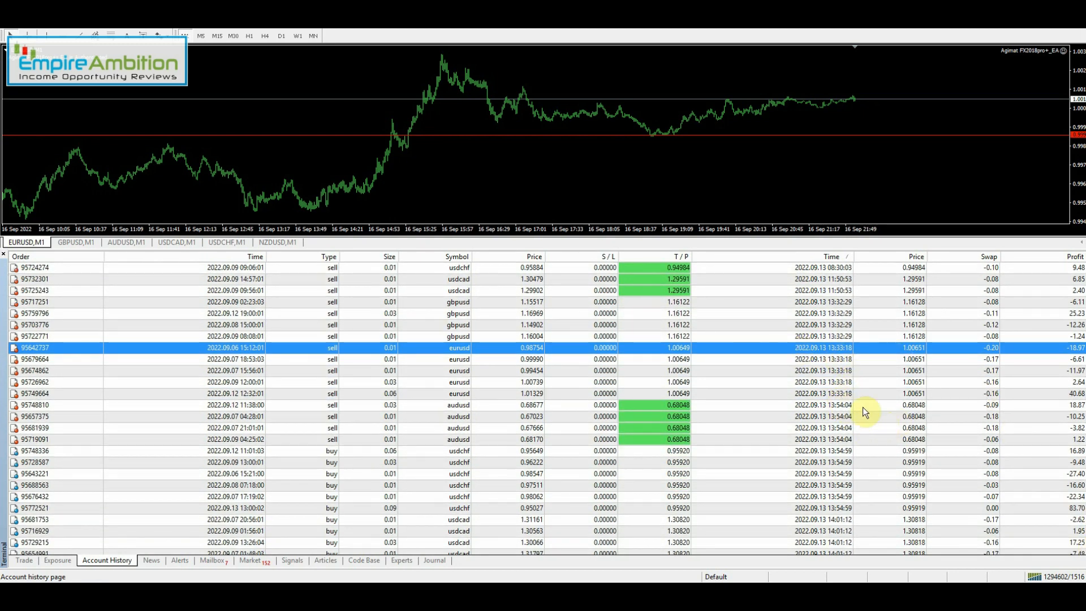
{"action": "left_click", "coordinate": [859, 404]}
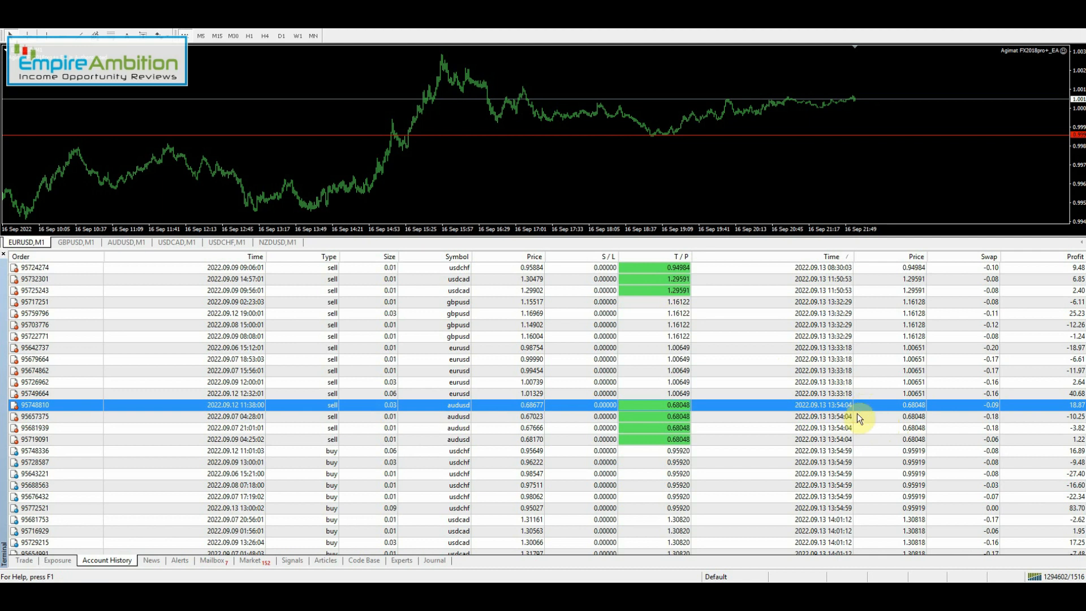
{"action": "left_click", "coordinate": [900, 439]}
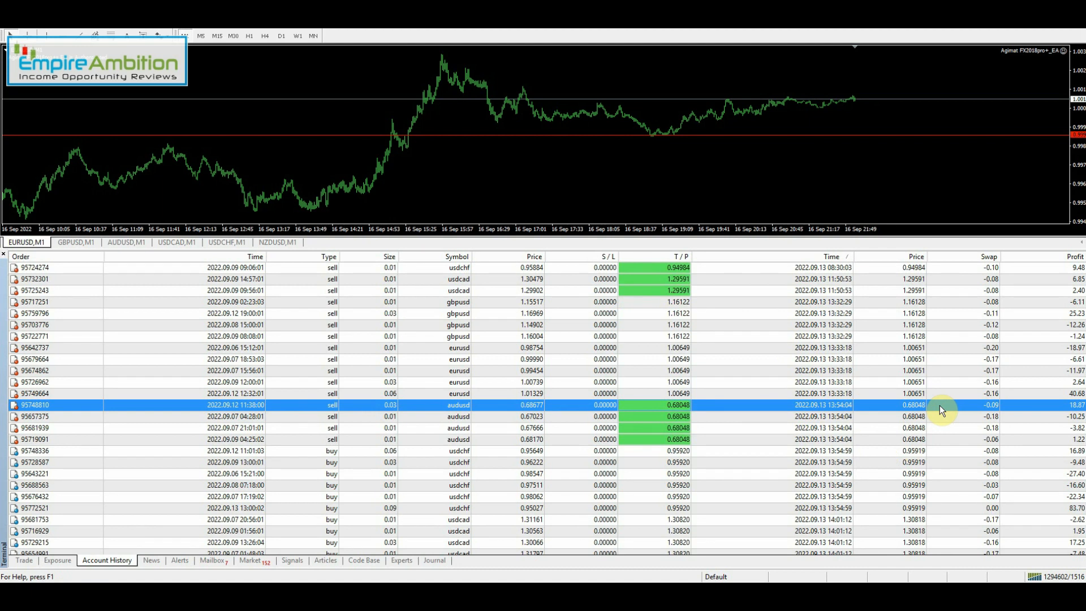
{"action": "left_click", "coordinate": [900, 451]}
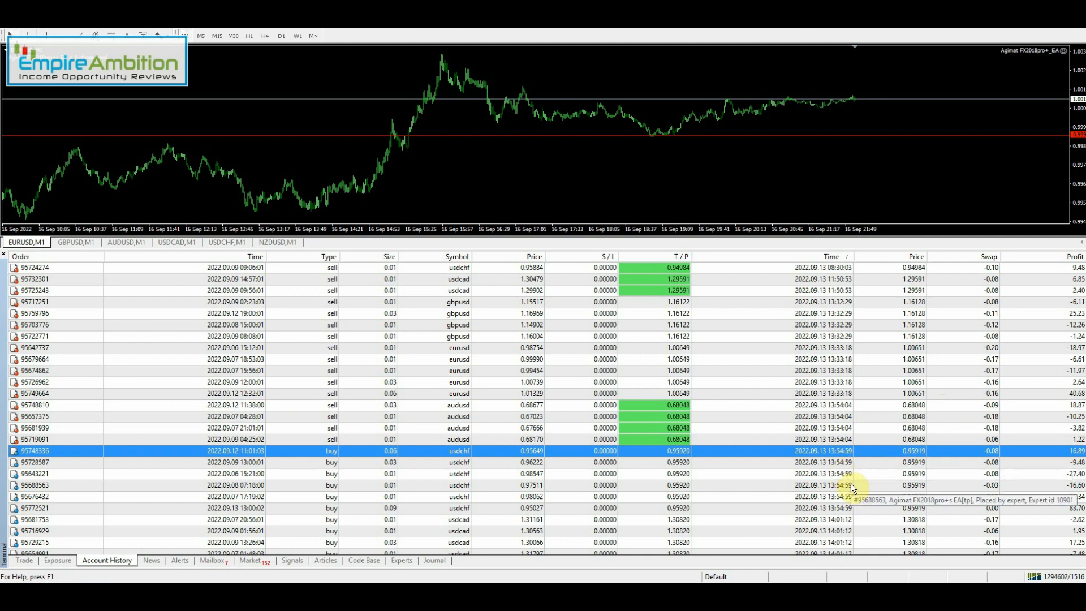
{"action": "left_click", "coordinate": [862, 507]}
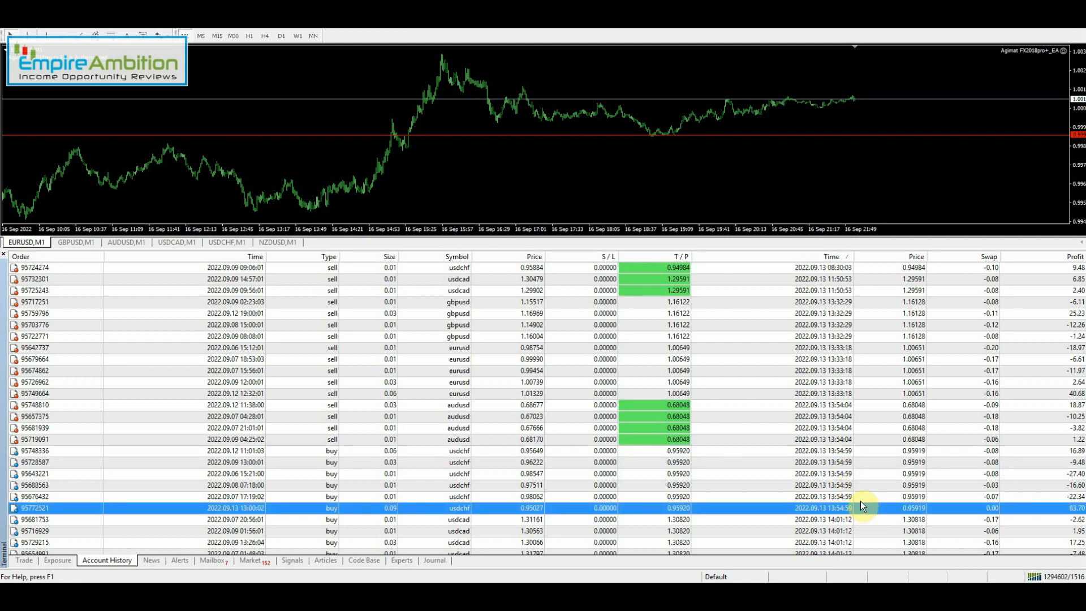
{"action": "mouse_move", "coordinate": [1063, 515]}
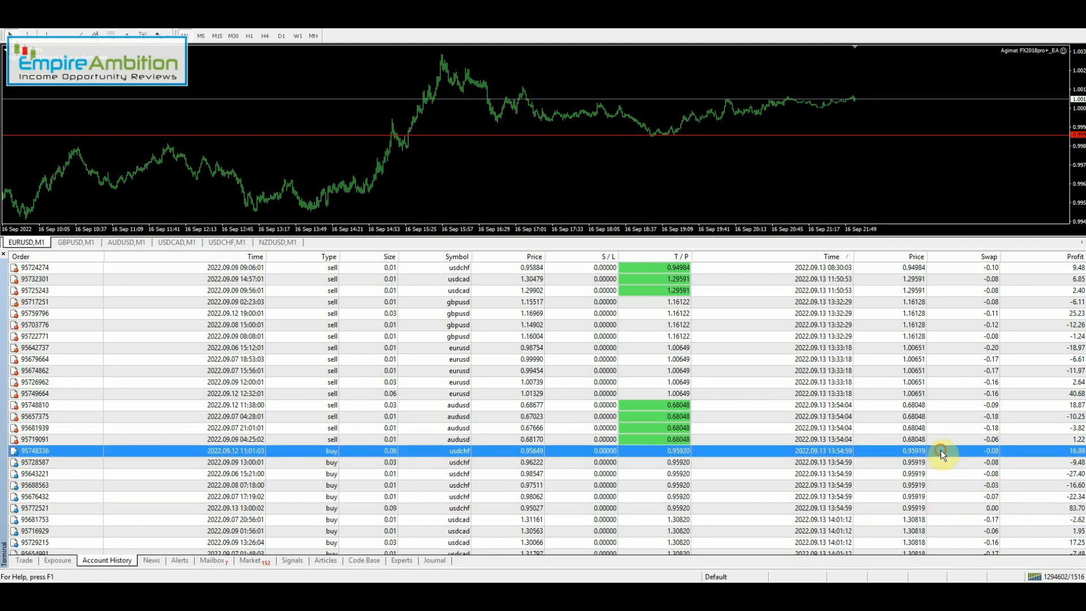
{"action": "mouse_move", "coordinate": [947, 459]}
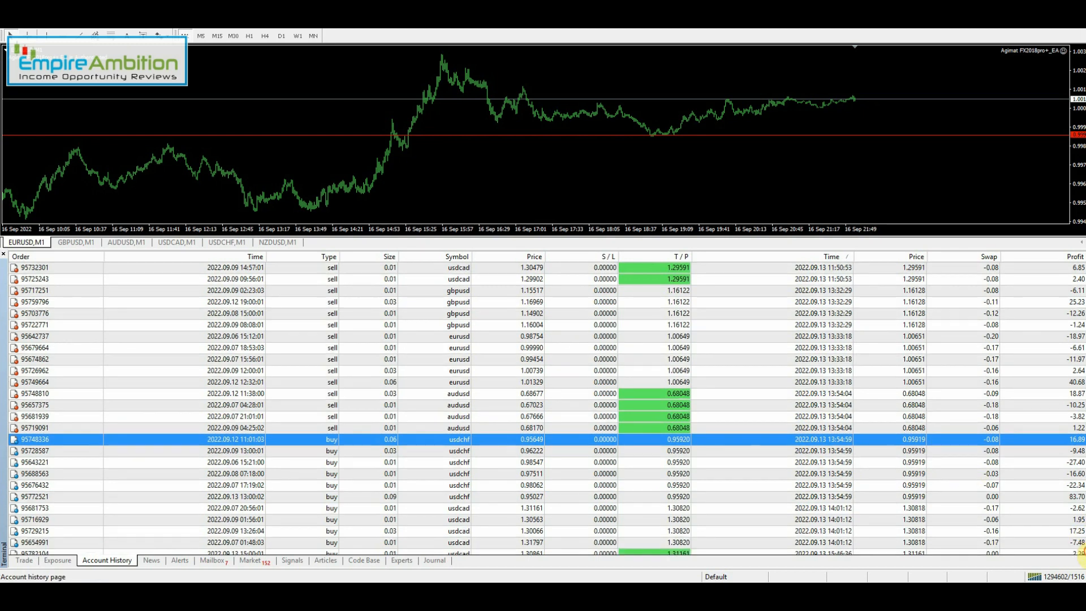
{"action": "scroll", "scroll_direction": "down", "scroll_amount": 3}
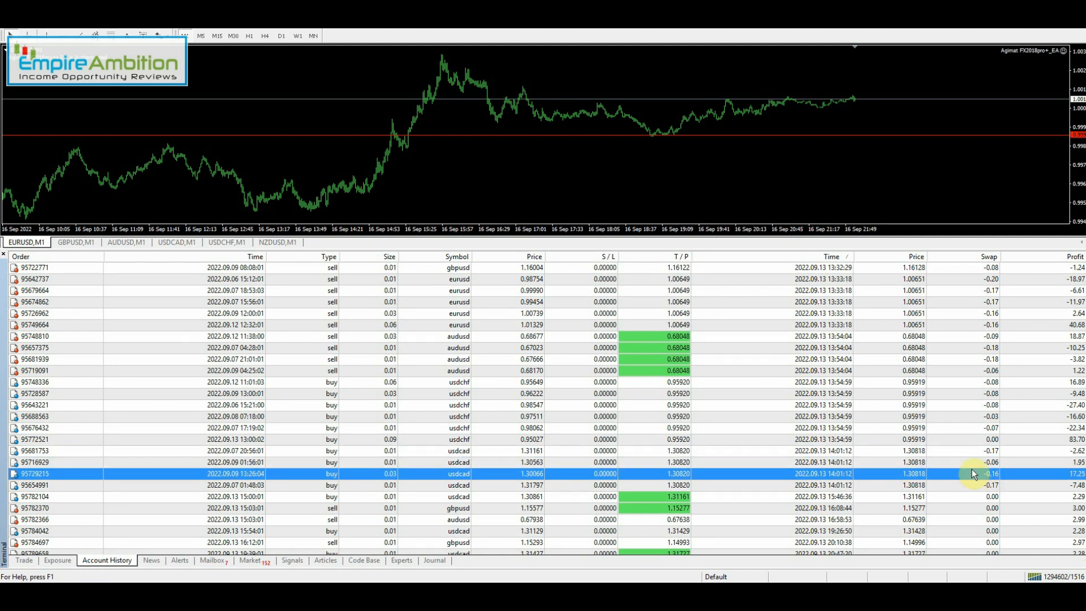
{"action": "mouse_move", "coordinate": [961, 477]}
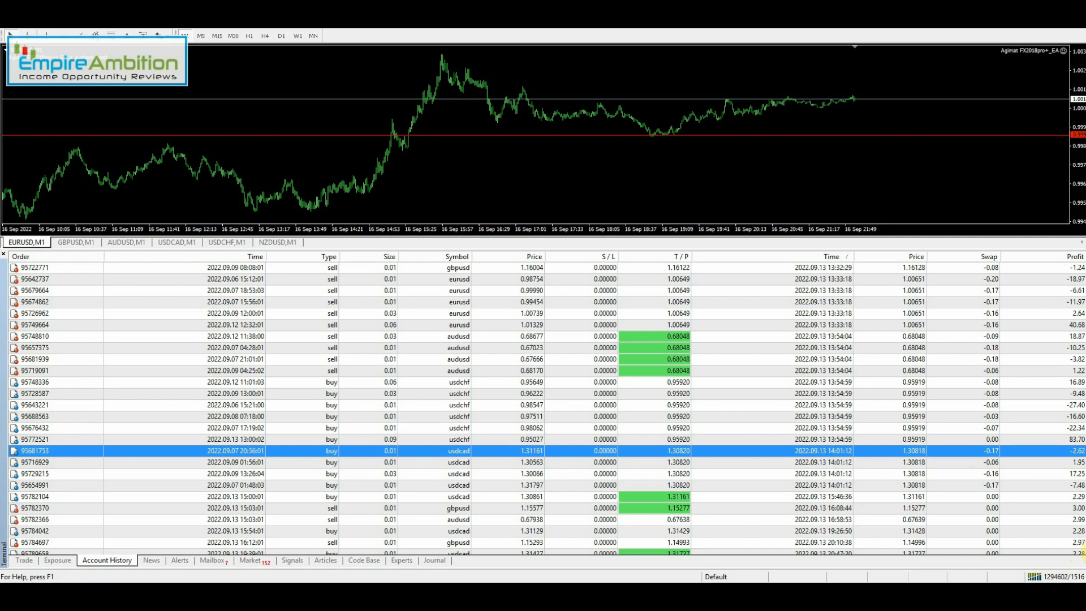
{"action": "scroll", "scroll_direction": "down", "scroll_amount": 3}
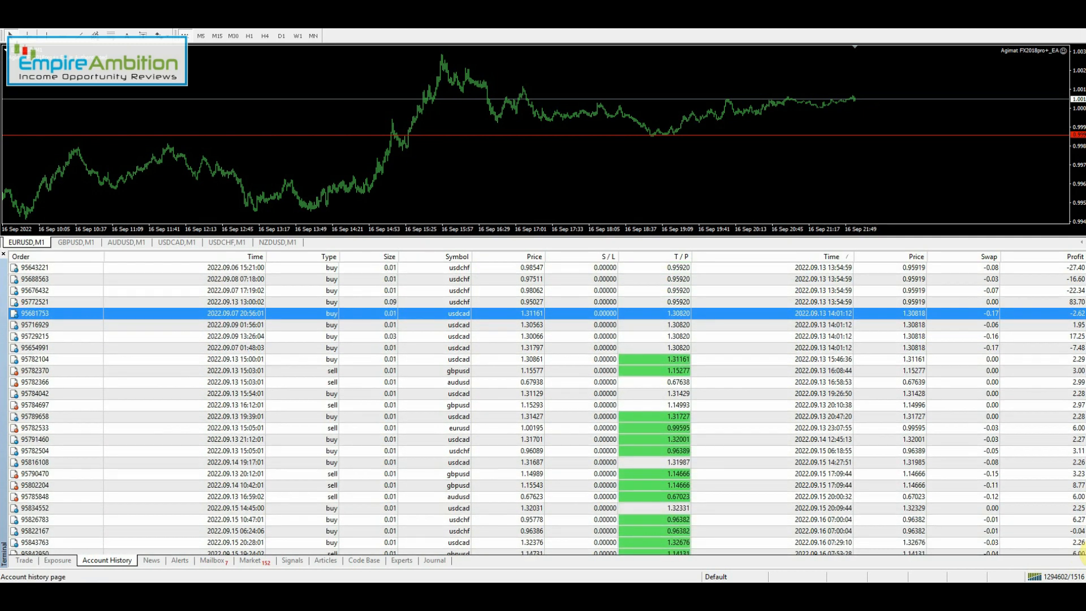
{"action": "mouse_move", "coordinate": [1053, 397]}
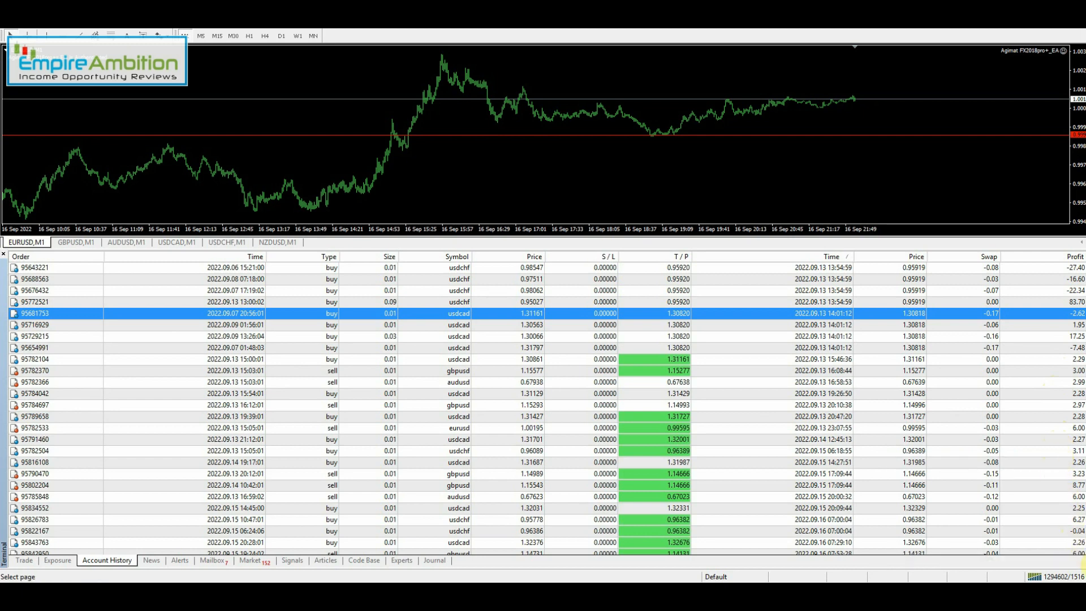
{"action": "scroll", "scroll_direction": "down", "scroll_amount": 3}
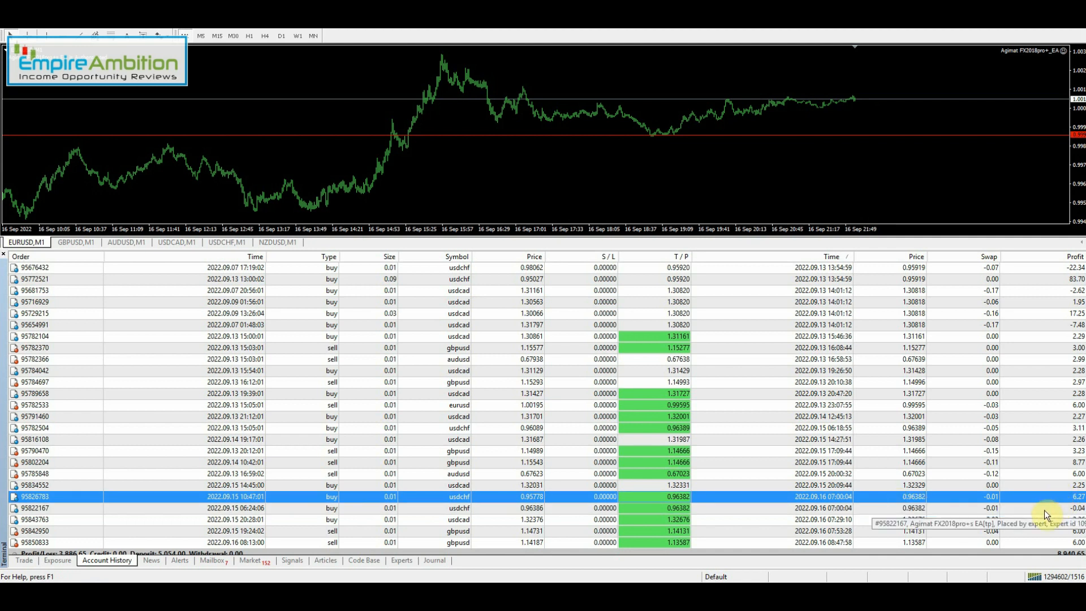
{"action": "mouse_move", "coordinate": [918, 308]}
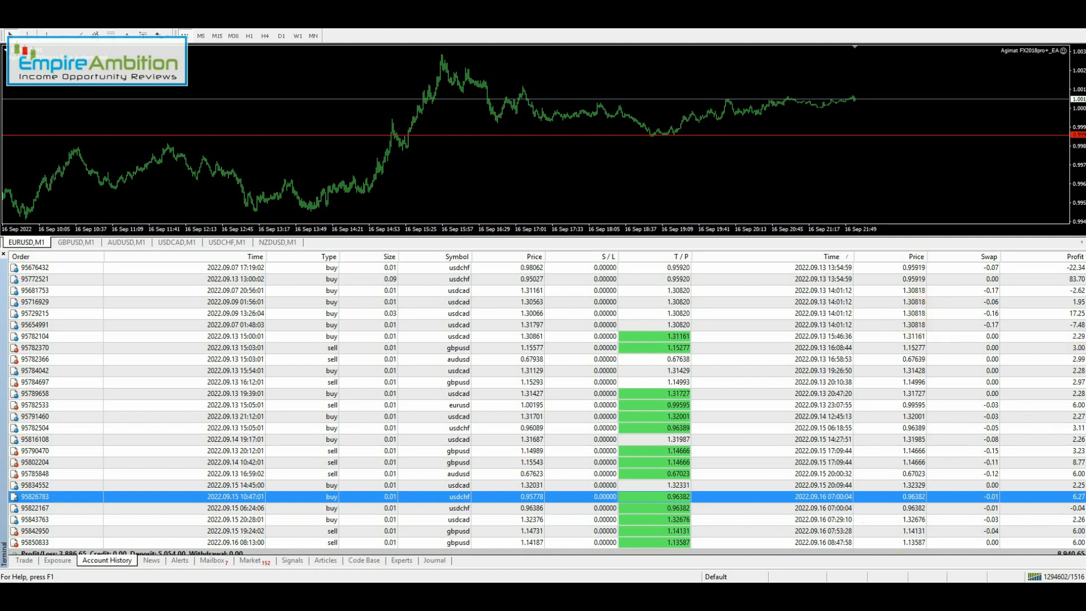
{"action": "mouse_move", "coordinate": [1073, 382]}
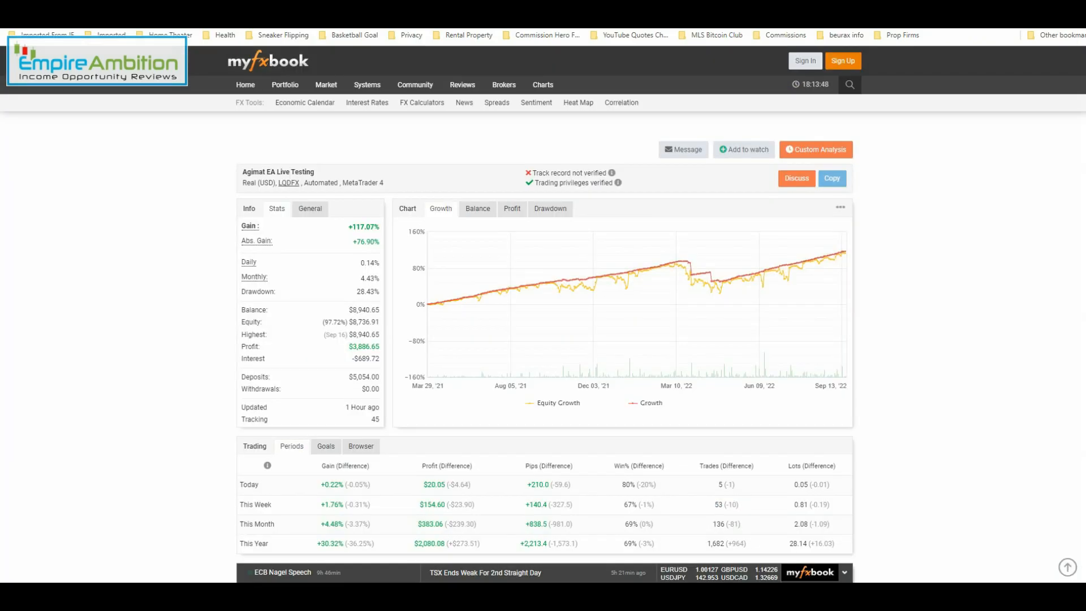
- Scroll through the Agimat EA Live Testing account's gain and period results
{"action": "scroll", "scroll_direction": "down", "scroll_amount": 3}
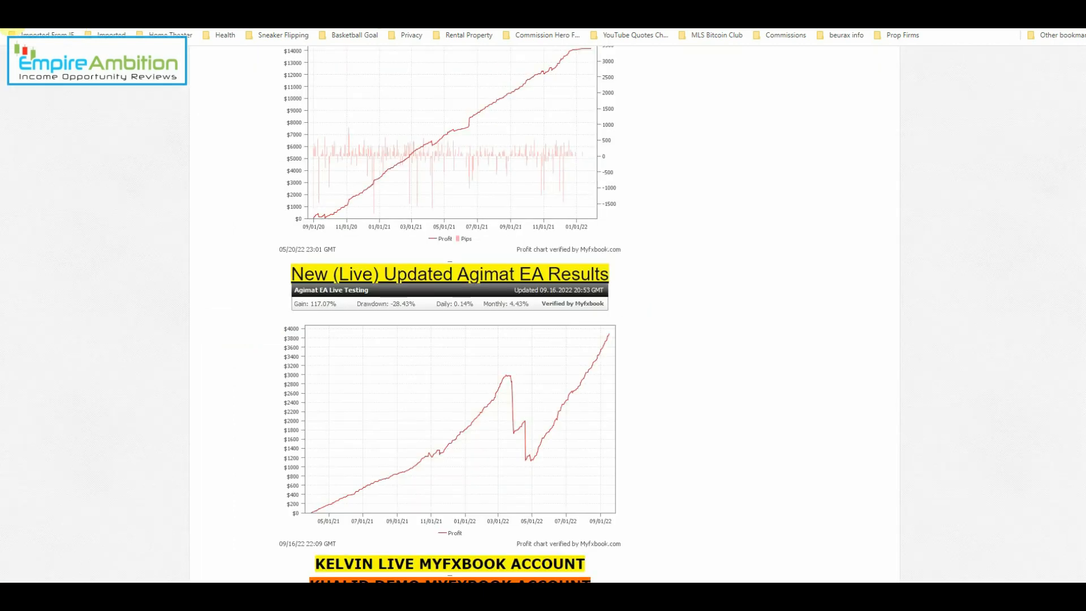
{"action": "scroll", "scroll_direction": "down", "scroll_amount": 3}
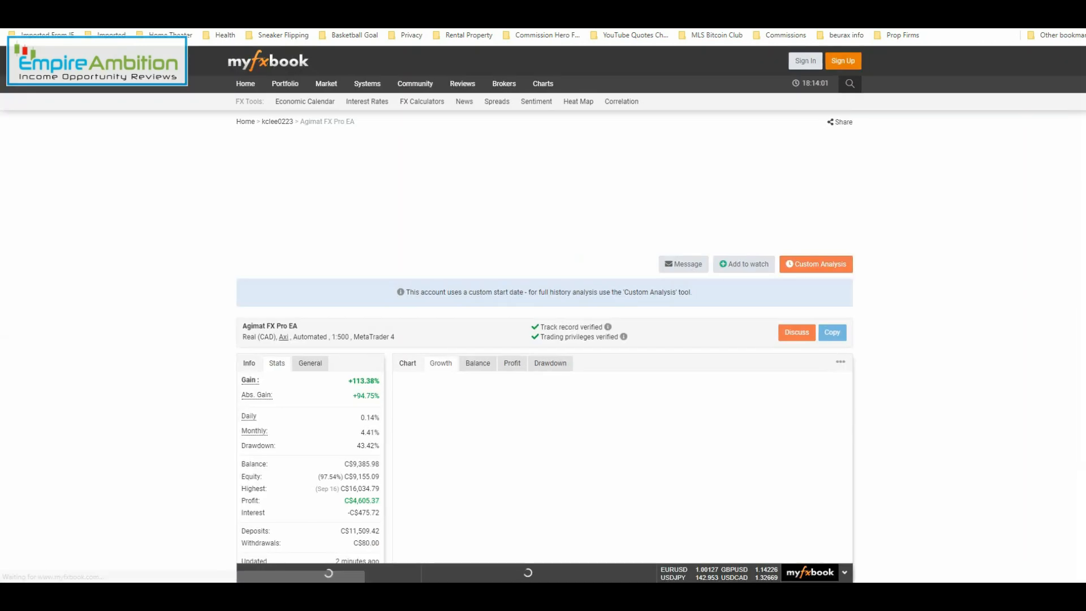
- Scroll the Agimat FX Pro subscriber account down to its 2022 Monthly Analytics
{"action": "scroll", "scroll_direction": "down", "scroll_amount": 3}
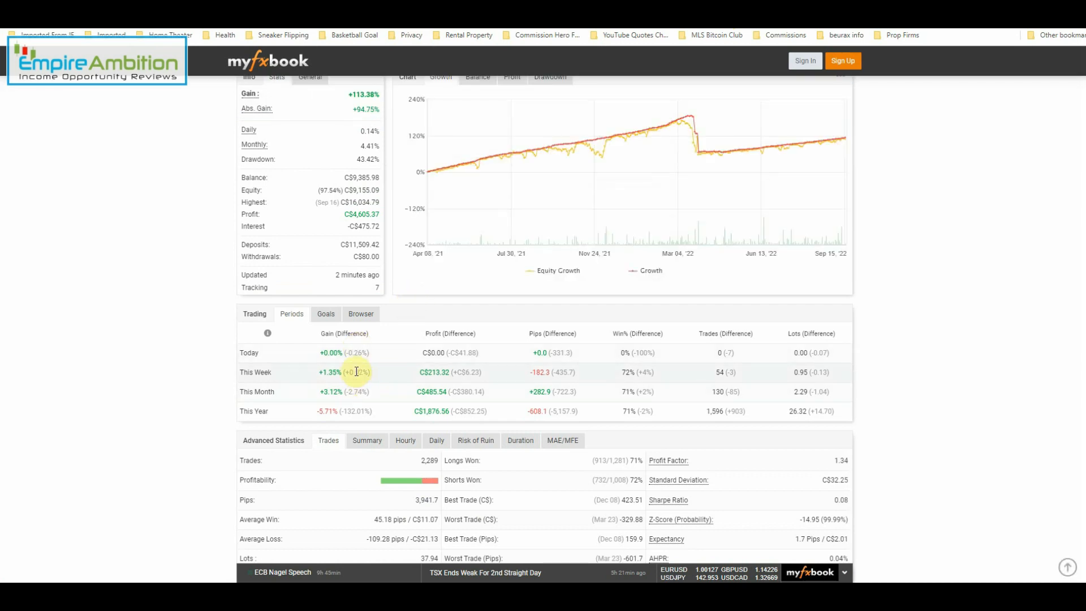
{"action": "scroll", "scroll_direction": "down", "scroll_amount": 3}
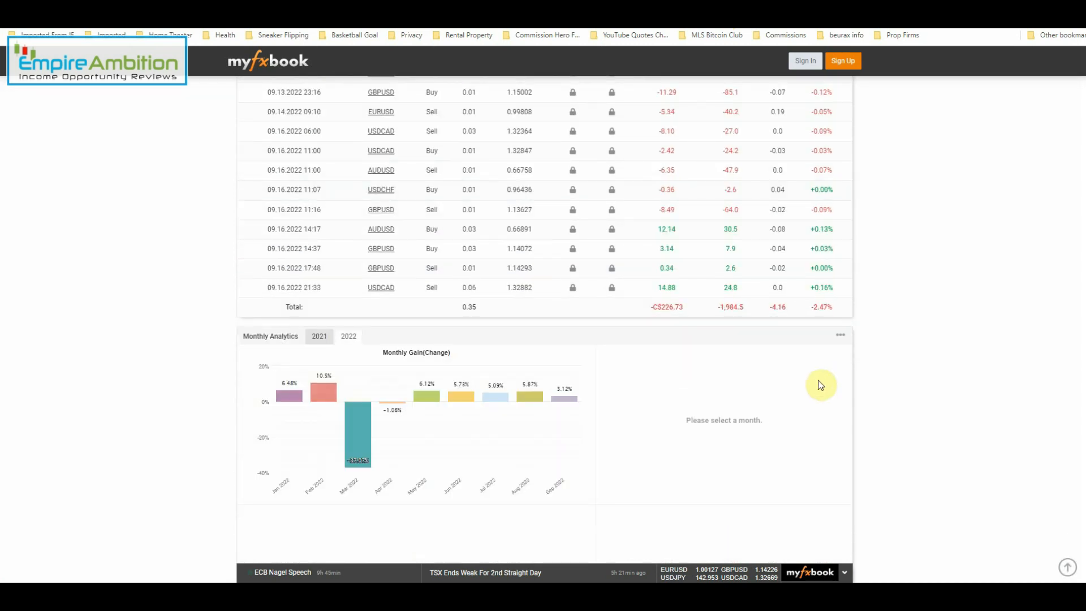
{"action": "scroll", "scroll_direction": "down", "scroll_amount": 3}
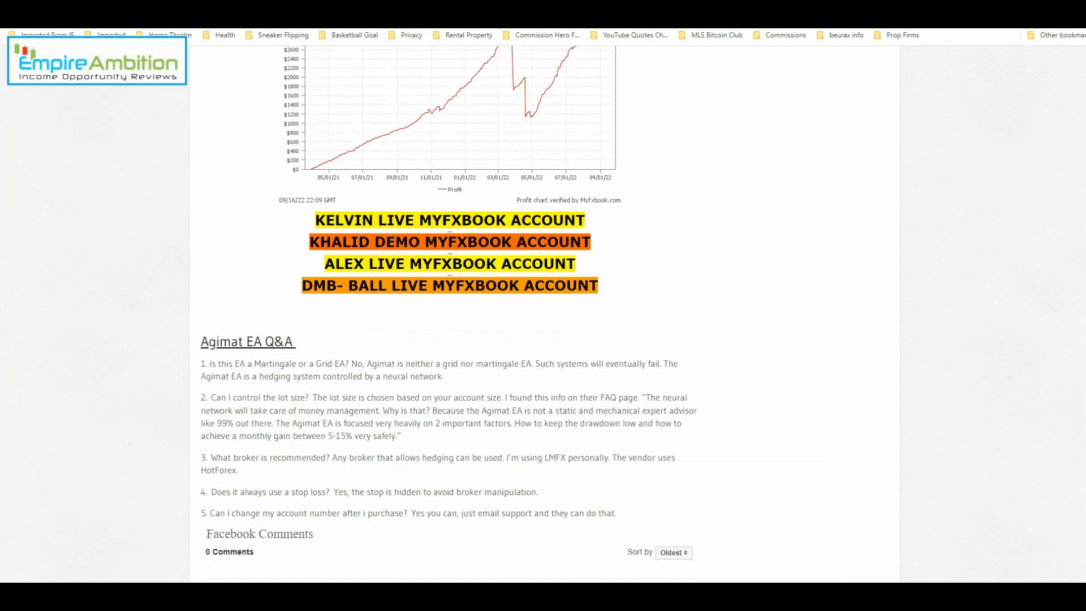
- Open the demo subscriber's myfxbook account and scroll through Periods and 2022 monthly gains
{"action": "right_click", "coordinate": [418, 248]}
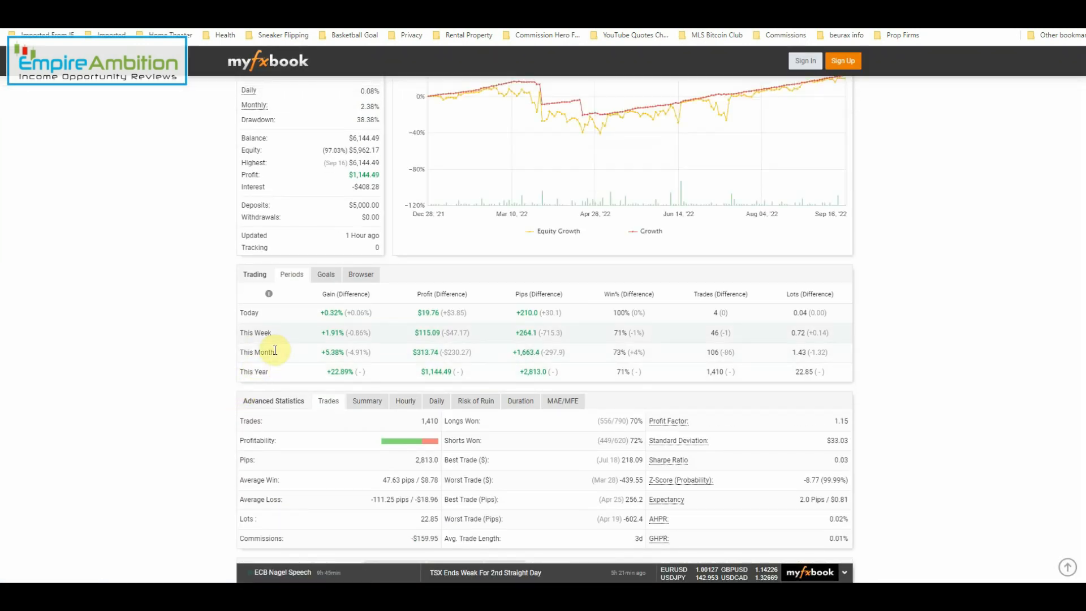
{"action": "scroll", "scroll_direction": "down", "scroll_amount": 3}
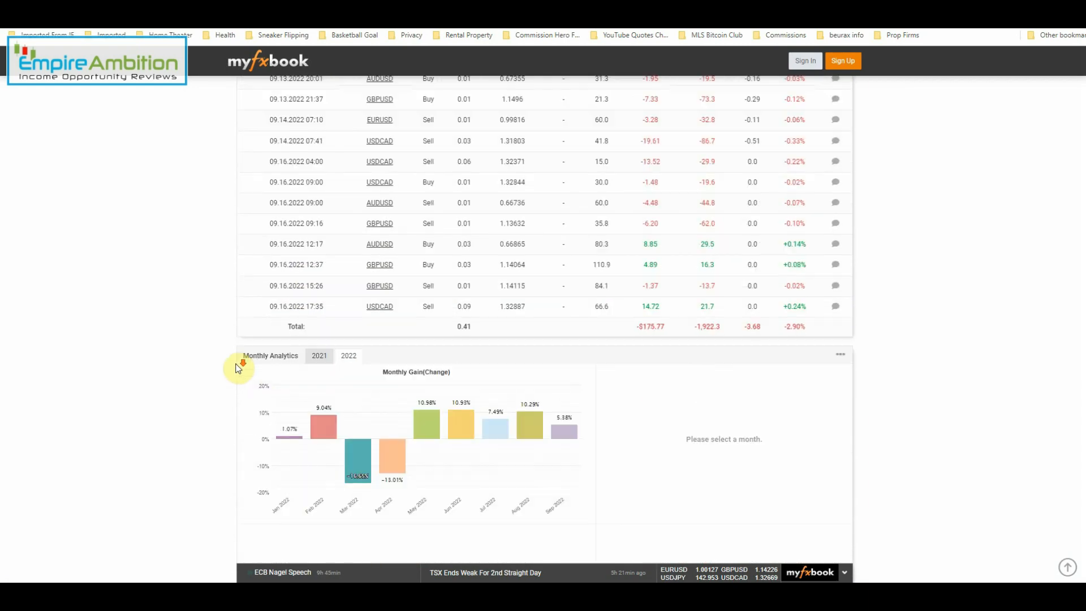
{"action": "scroll", "scroll_direction": "down", "scroll_amount": 3}
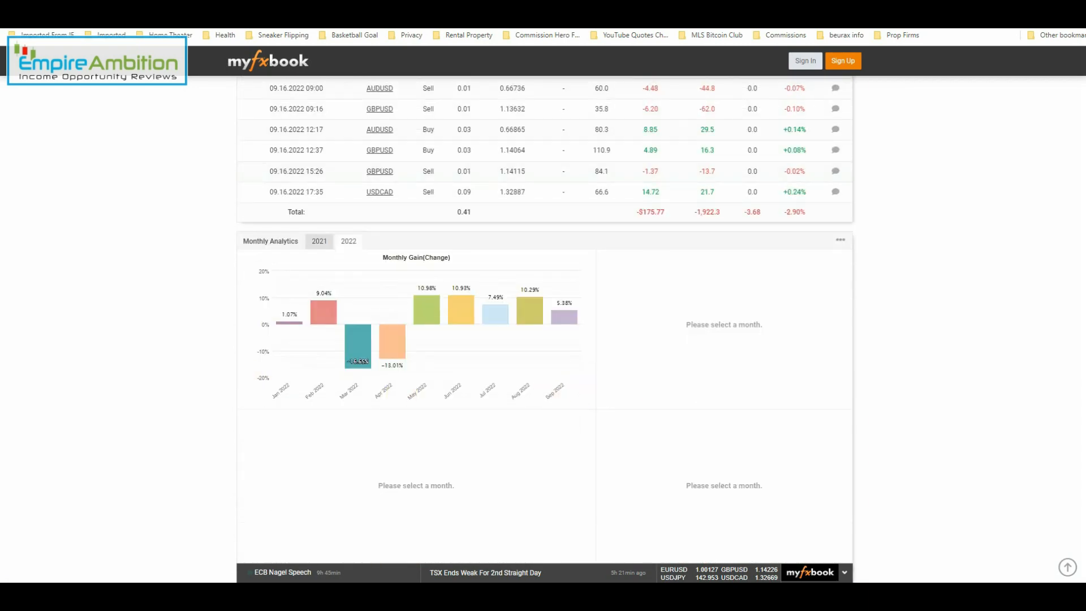
{"action": "scroll", "scroll_direction": "down", "scroll_amount": 3}
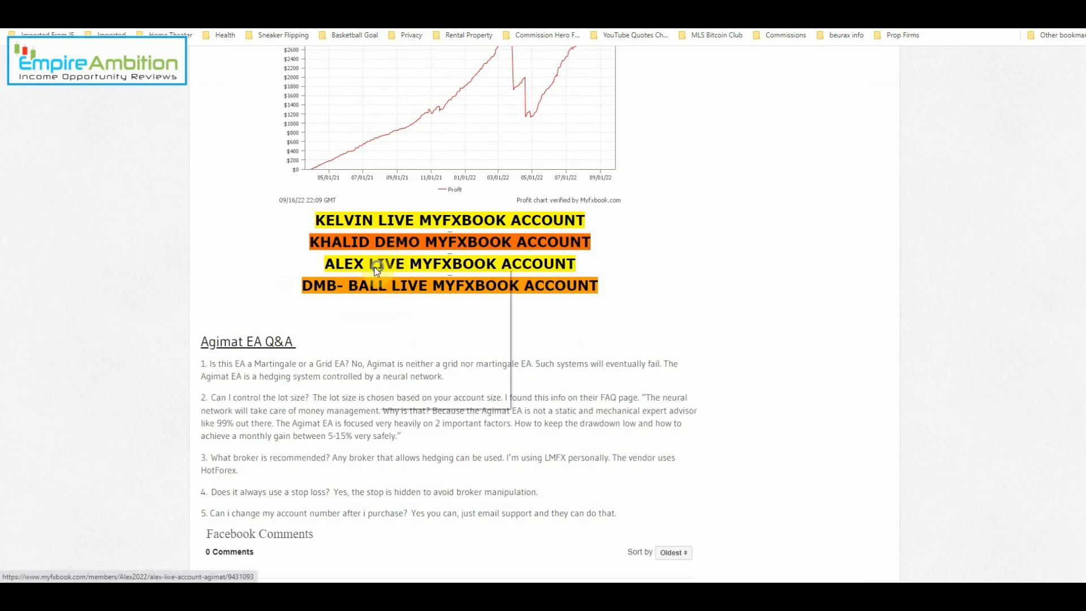
- Open Alex's live IC Markets subscriber account and scroll to its 2022 monthly gains
{"action": "left_click", "coordinate": [449, 264]}
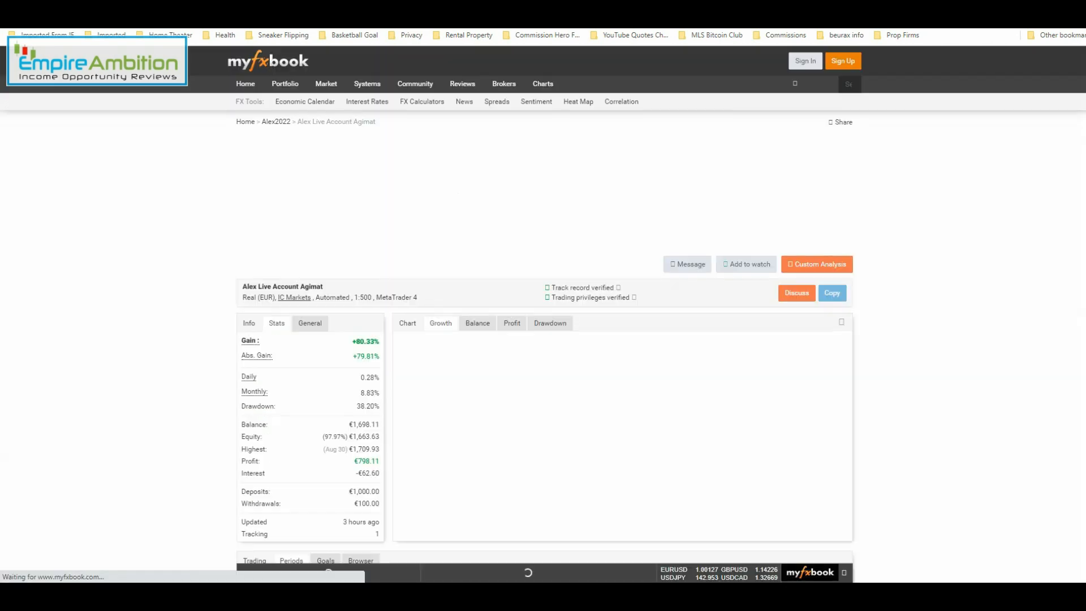
{"action": "scroll", "scroll_direction": "down", "scroll_amount": 3}
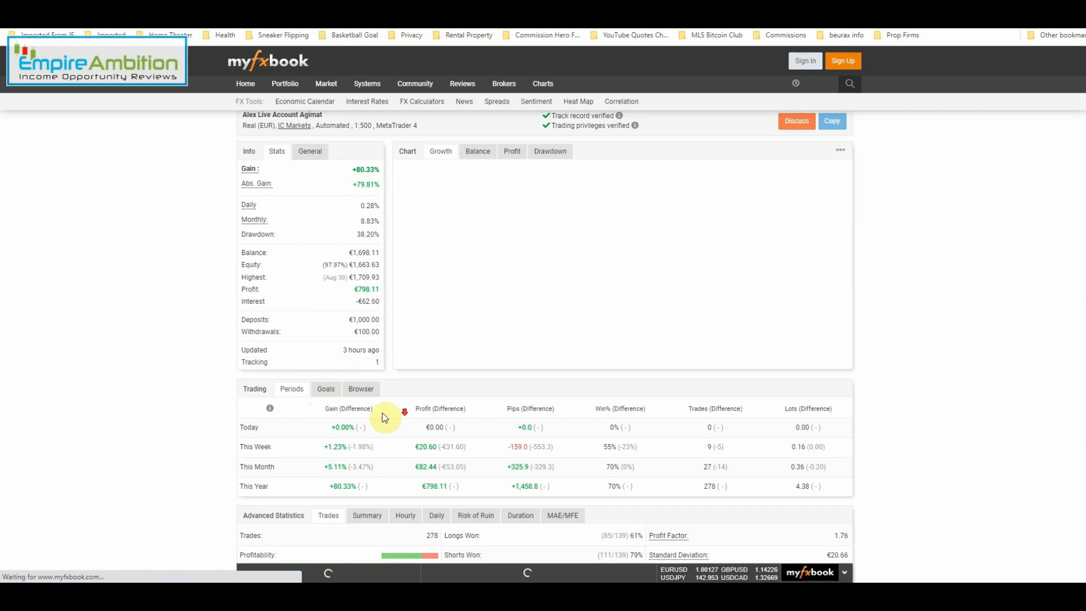
{"action": "scroll", "scroll_direction": "down", "scroll_amount": 3}
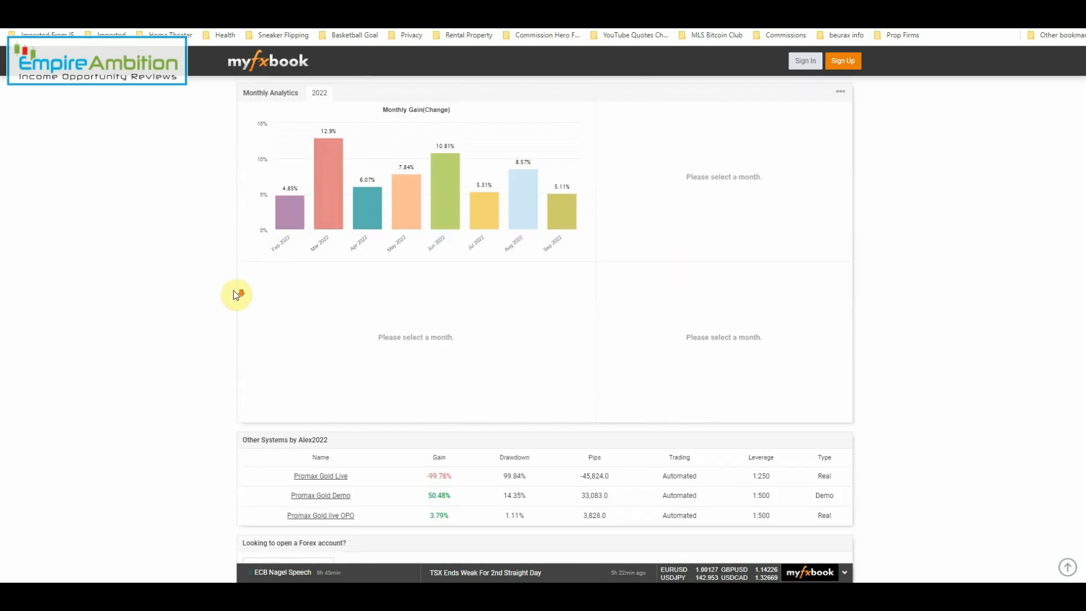
{"action": "mouse_move", "coordinate": [582, 260]}
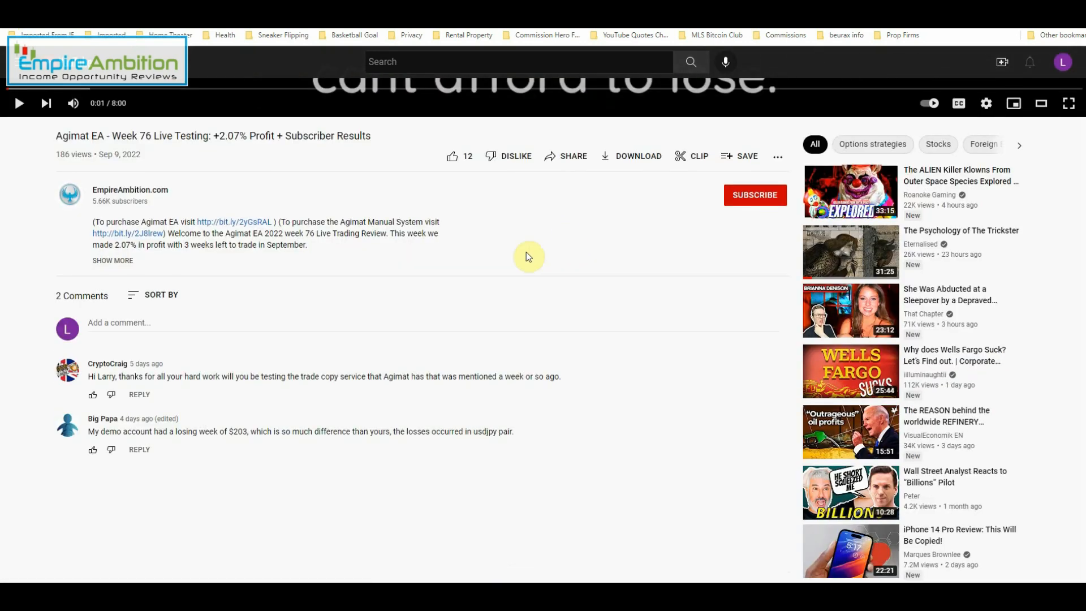
{"action": "mouse_move", "coordinate": [78, 379]}
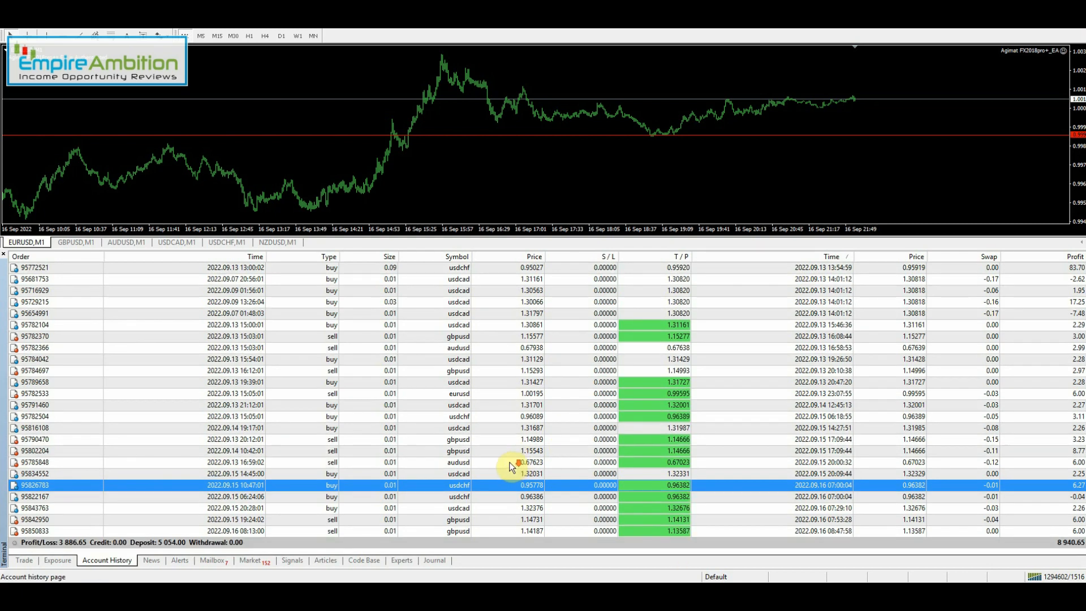
- Show open trades: balance 8,940.65 USD, equity 8,739.56, floating loss -201.09
{"action": "left_click", "coordinate": [24, 560]}
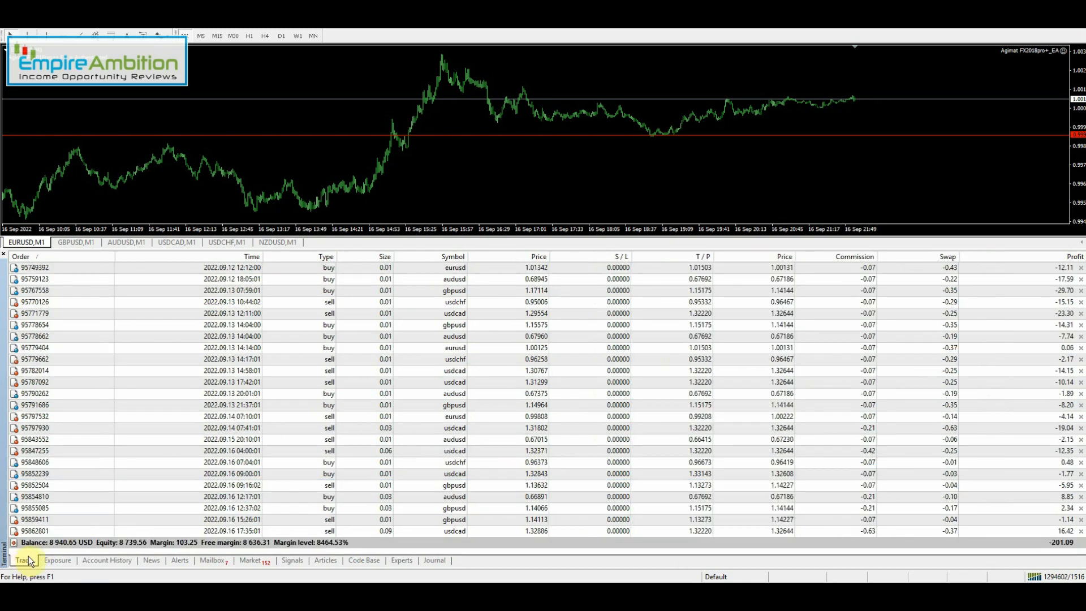
{"action": "mouse_move", "coordinate": [248, 229]}
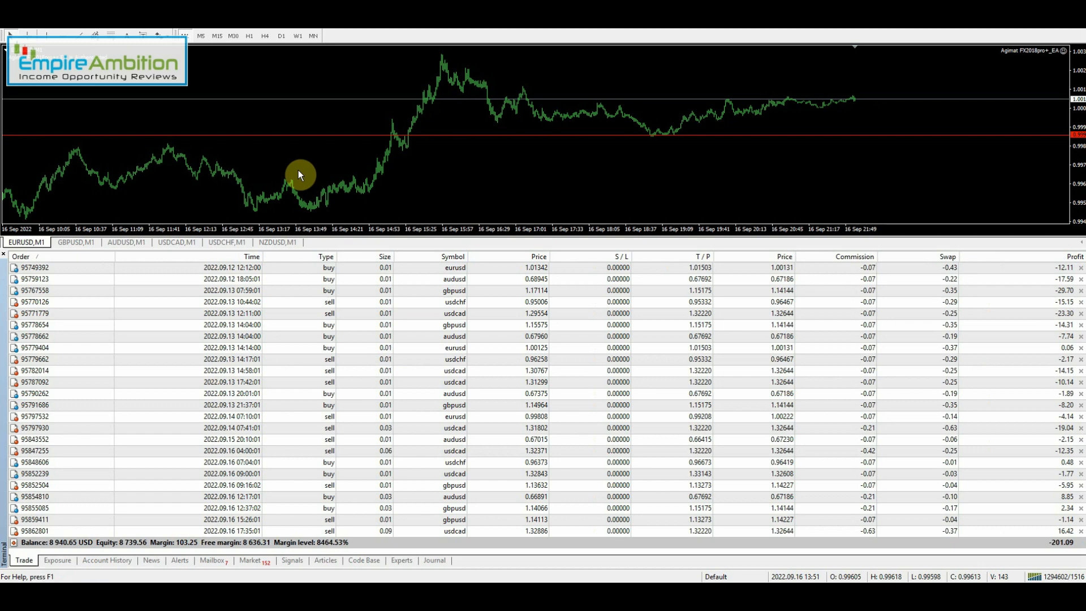
{"action": "mouse_move", "coordinate": [320, 138]}
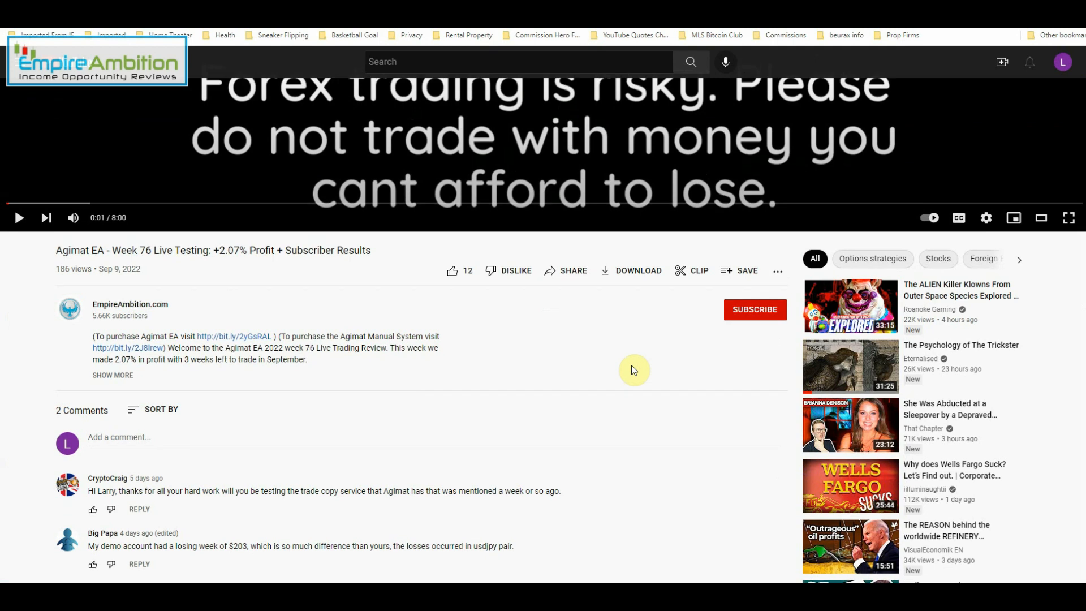
{"action": "mouse_move", "coordinate": [299, 486]}
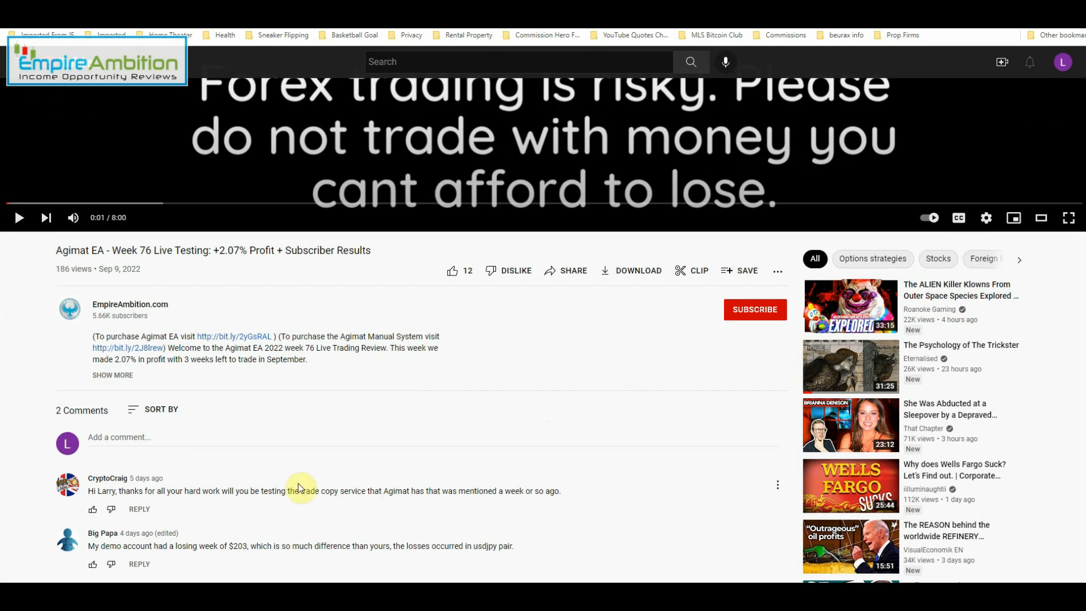
{"action": "mouse_move", "coordinate": [318, 493]}
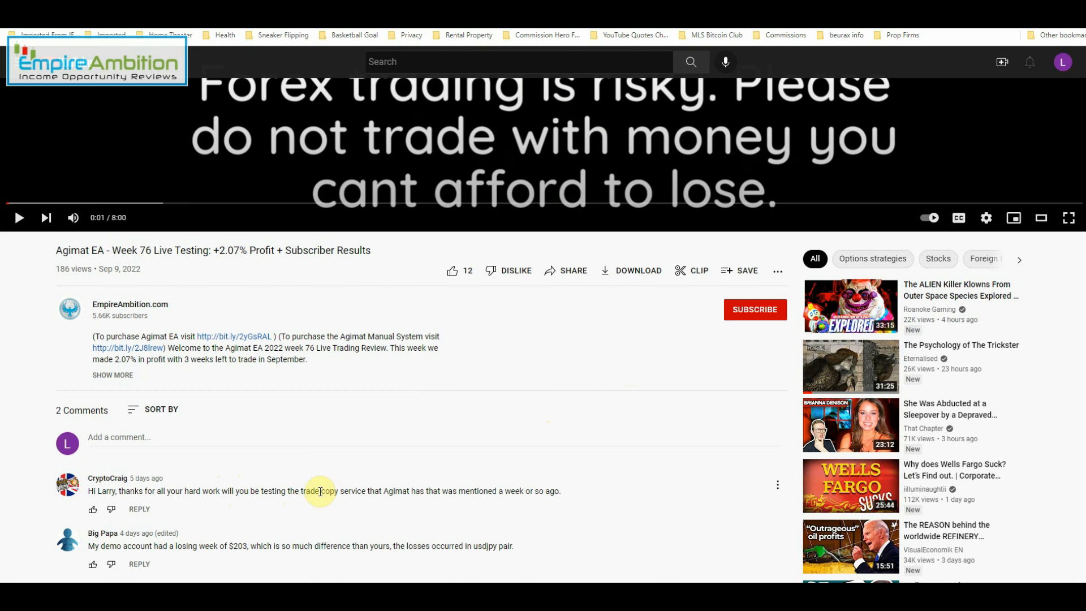
{"action": "mouse_move", "coordinate": [622, 416]}
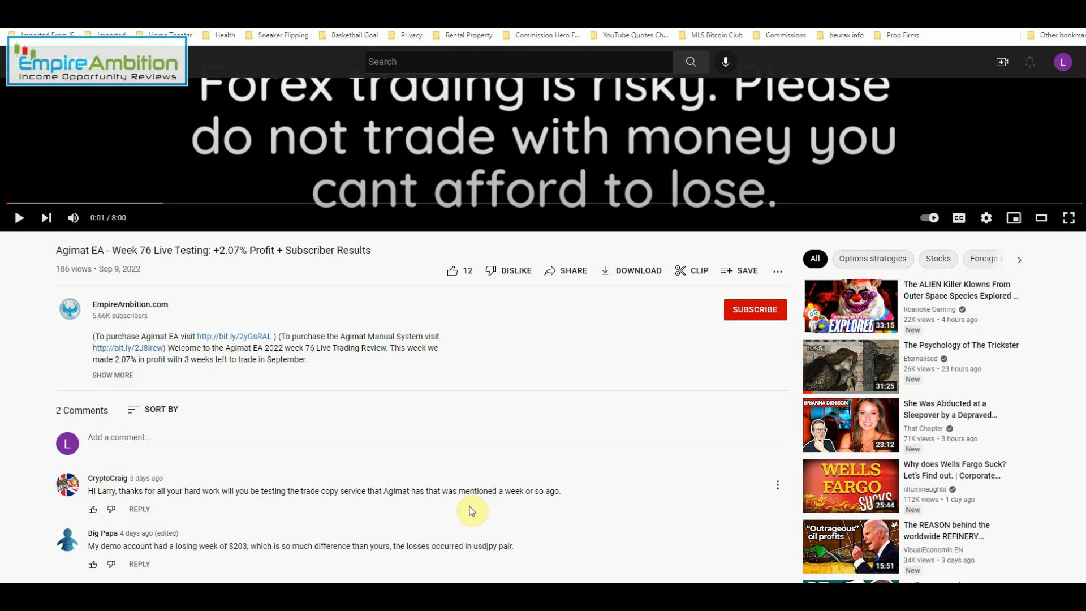
{"action": "mouse_move", "coordinate": [462, 475]}
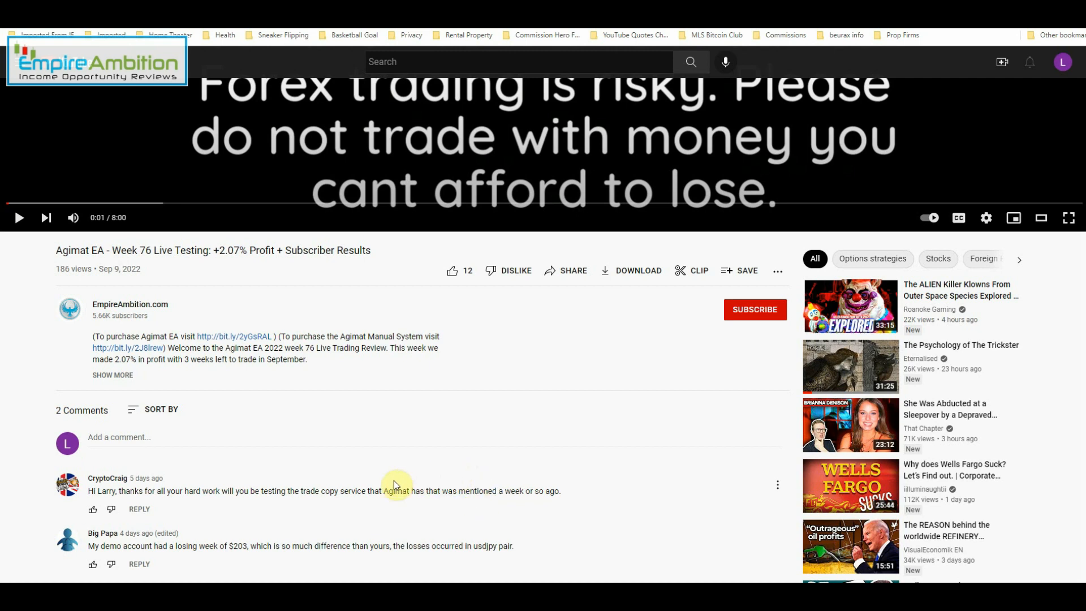
{"action": "mouse_move", "coordinate": [380, 488]}
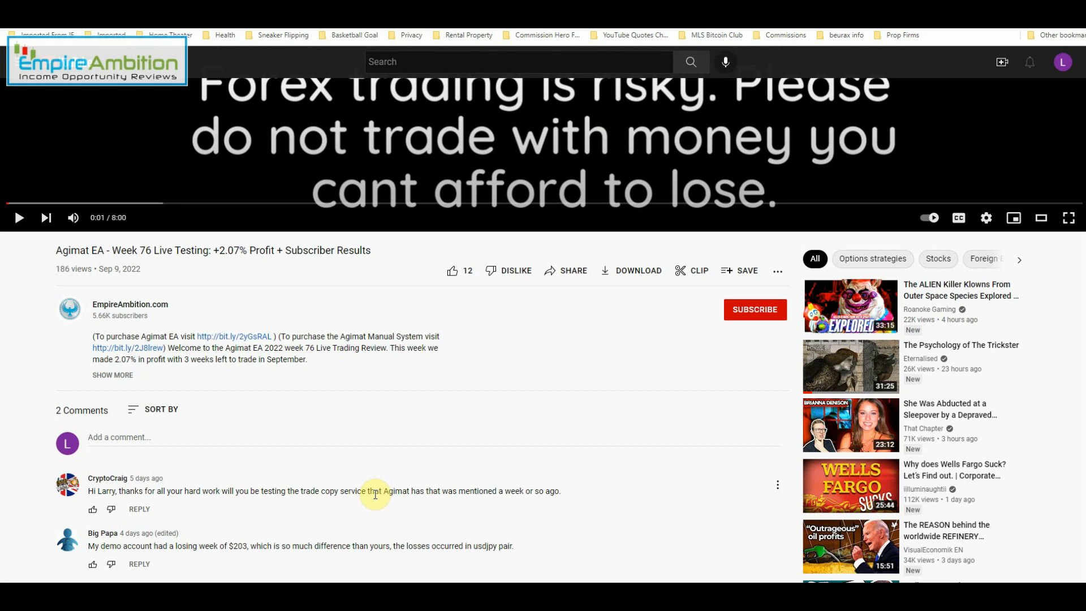
{"action": "mouse_move", "coordinate": [351, 543]}
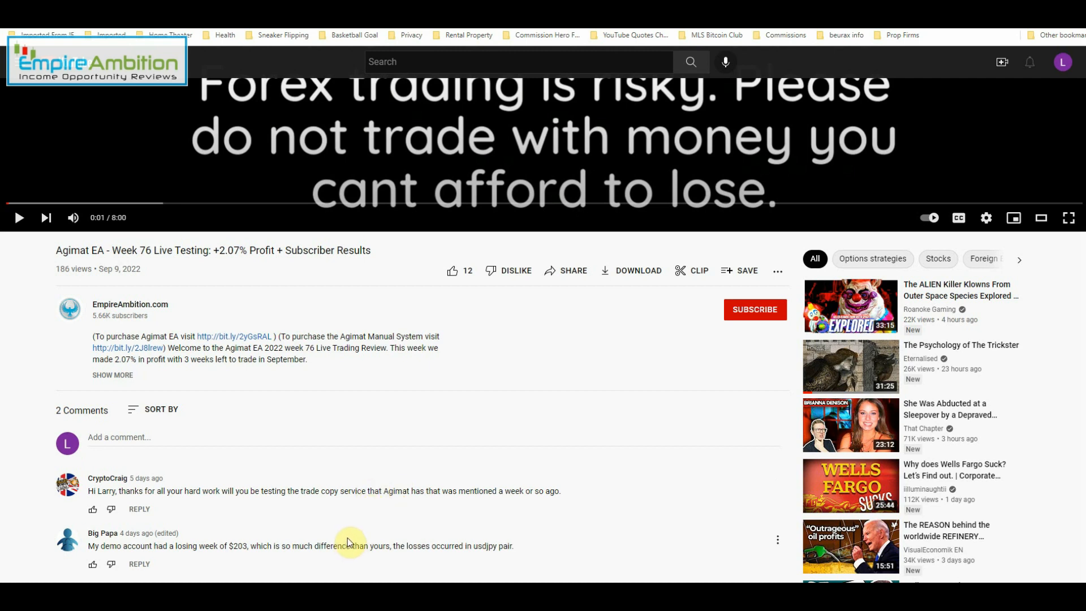
{"action": "mouse_move", "coordinate": [133, 558]}
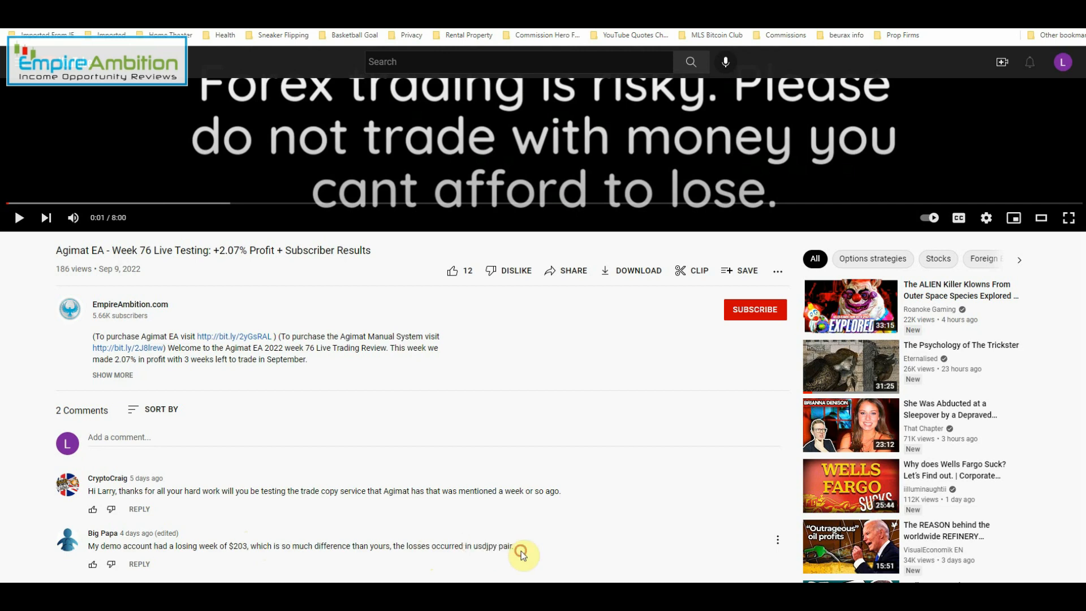
{"action": "mouse_move", "coordinate": [580, 484]}
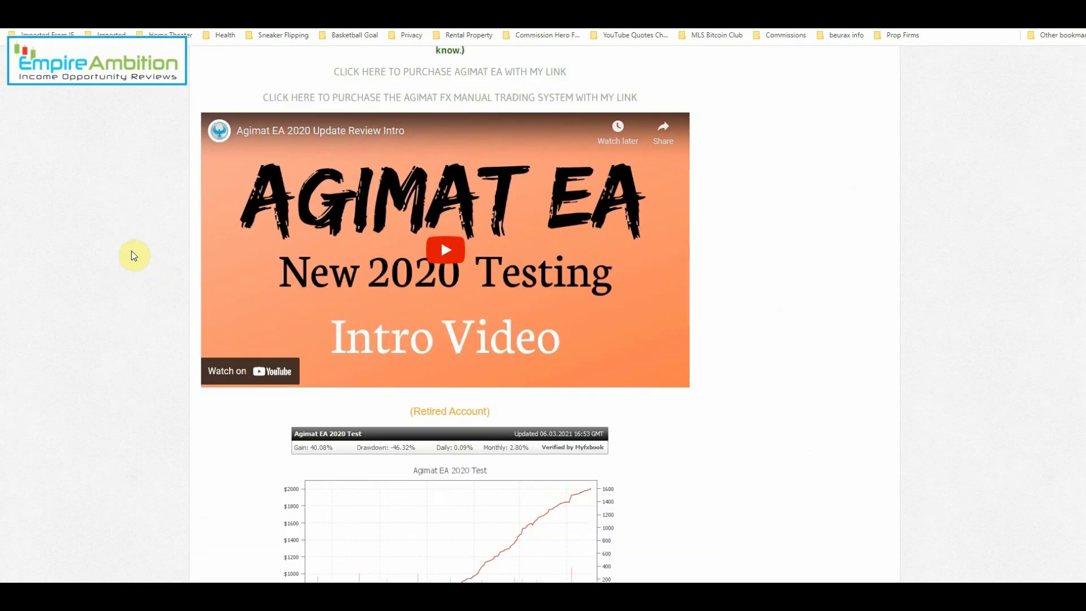
- Reopen the Agimat EA Live Testing myfxbook page and dismiss the ad blocker notice
{"action": "scroll", "scroll_direction": "down", "scroll_amount": 3}
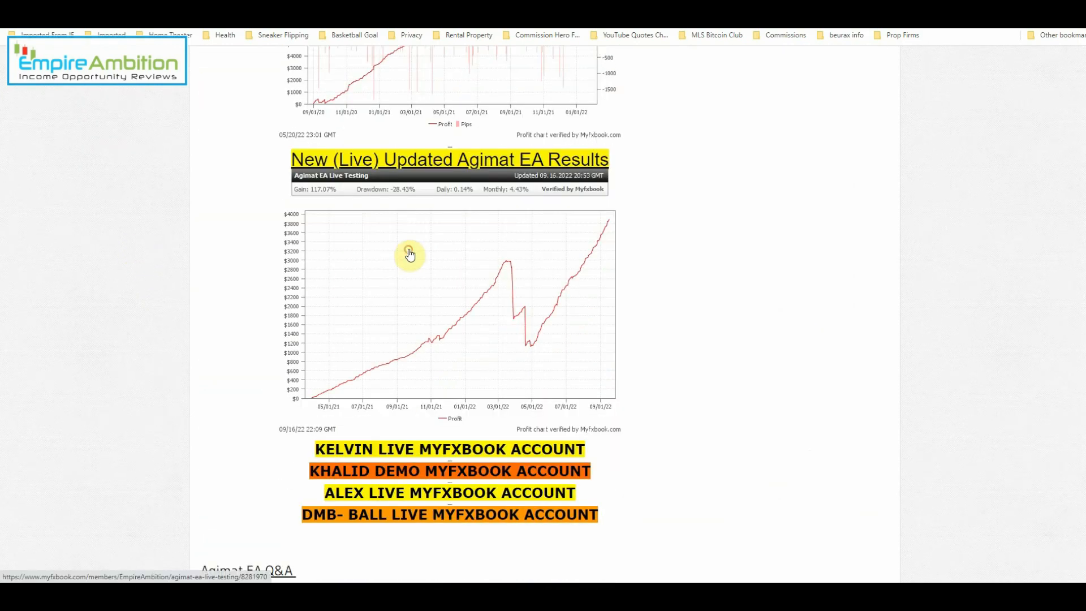
{"action": "left_click", "coordinate": [408, 252]}
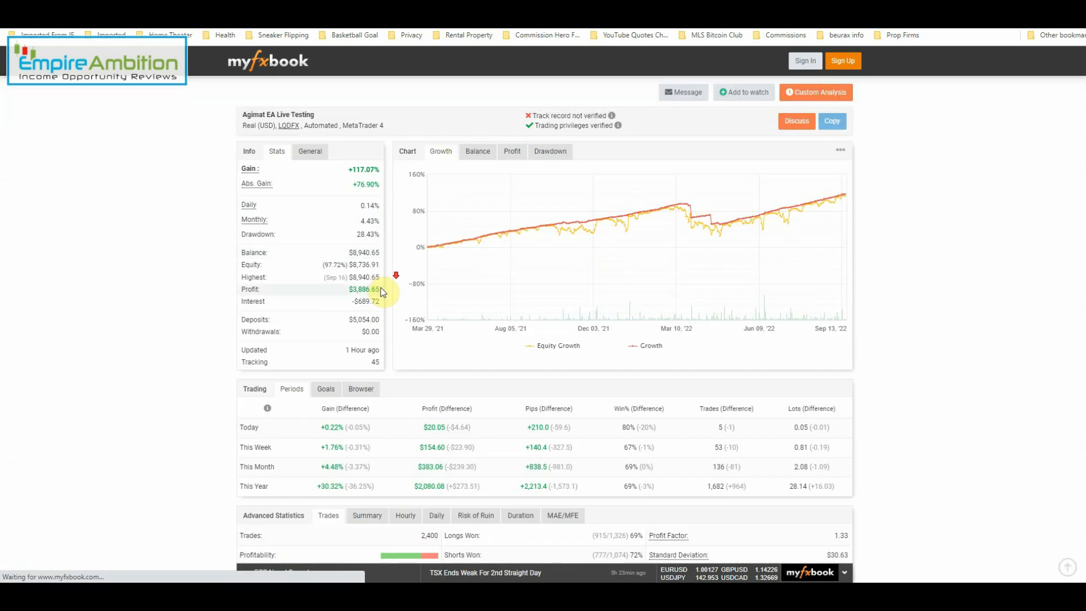
{"action": "scroll", "scroll_direction": "down", "scroll_amount": 3}
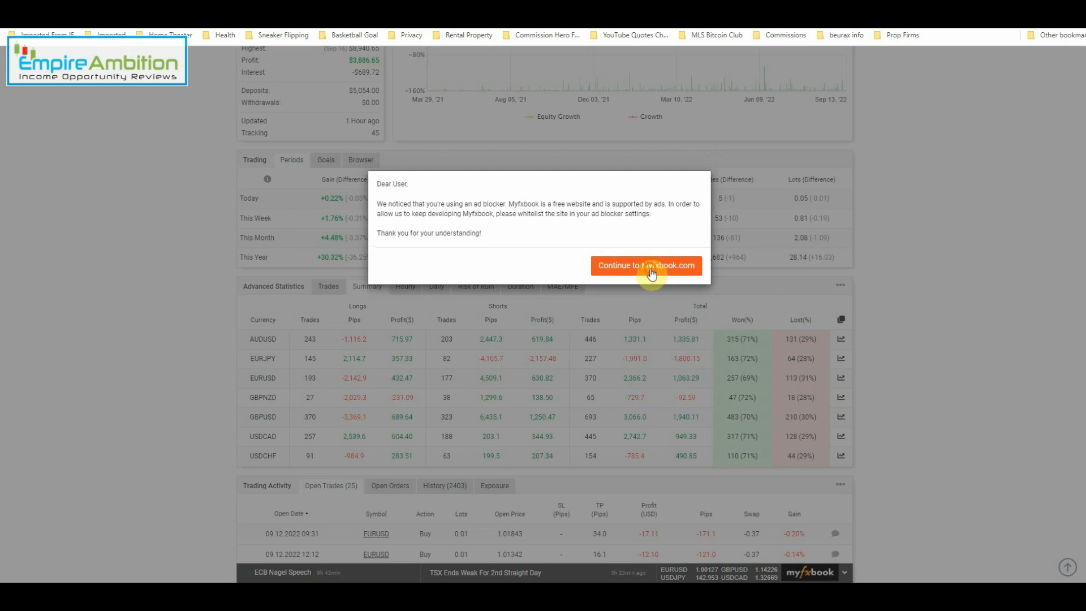
{"action": "left_click", "coordinate": [646, 265]}
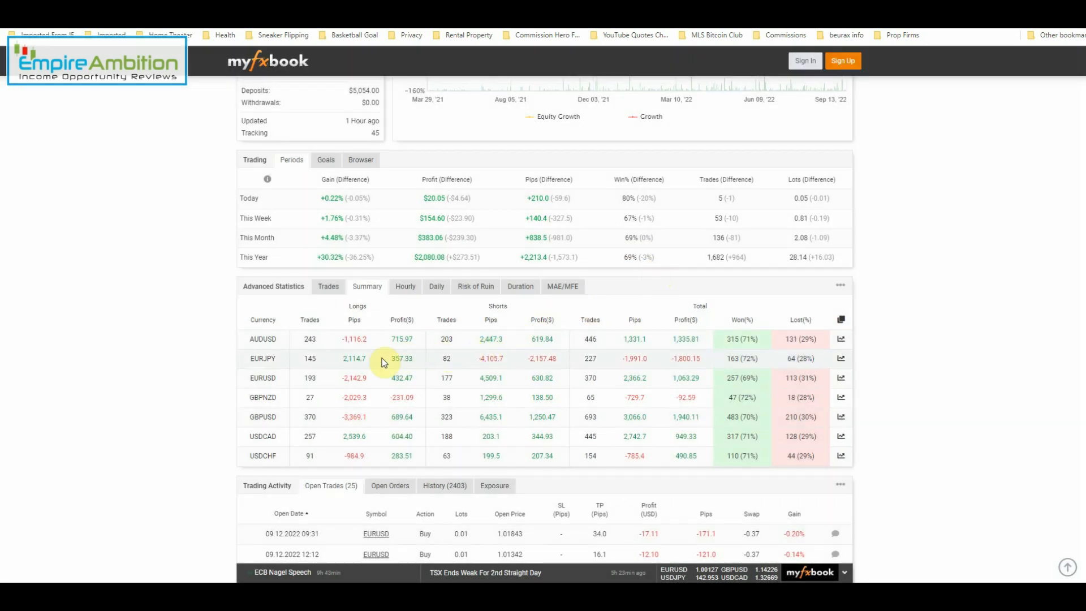
{"action": "mouse_move", "coordinate": [258, 364]}
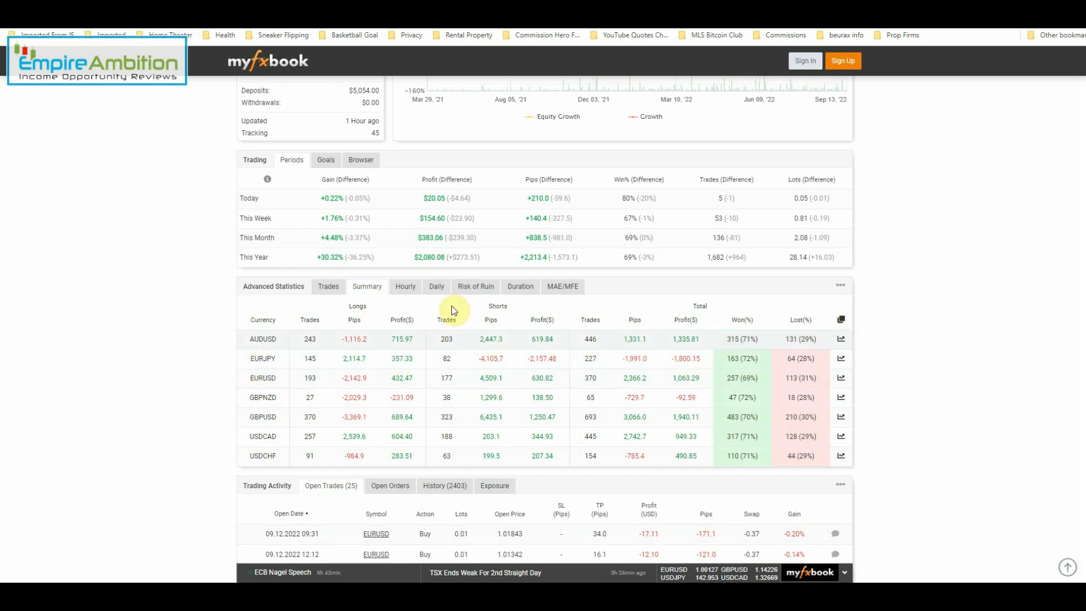
{"action": "mouse_move", "coordinate": [594, 454]}
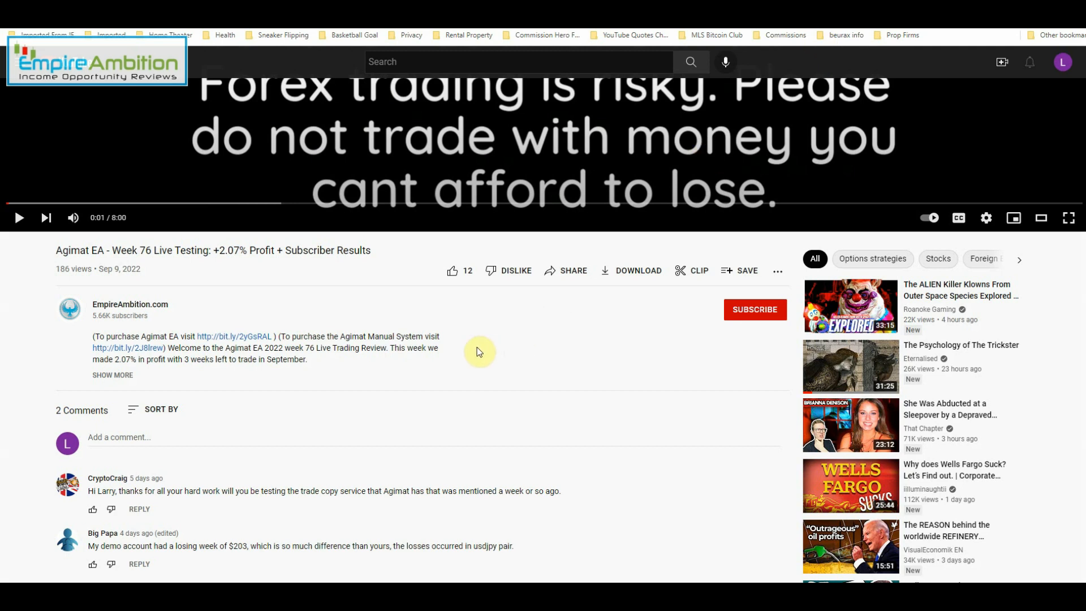
{"action": "mouse_move", "coordinate": [649, 49]}
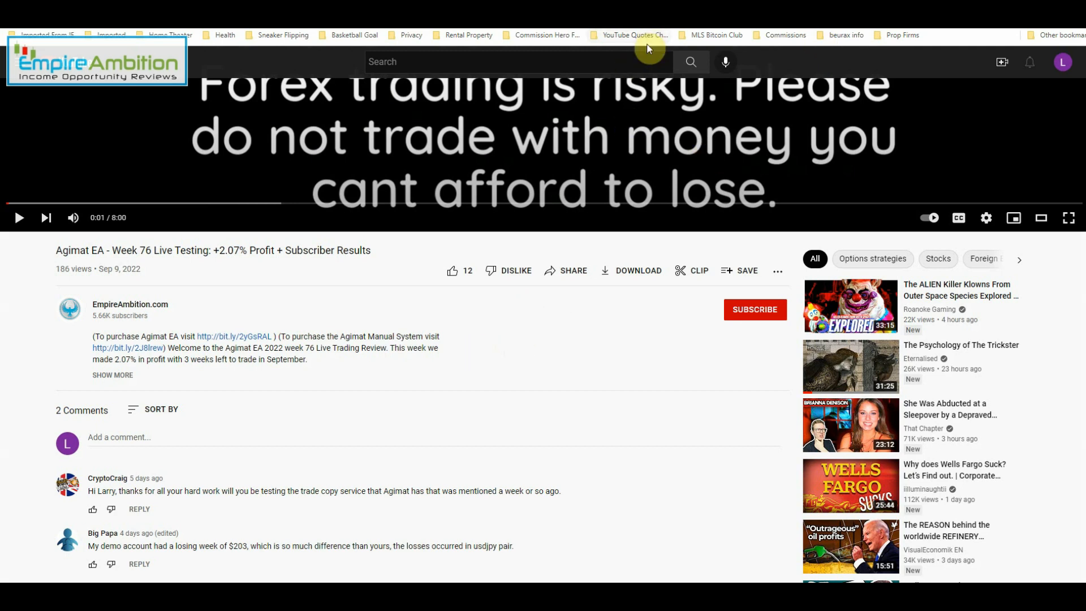
{"action": "mouse_move", "coordinate": [256, 313]}
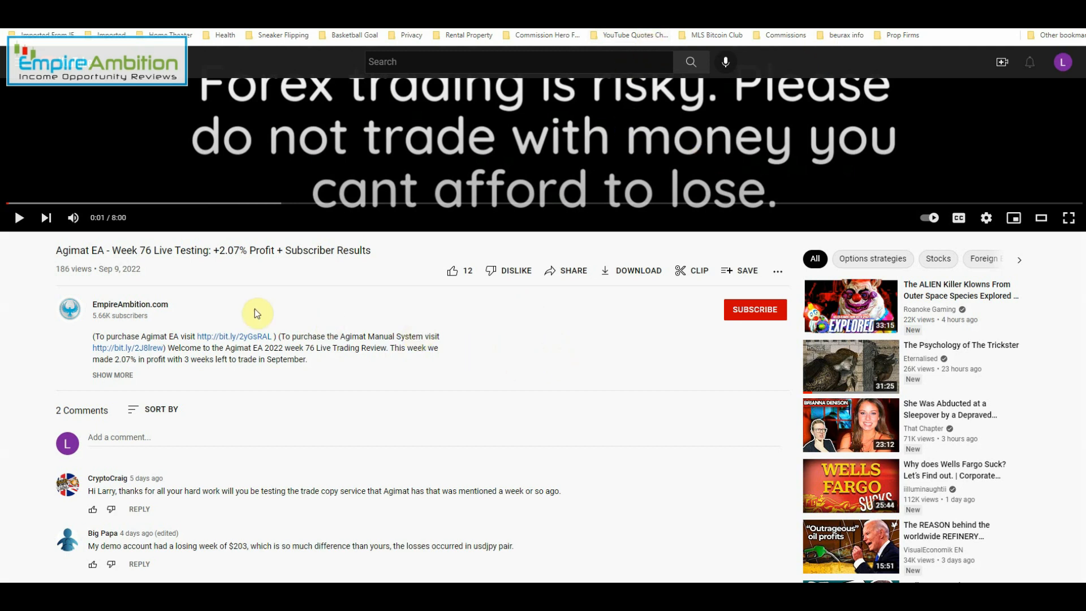
{"action": "mouse_move", "coordinate": [516, 271]}
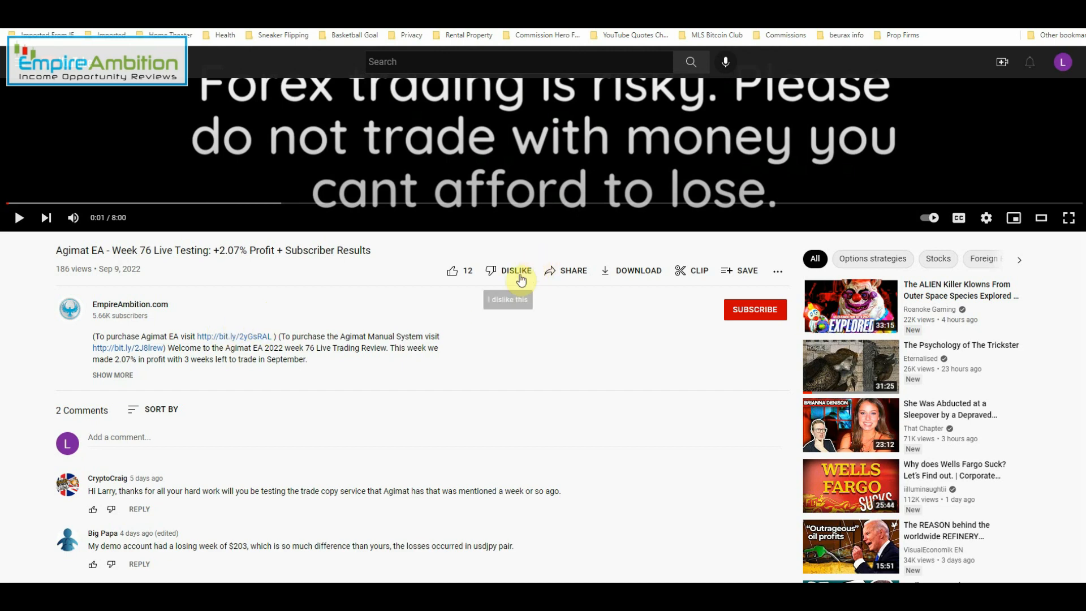
{"action": "mouse_move", "coordinate": [147, 270]}
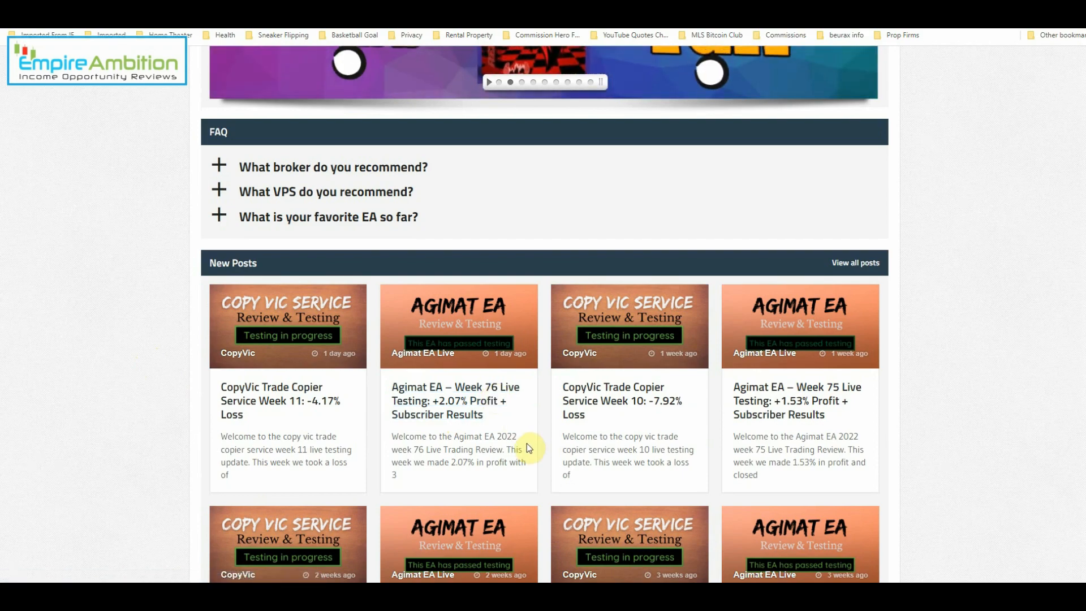
- Scroll the Empire Ambition New Posts to find the Agimat EA 2020 review article
{"action": "scroll", "scroll_direction": "down", "scroll_amount": 3}
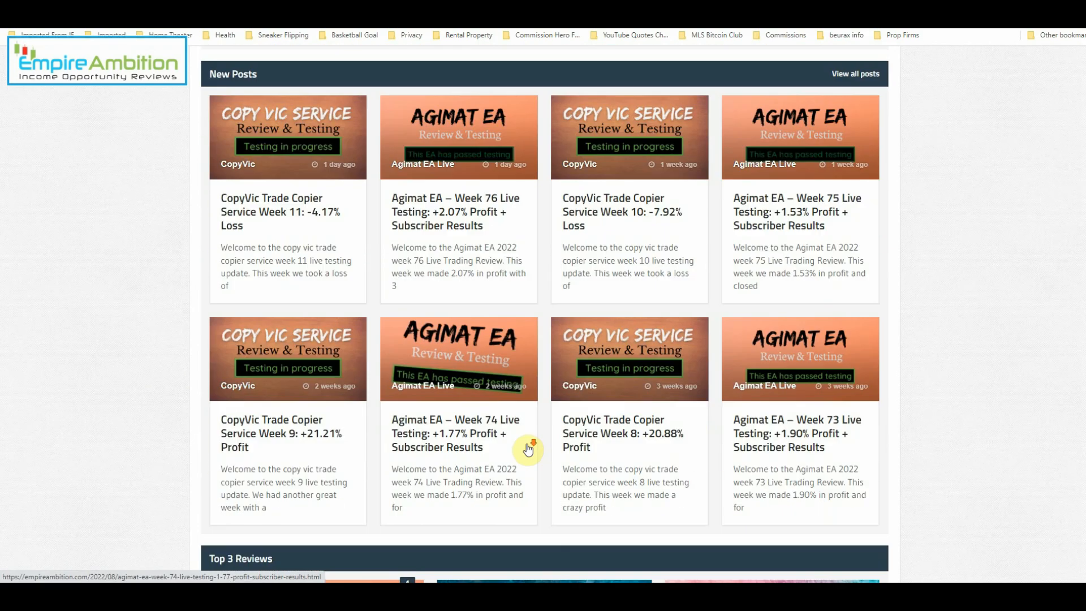
{"action": "scroll", "scroll_direction": "up", "scroll_amount": 3}
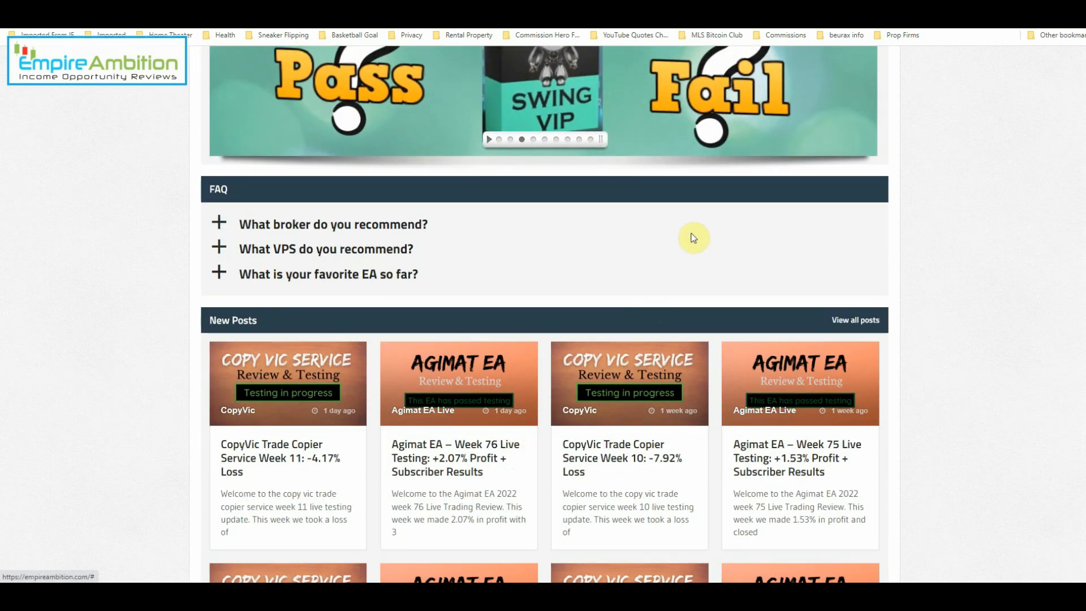
{"action": "mouse_move", "coordinate": [540, 307]}
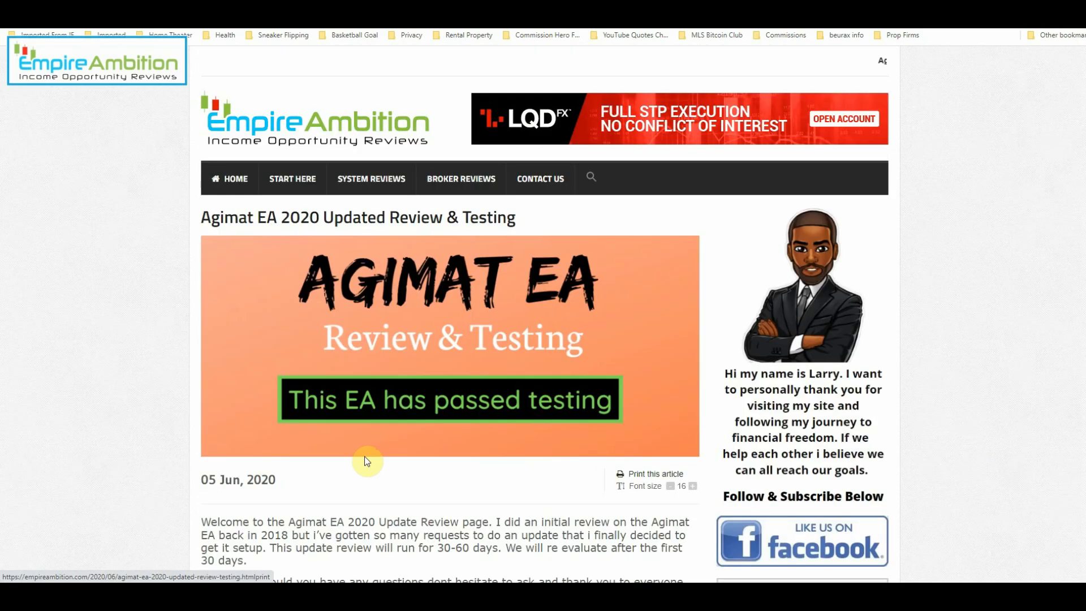
{"action": "scroll", "scroll_direction": "down", "scroll_amount": 3}
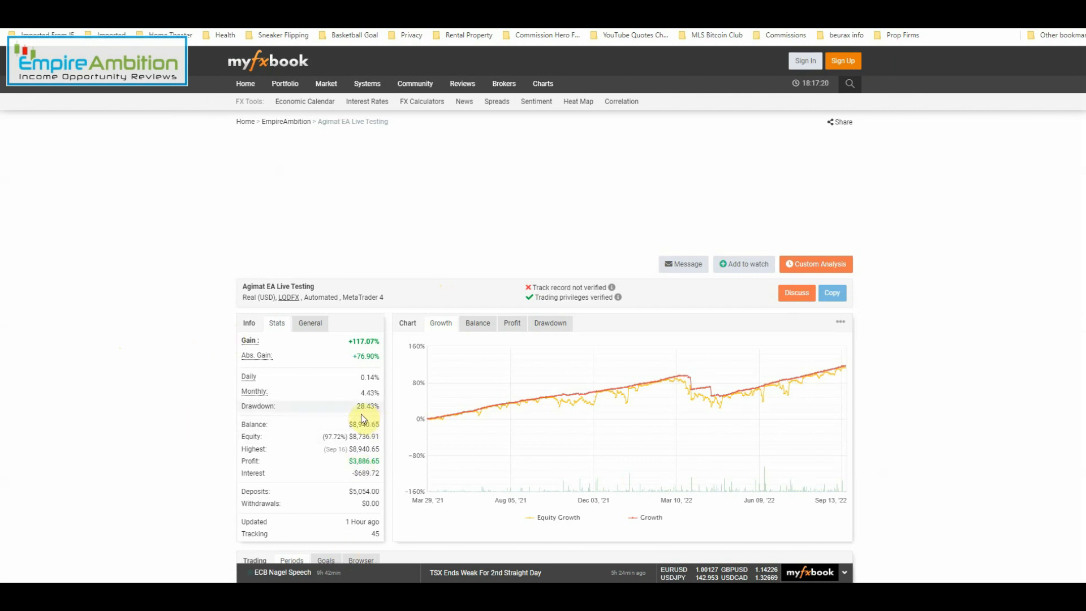
{"action": "mouse_move", "coordinate": [495, 572]}
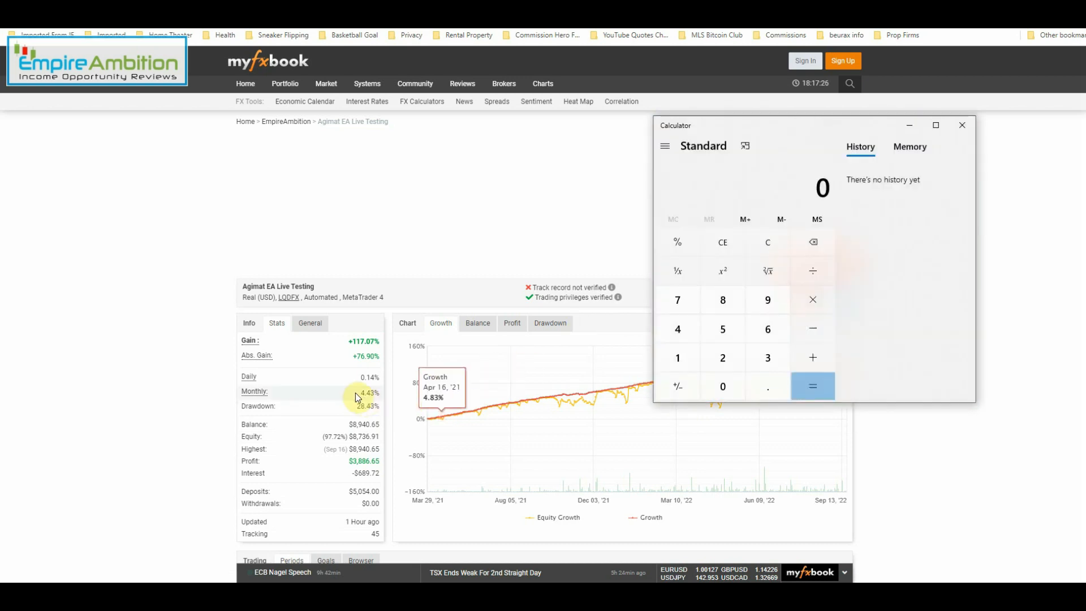
{"action": "mouse_move", "coordinate": [429, 401]}
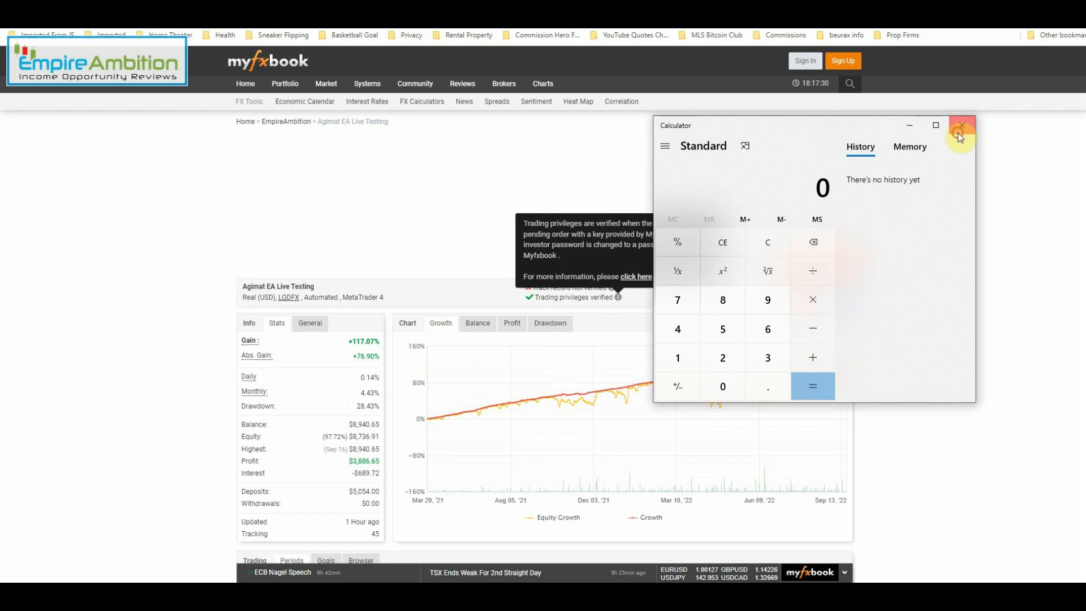
- Close the calculator and scroll the Agimat EA Live Testing page down to Periods and Advanced Statistics
{"action": "left_click", "coordinate": [961, 129]}
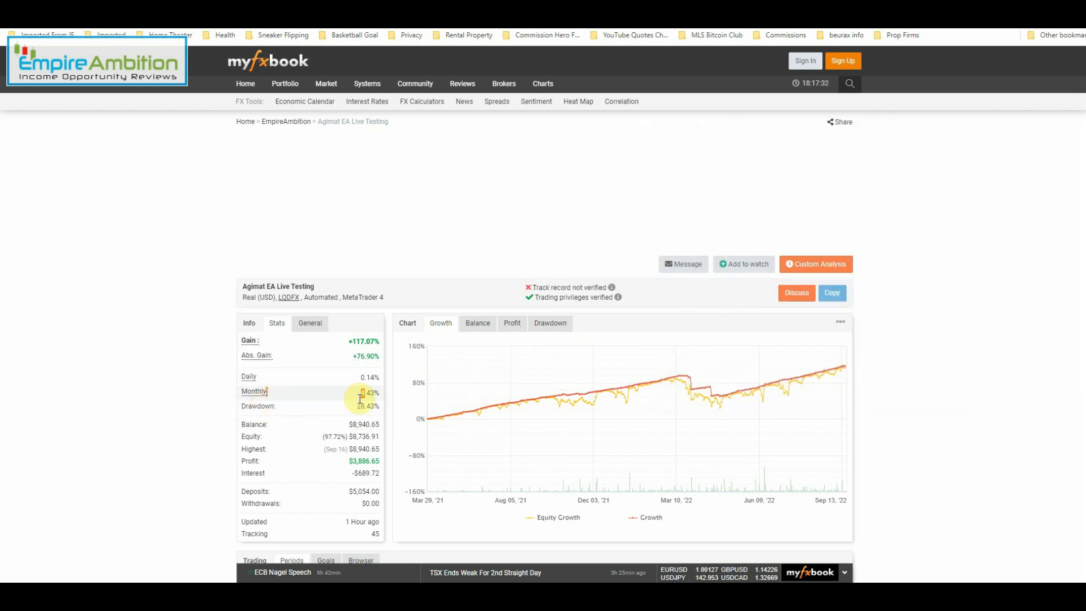
{"action": "scroll", "scroll_direction": "down", "scroll_amount": 3}
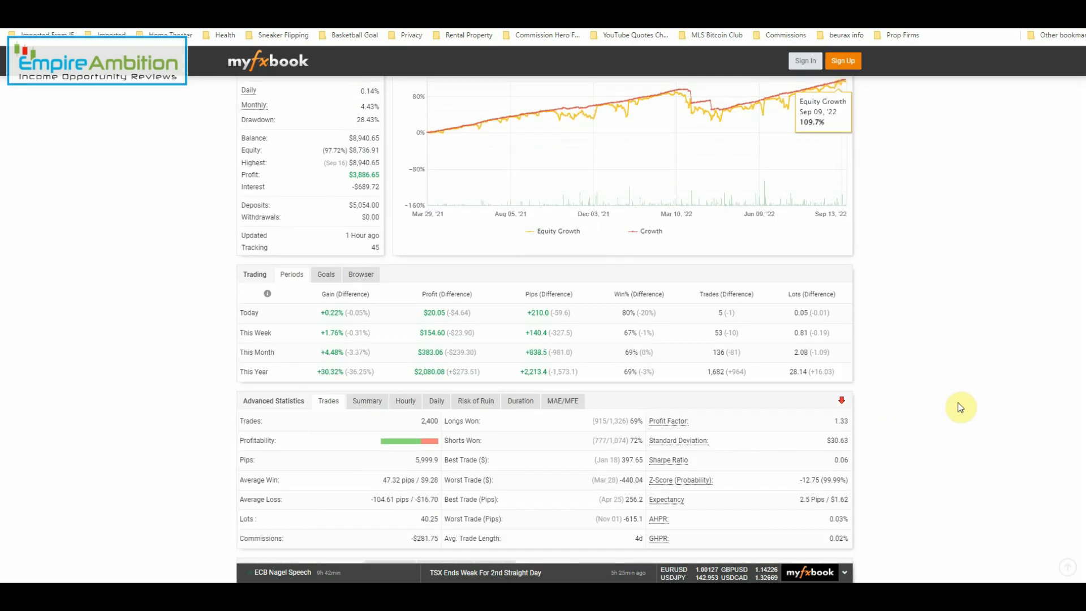
{"action": "scroll", "scroll_direction": "down", "scroll_amount": 3}
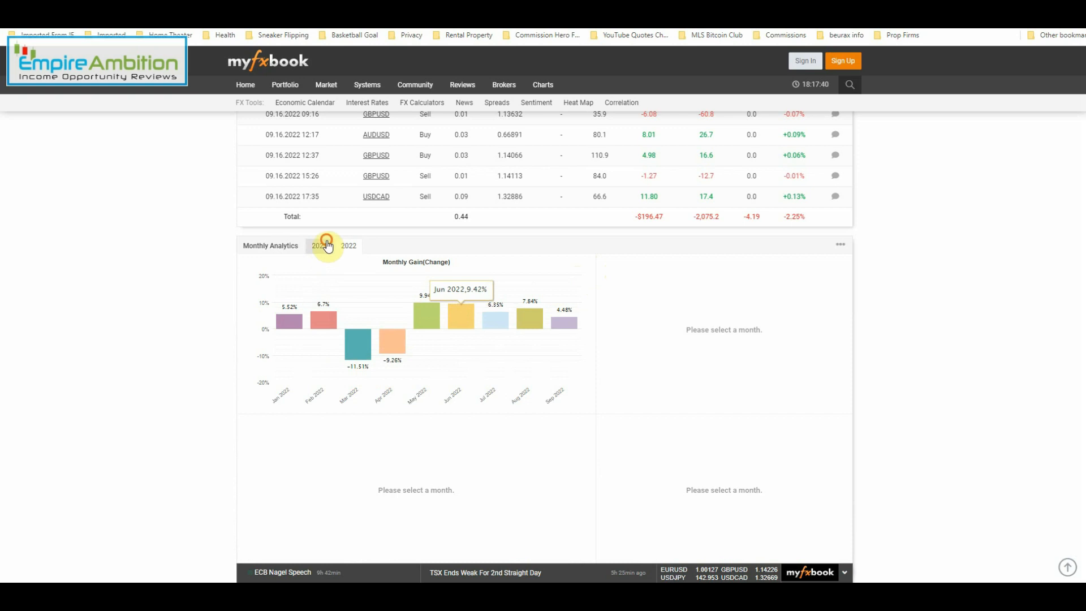
{"action": "left_click", "coordinate": [319, 245]}
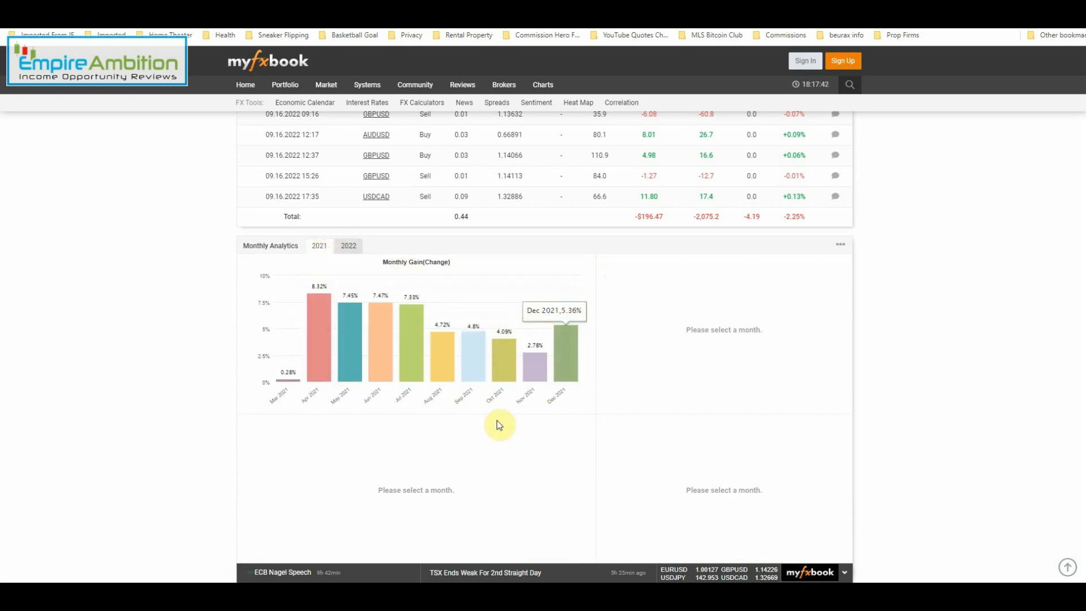
{"action": "mouse_move", "coordinate": [398, 343]}
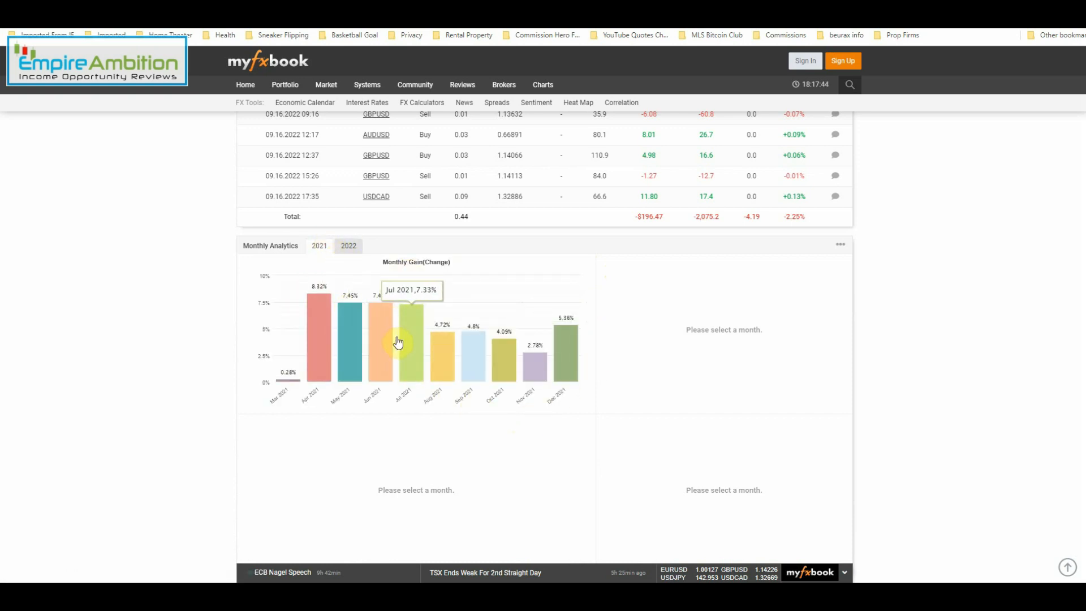
{"action": "mouse_move", "coordinate": [522, 352]}
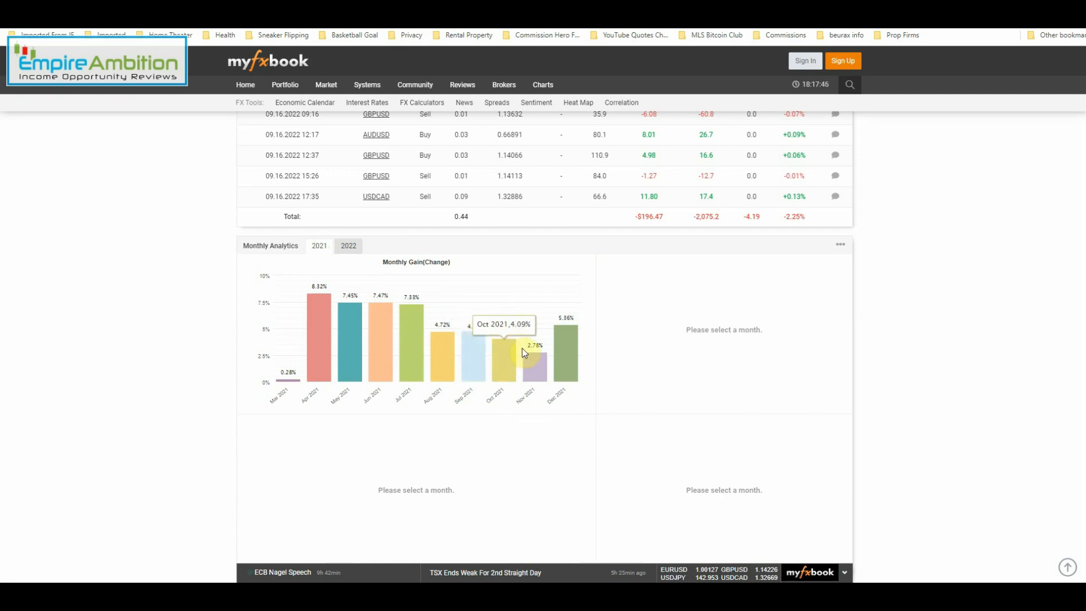
{"action": "left_click", "coordinate": [349, 245]}
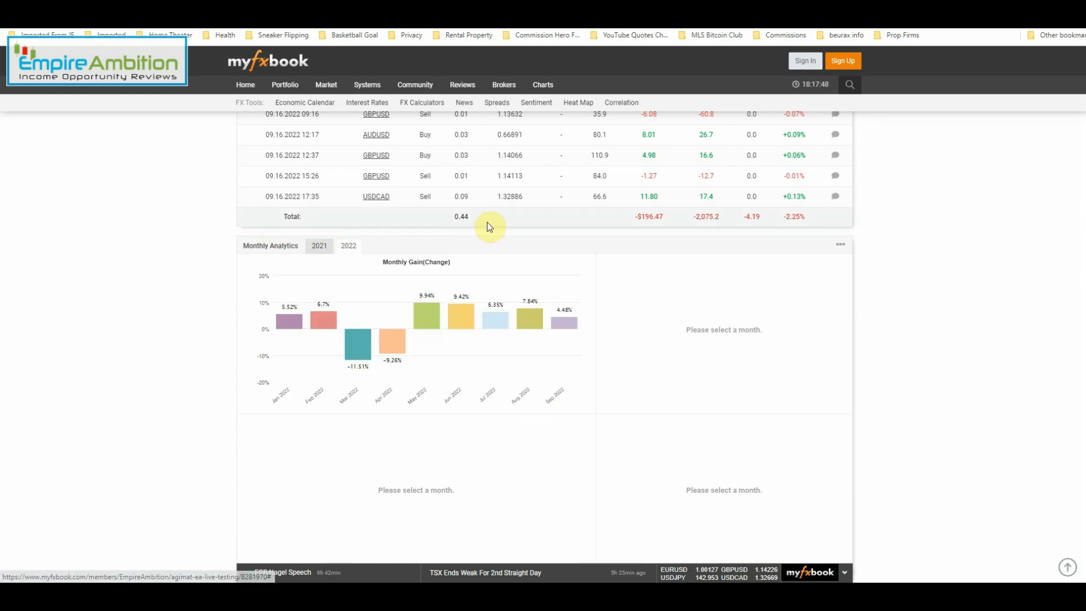
{"action": "mouse_move", "coordinate": [329, 349]}
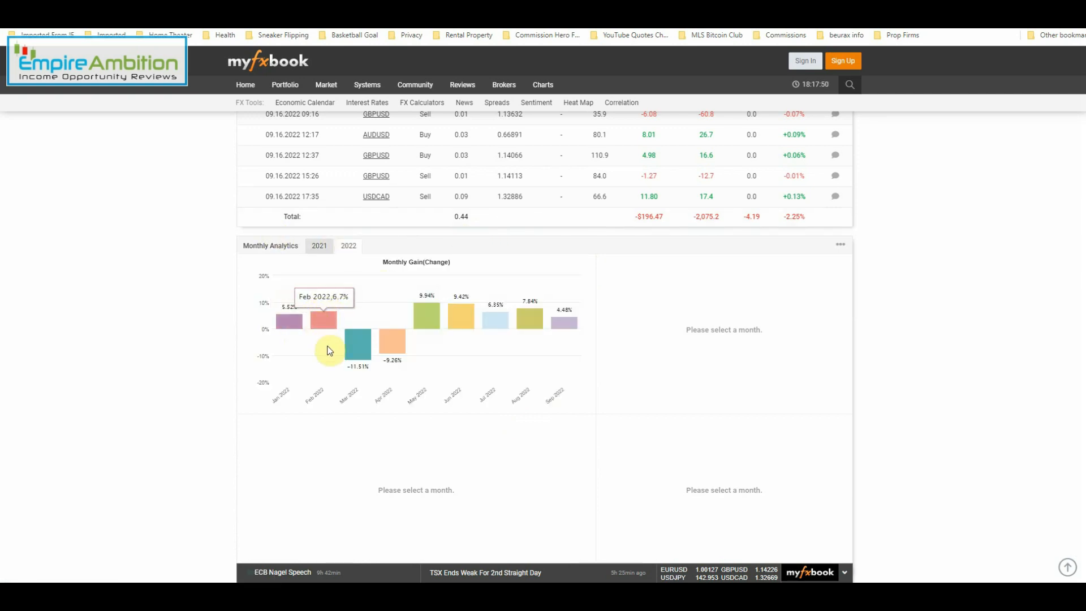
{"action": "mouse_move", "coordinate": [390, 346]}
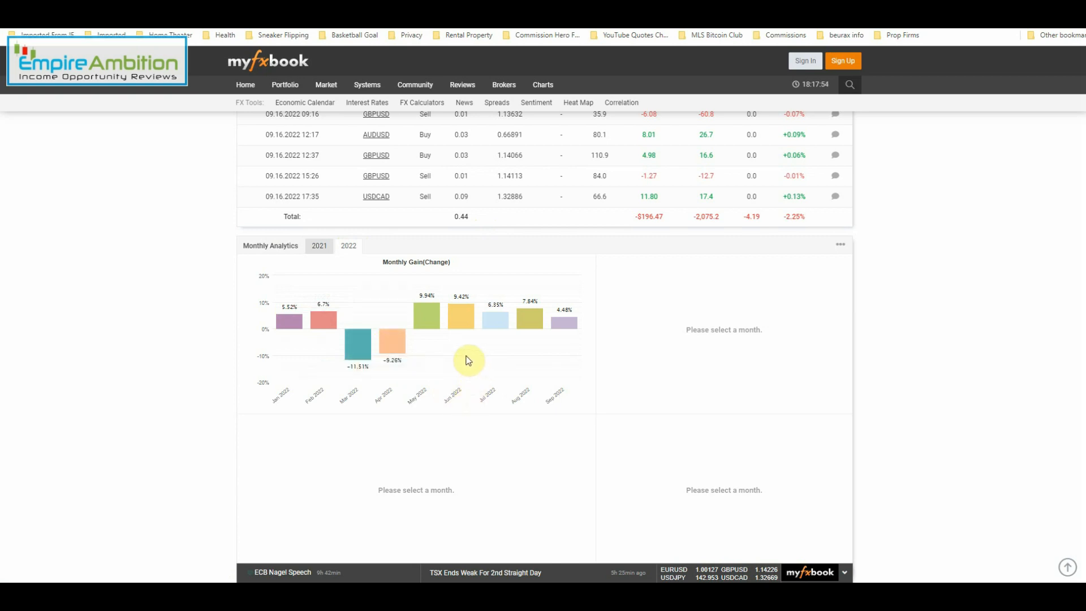
{"action": "mouse_move", "coordinate": [441, 428]}
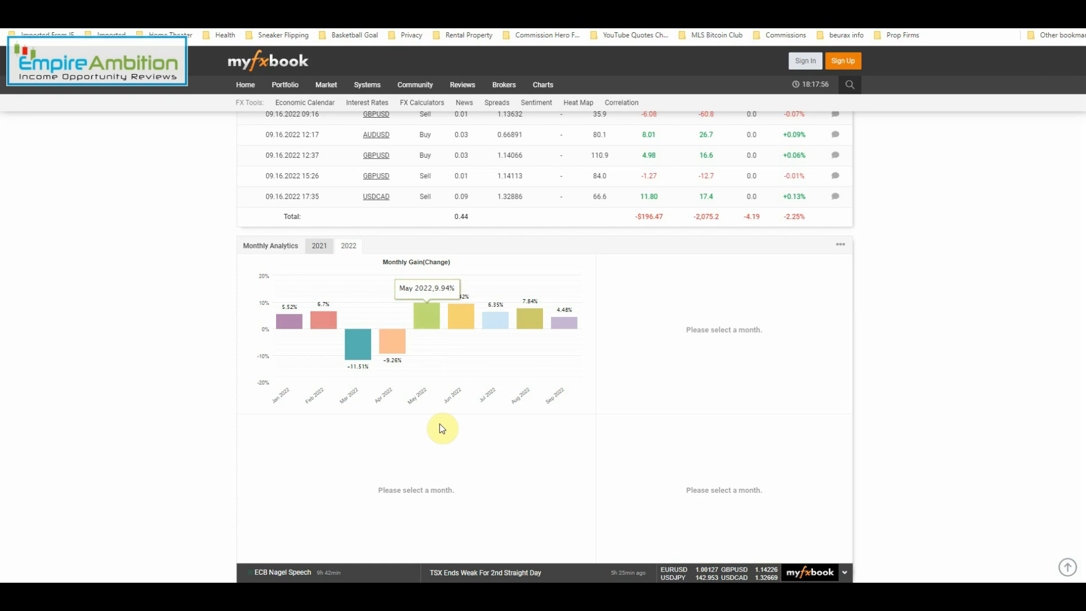
{"action": "mouse_move", "coordinate": [462, 424]}
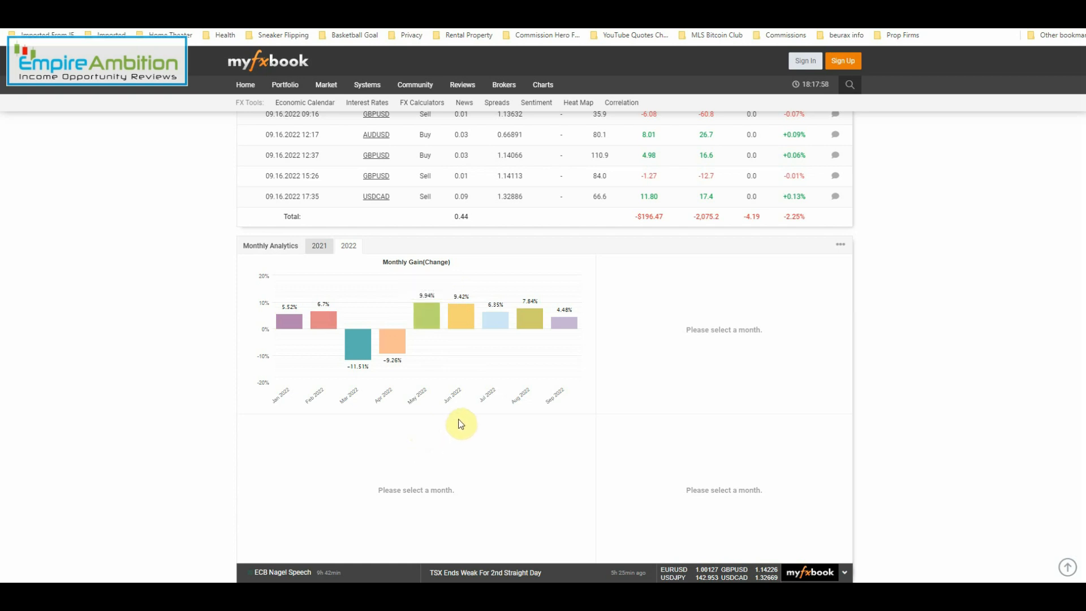
{"action": "mouse_move", "coordinate": [522, 414]}
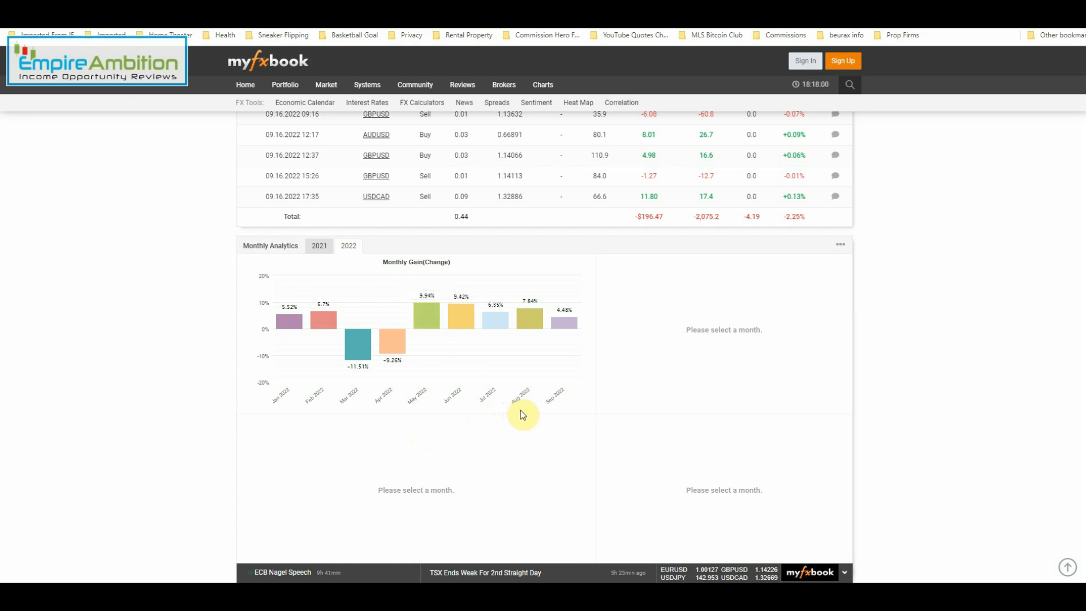
{"action": "mouse_move", "coordinate": [536, 428]}
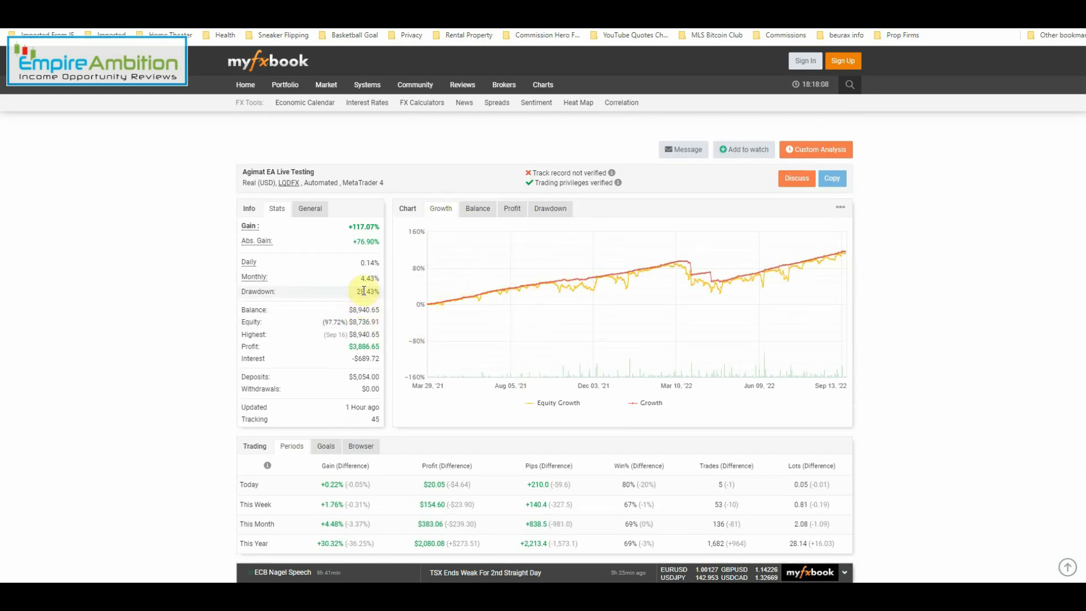
{"action": "scroll", "scroll_direction": "down", "scroll_amount": 3}
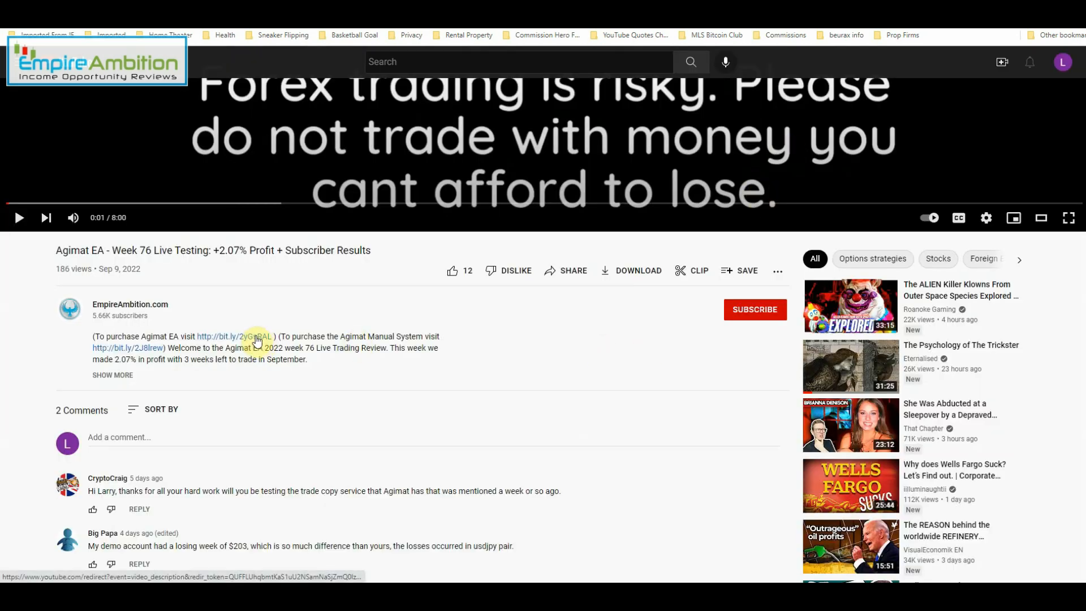
{"action": "mouse_move", "coordinate": [597, 407]}
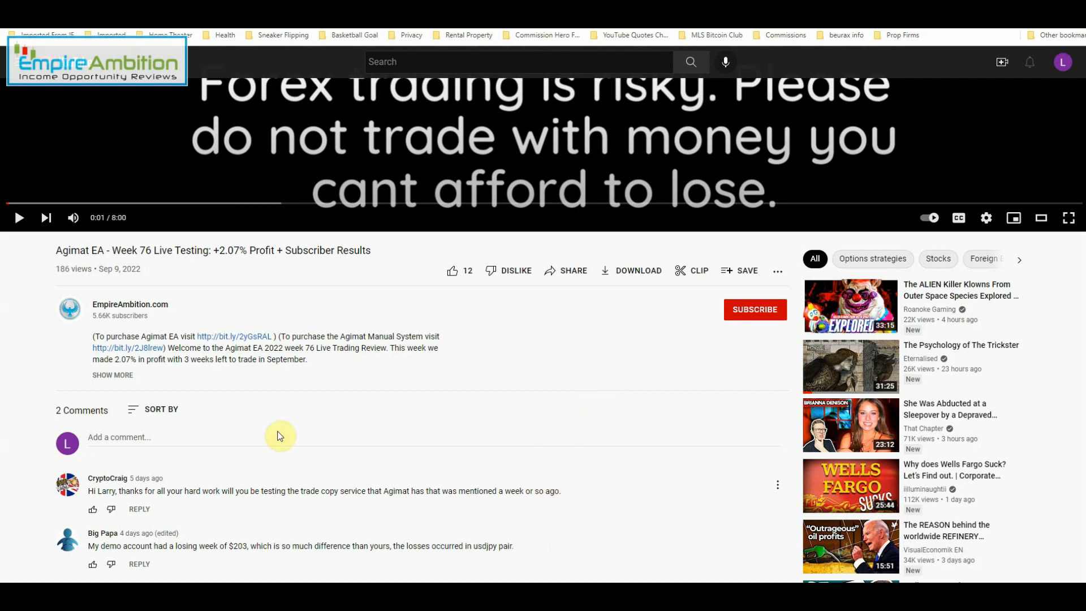
{"action": "mouse_move", "coordinate": [303, 524]}
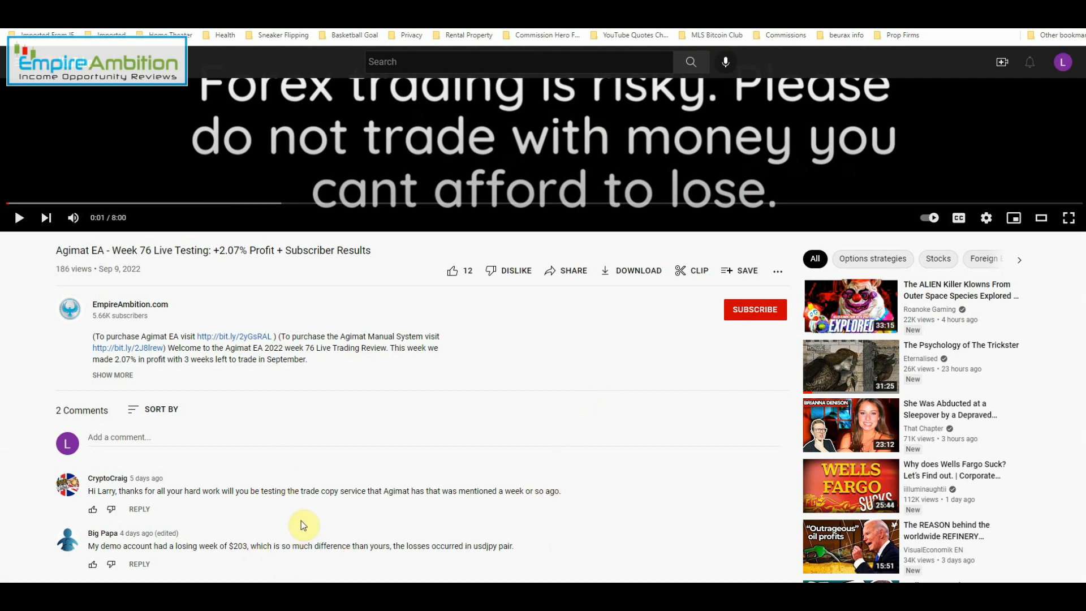